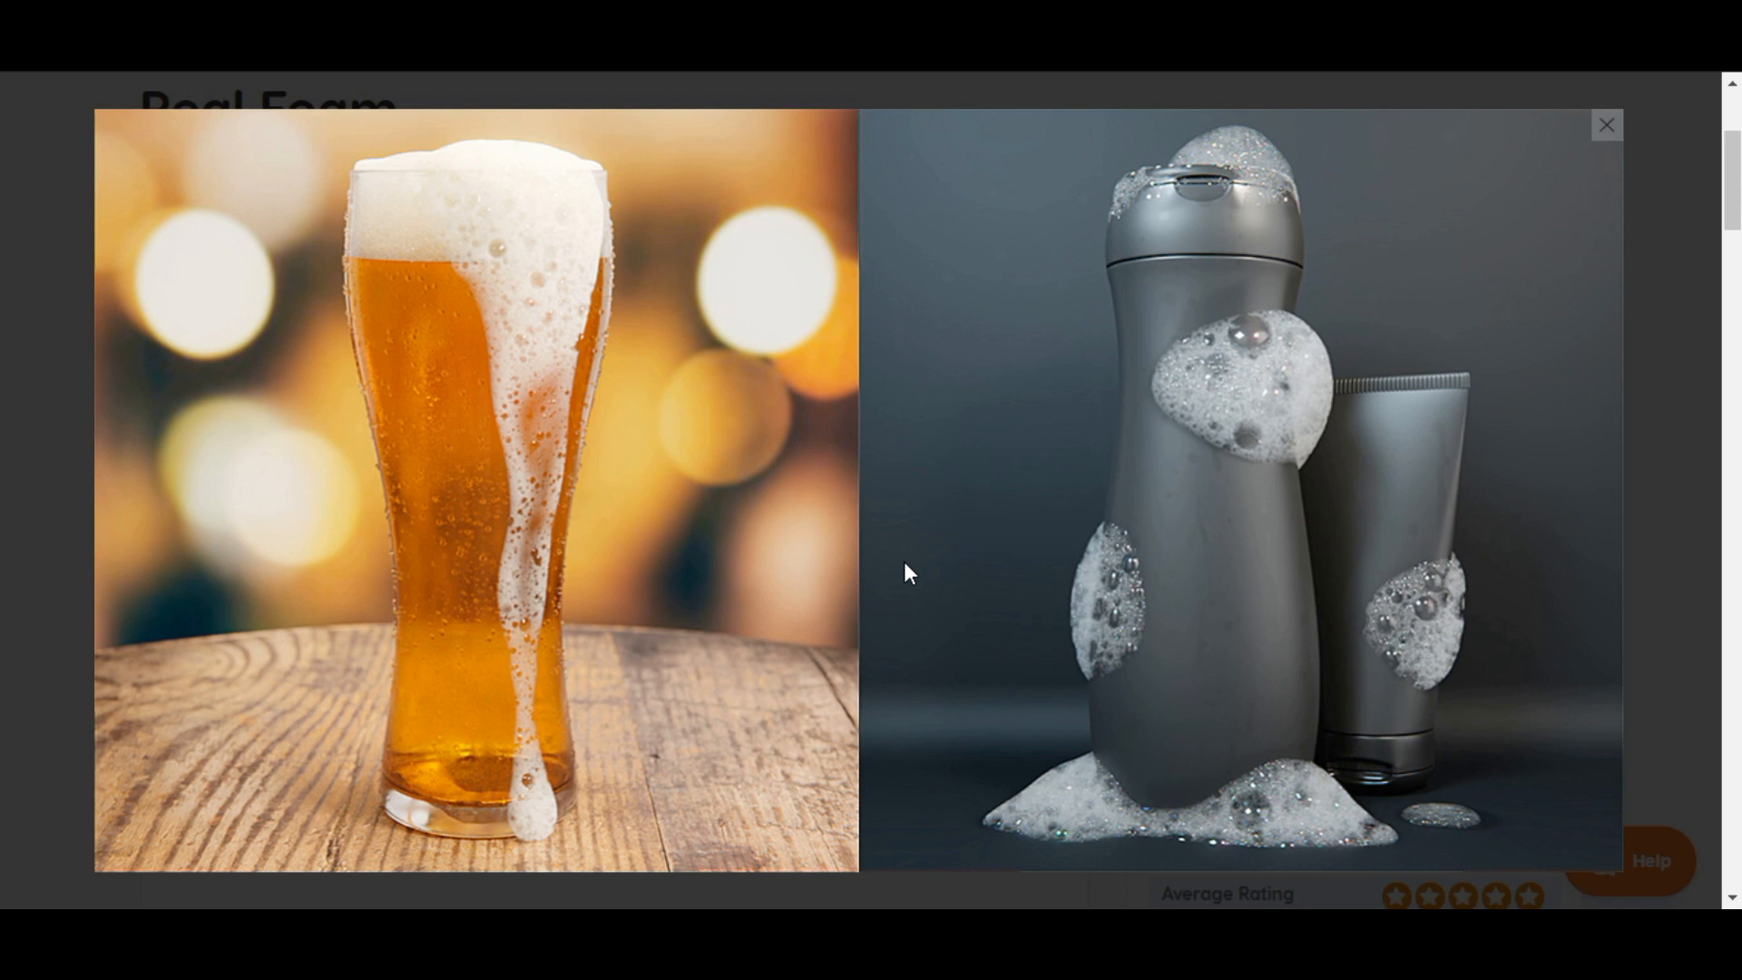
mouse_move(1153, 788)
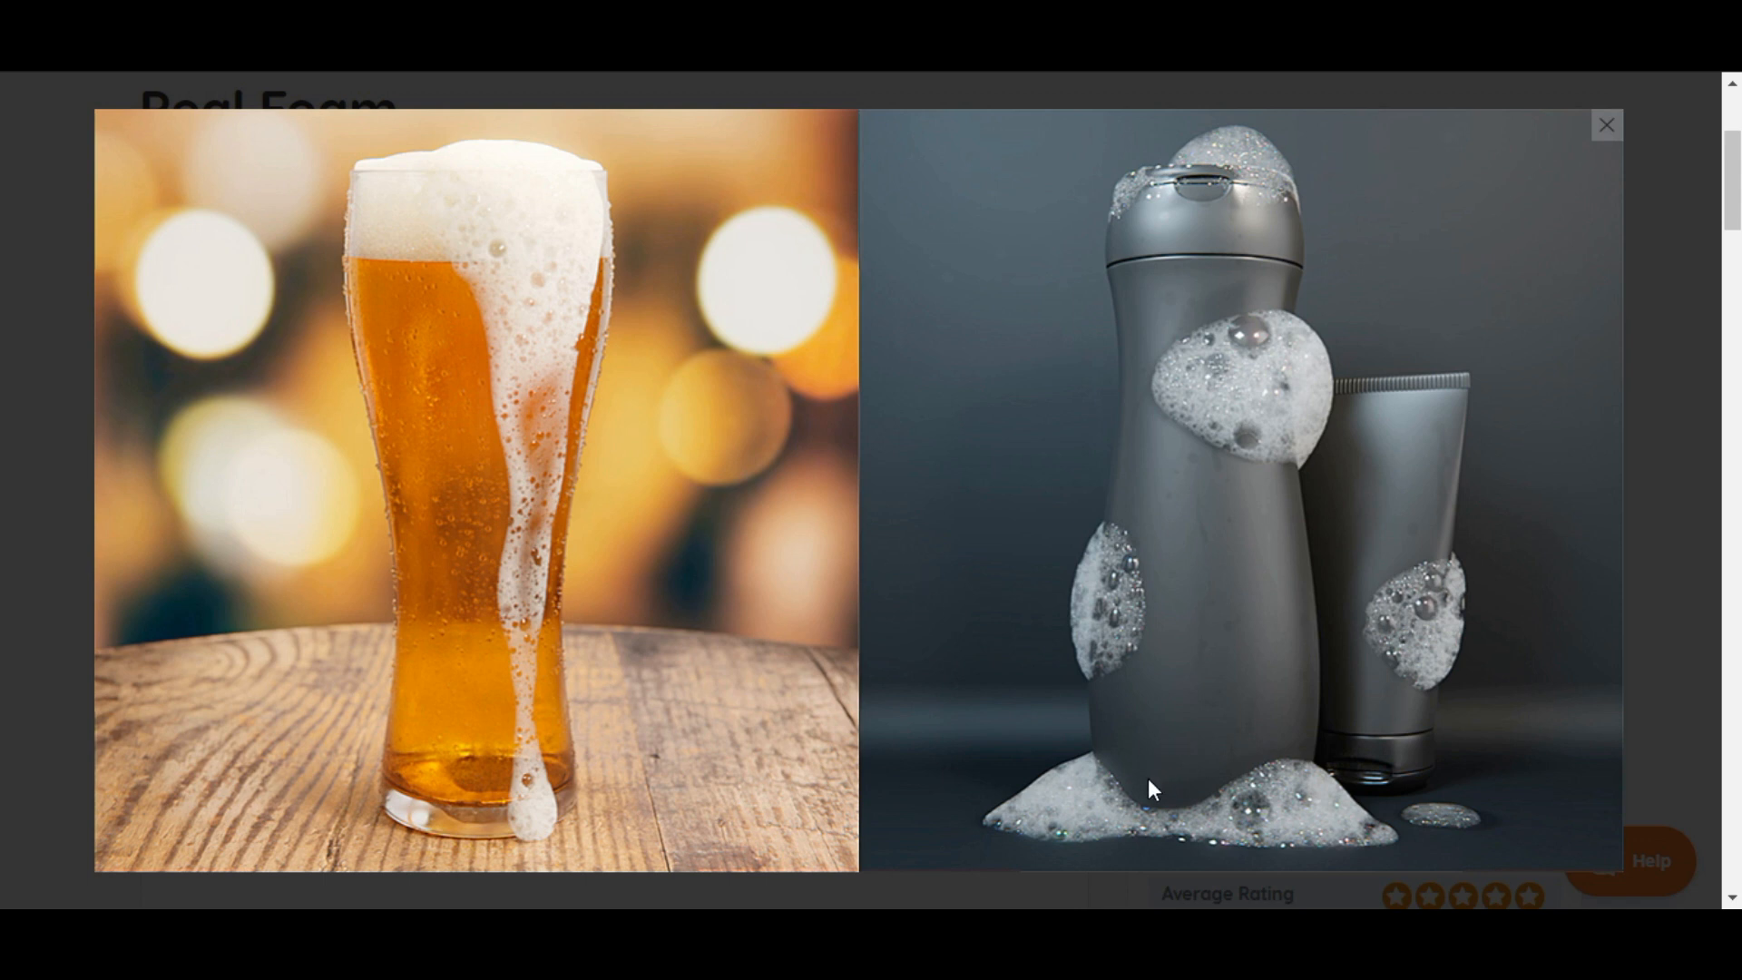
mouse_move(1117, 895)
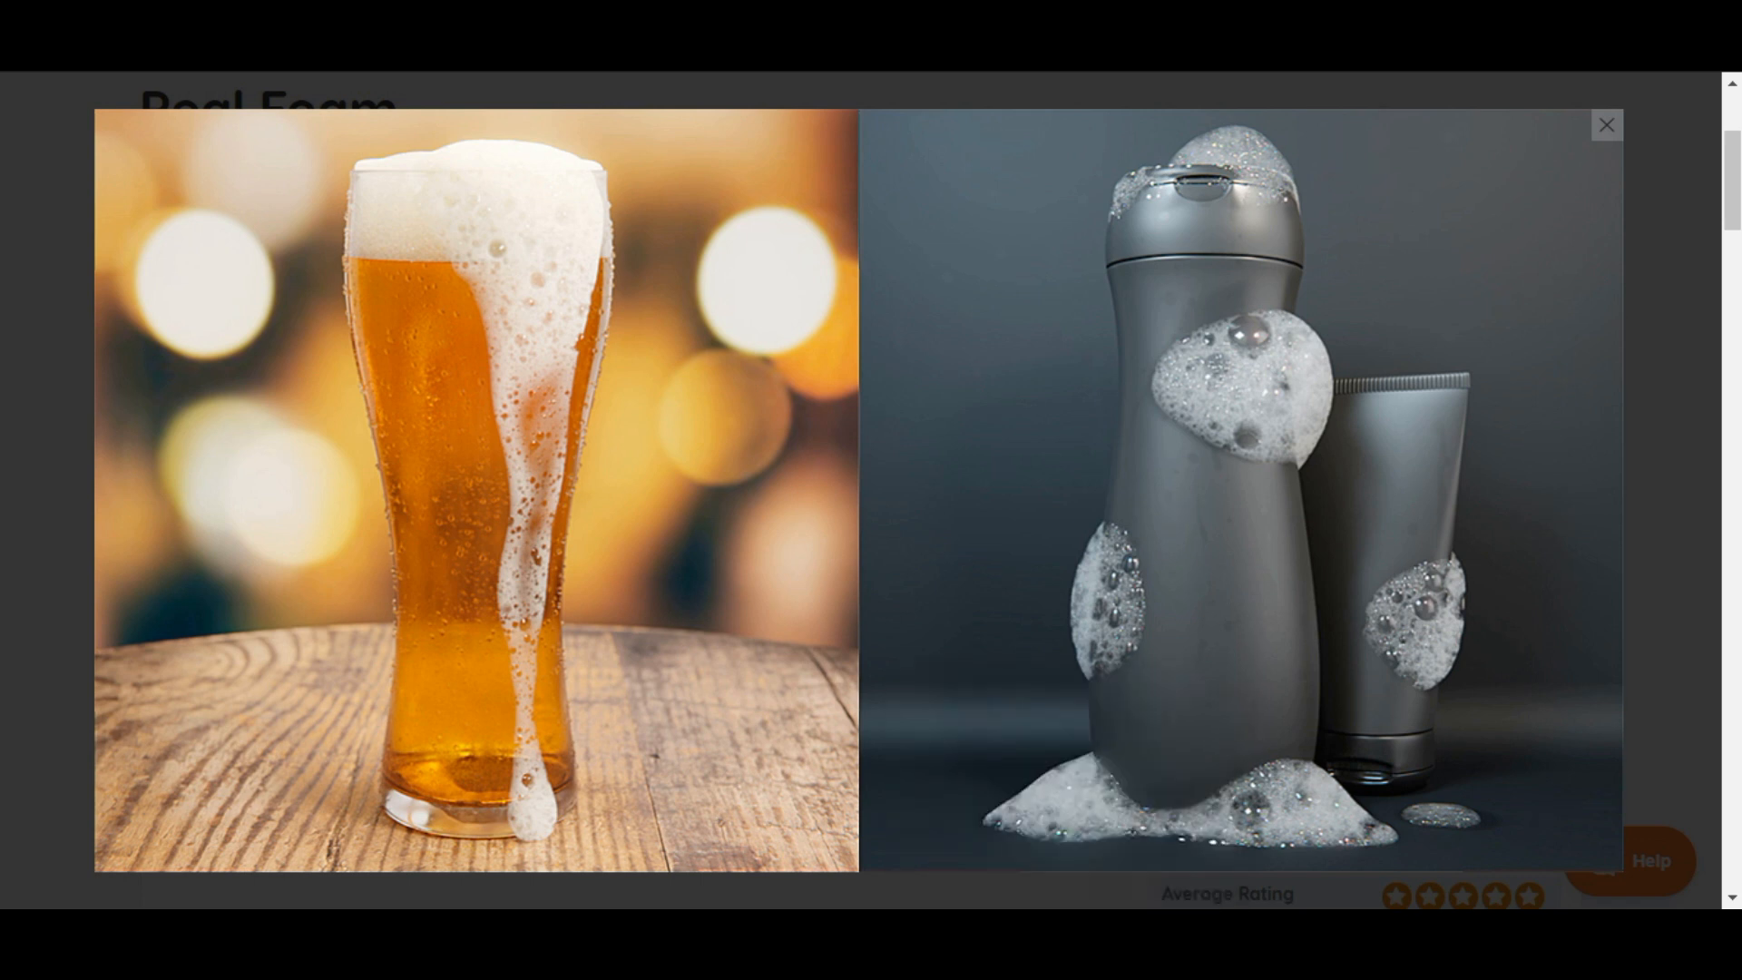
Dismiss the foam example images to reach the default cube, camera and light scene
click(1603, 125)
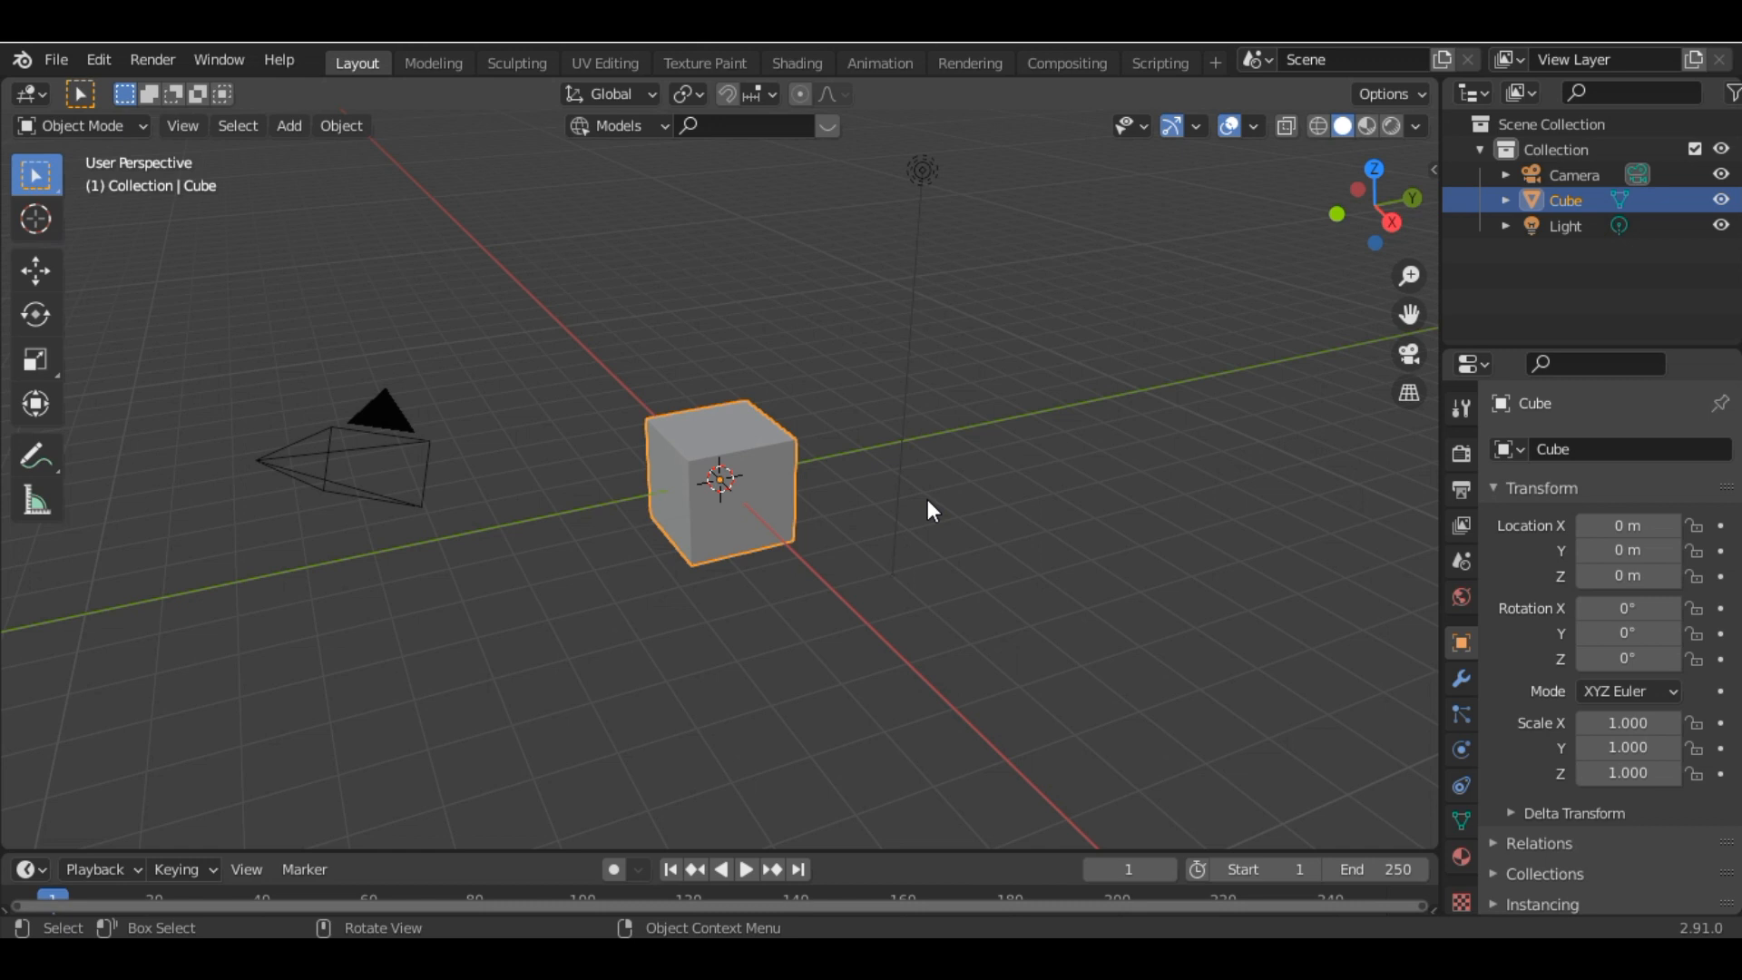
Delete the default cube and add a ground plane scaled to about 9.3
key(x)
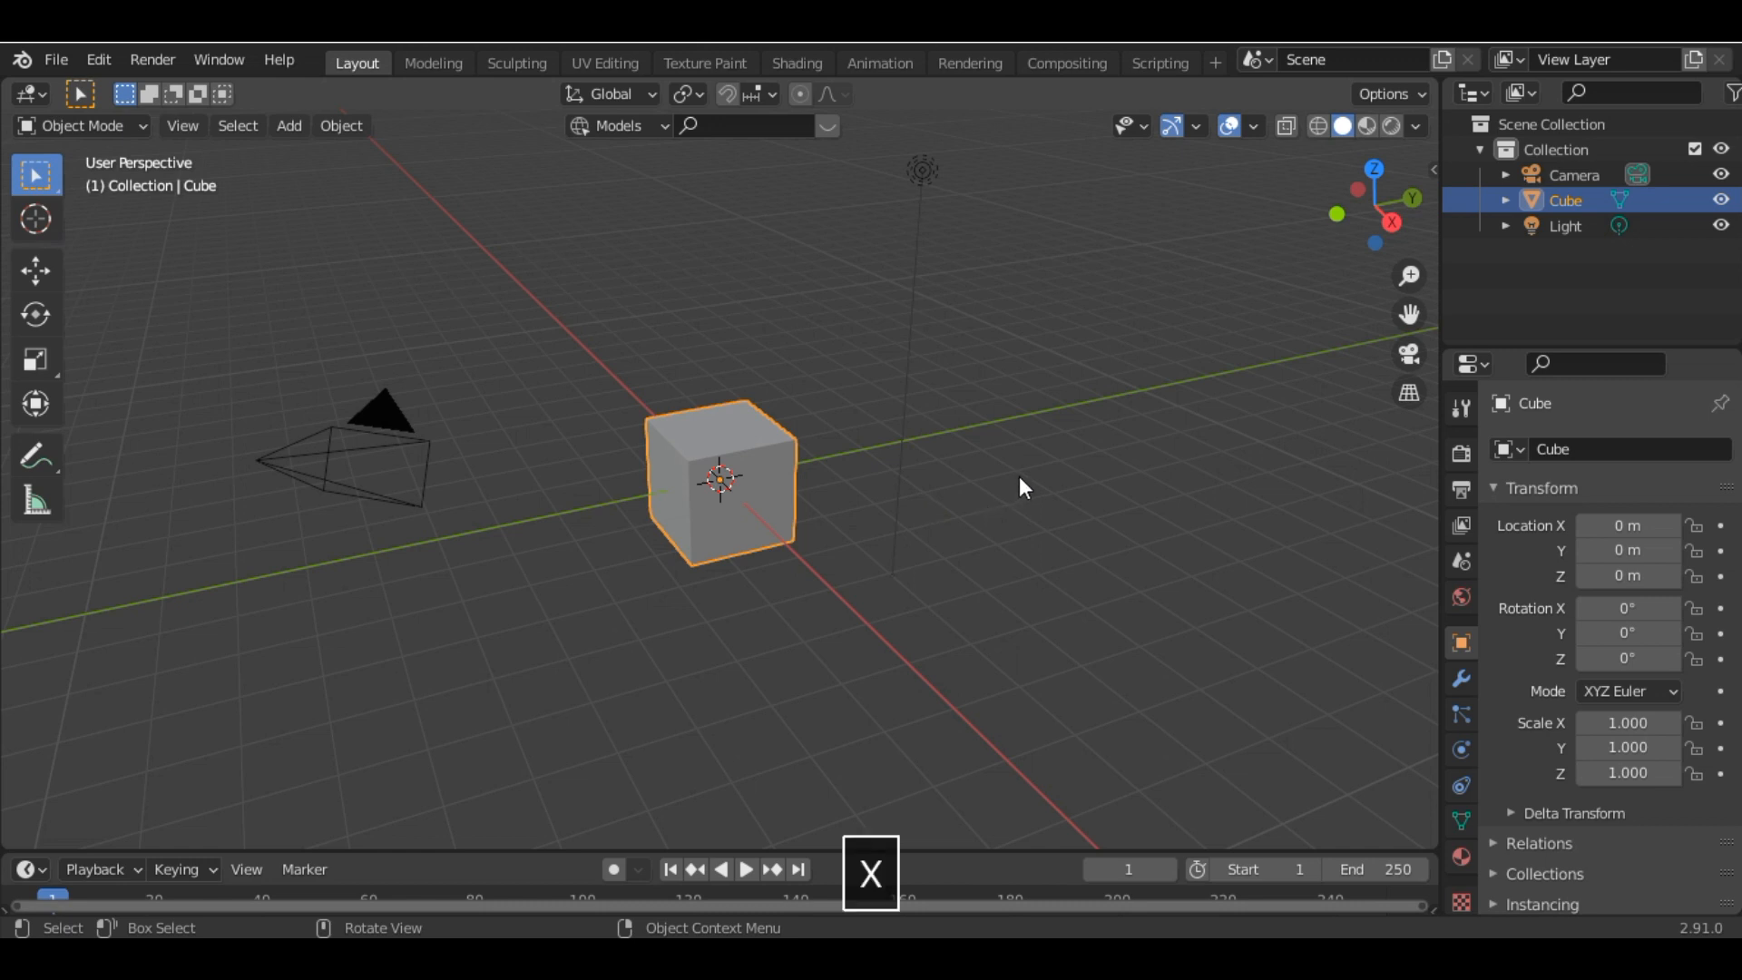
key(x)
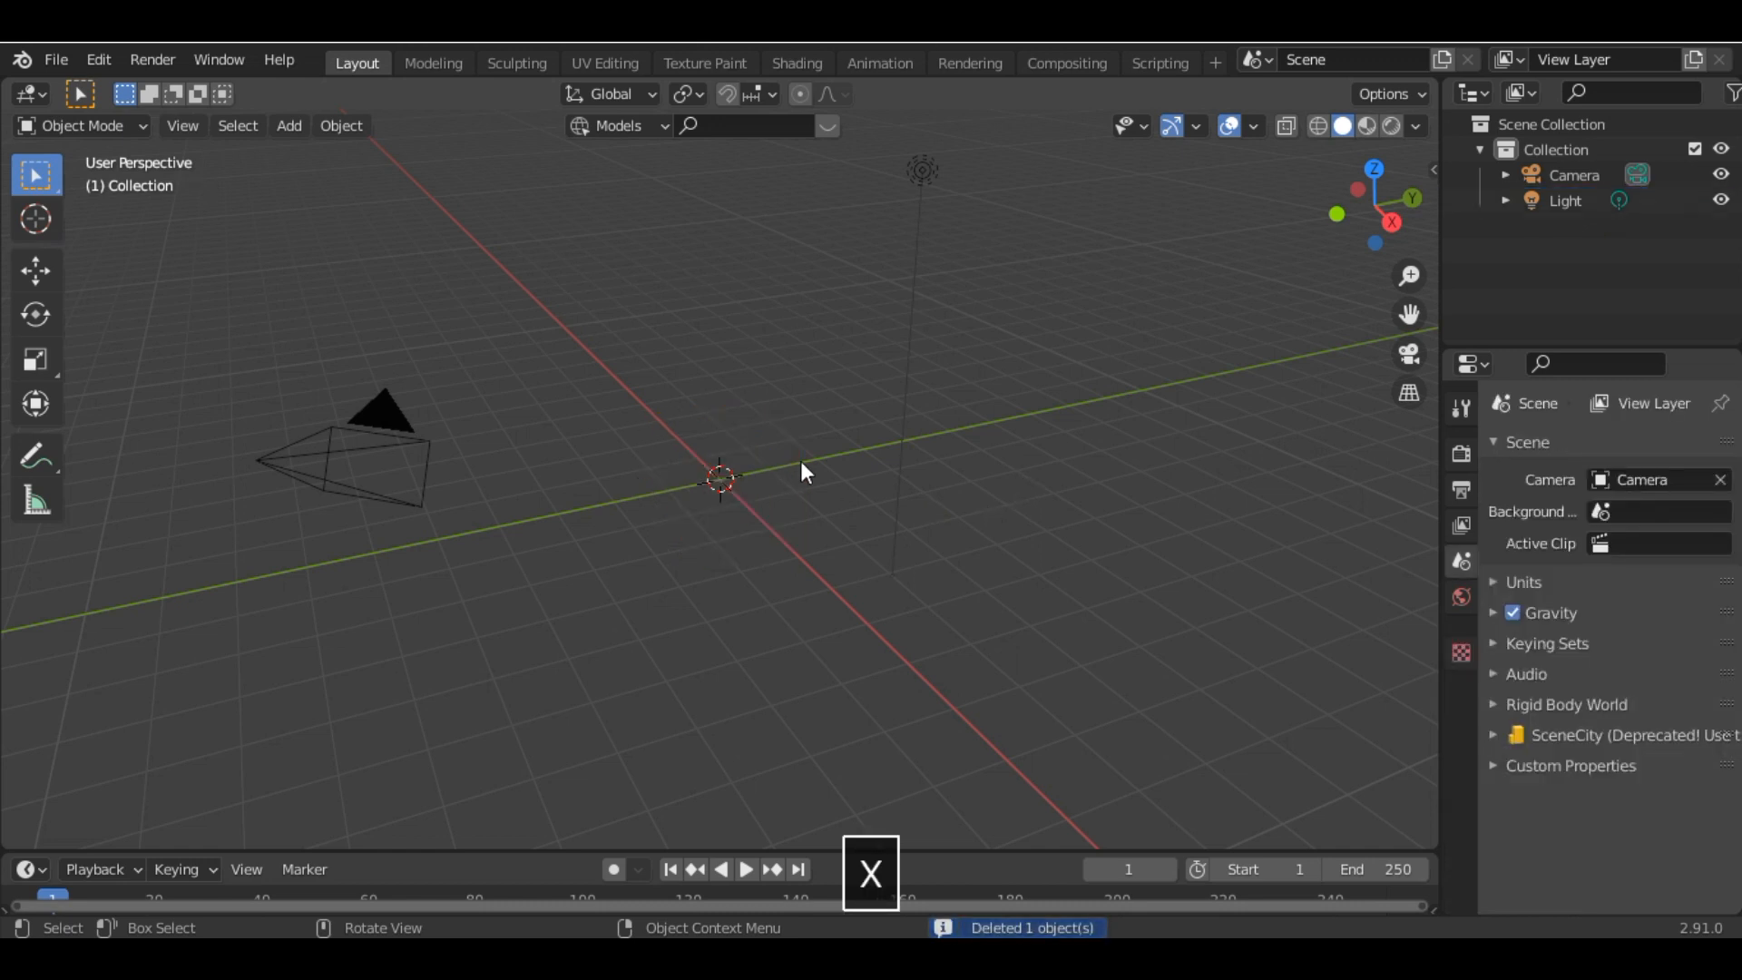
key(shift+a)
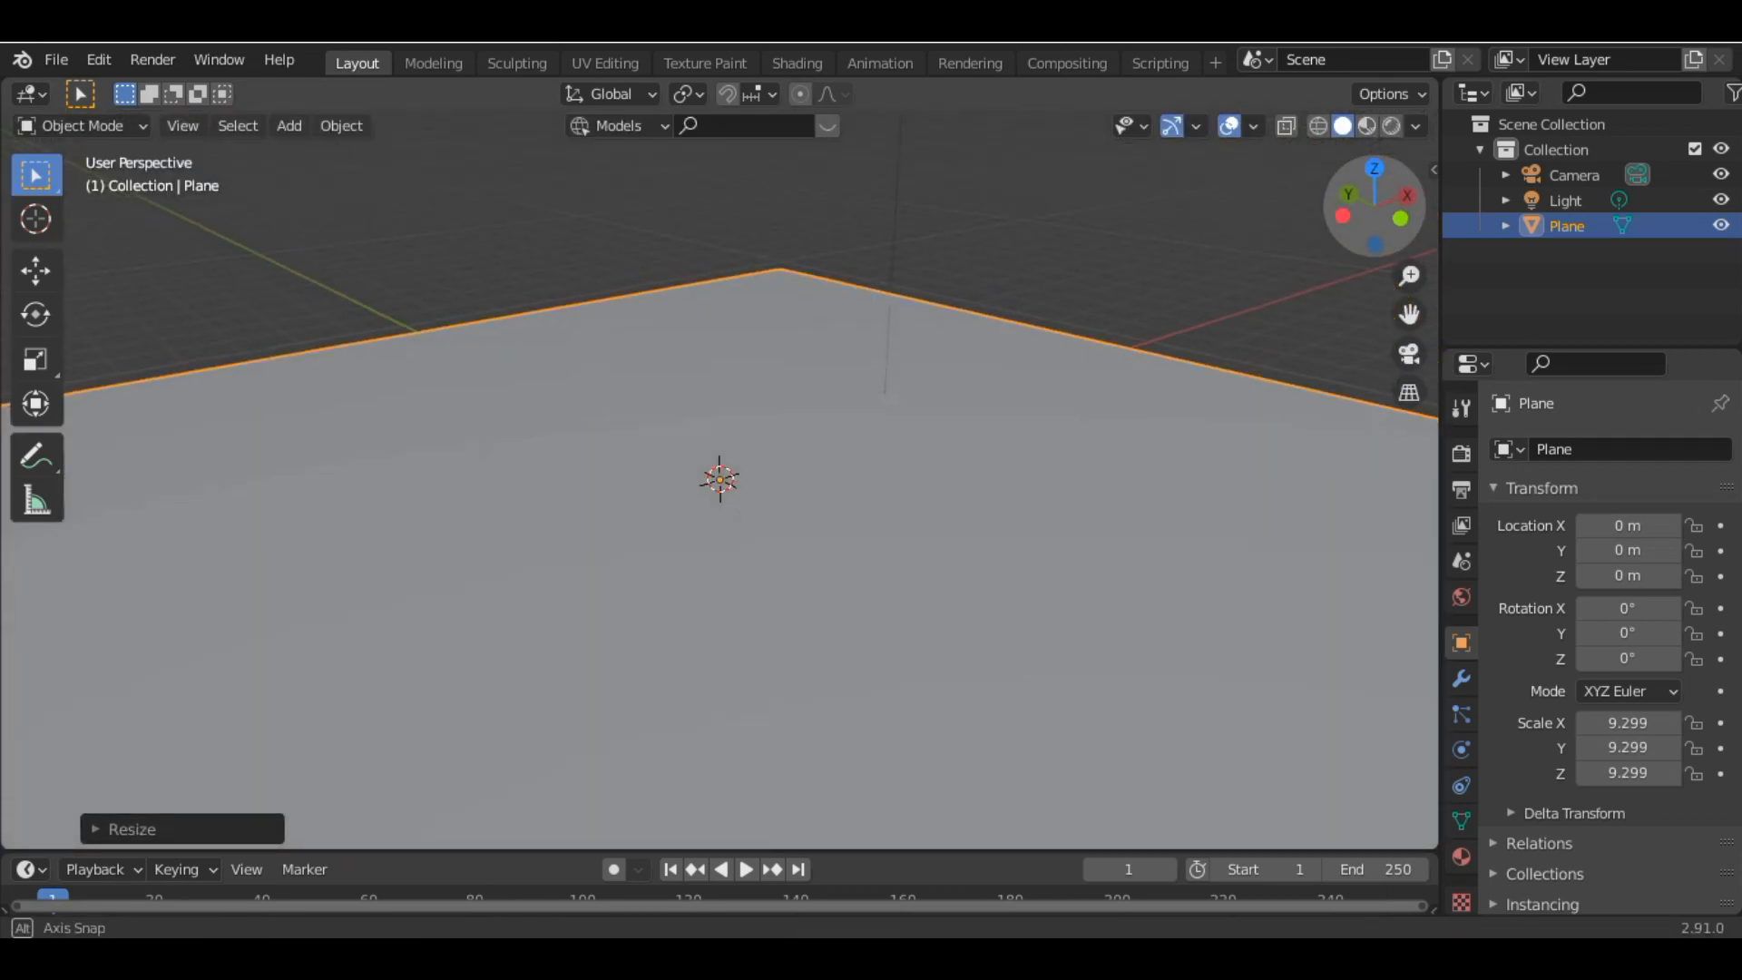
key(Shift+A)
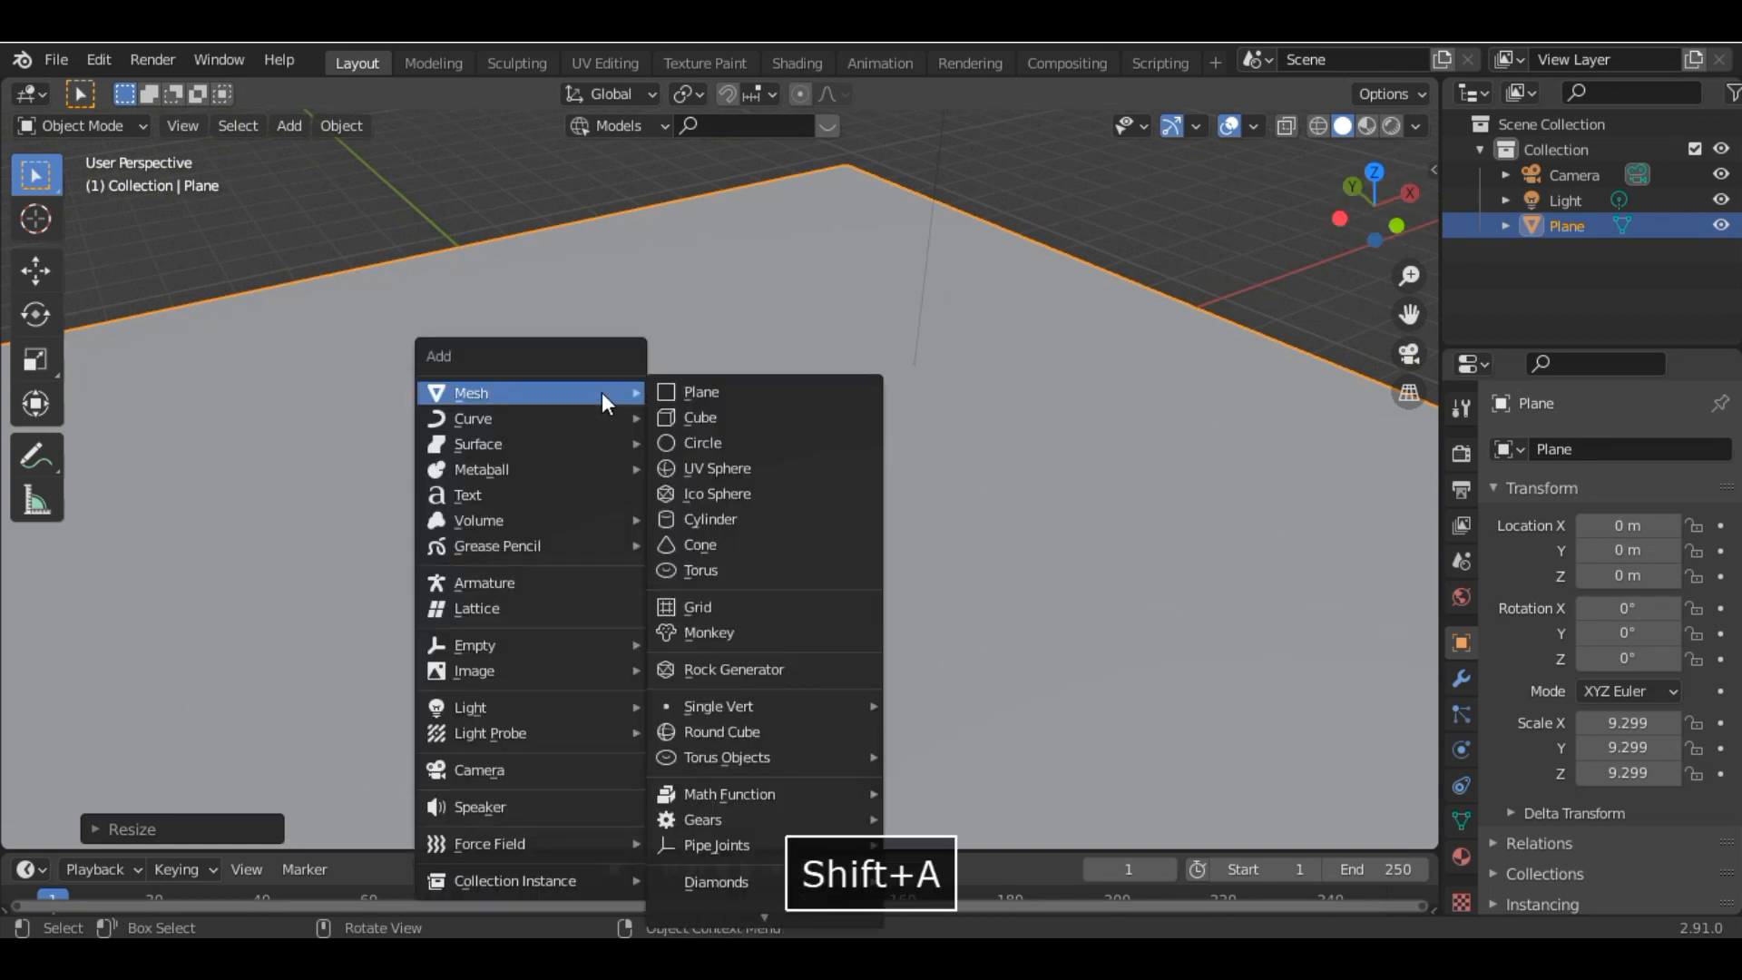
Add a UV sphere at the centre and shrink it to about 0.69
click(717, 468)
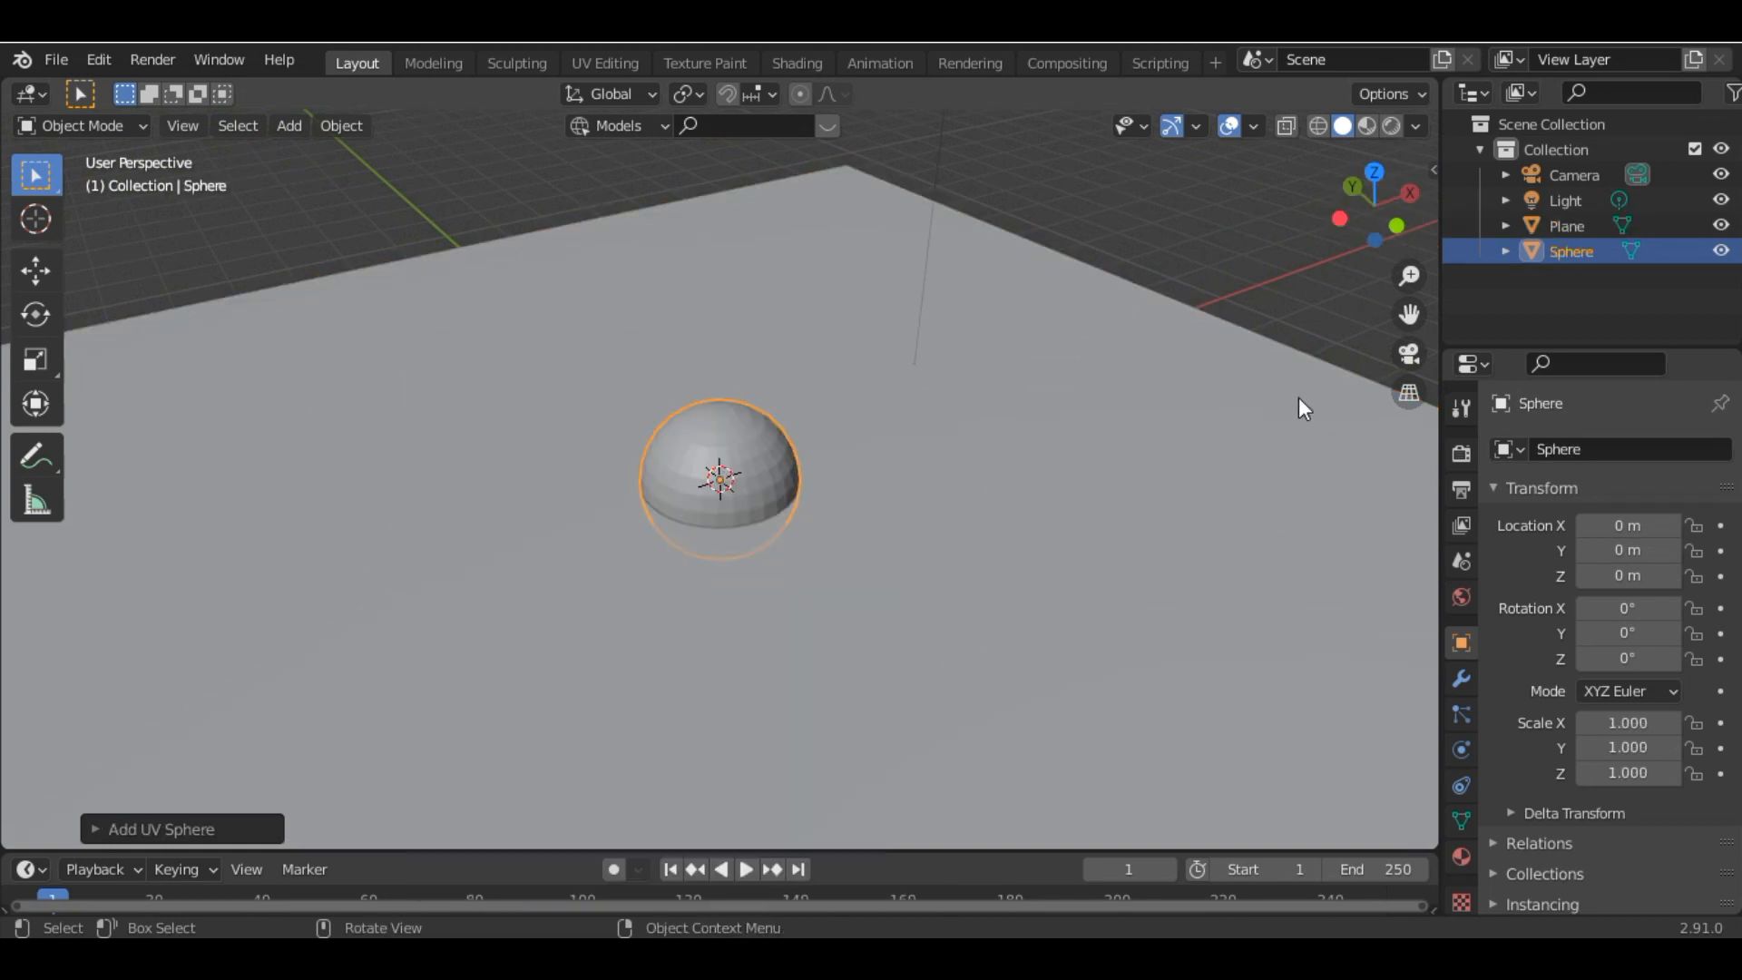
key(s)
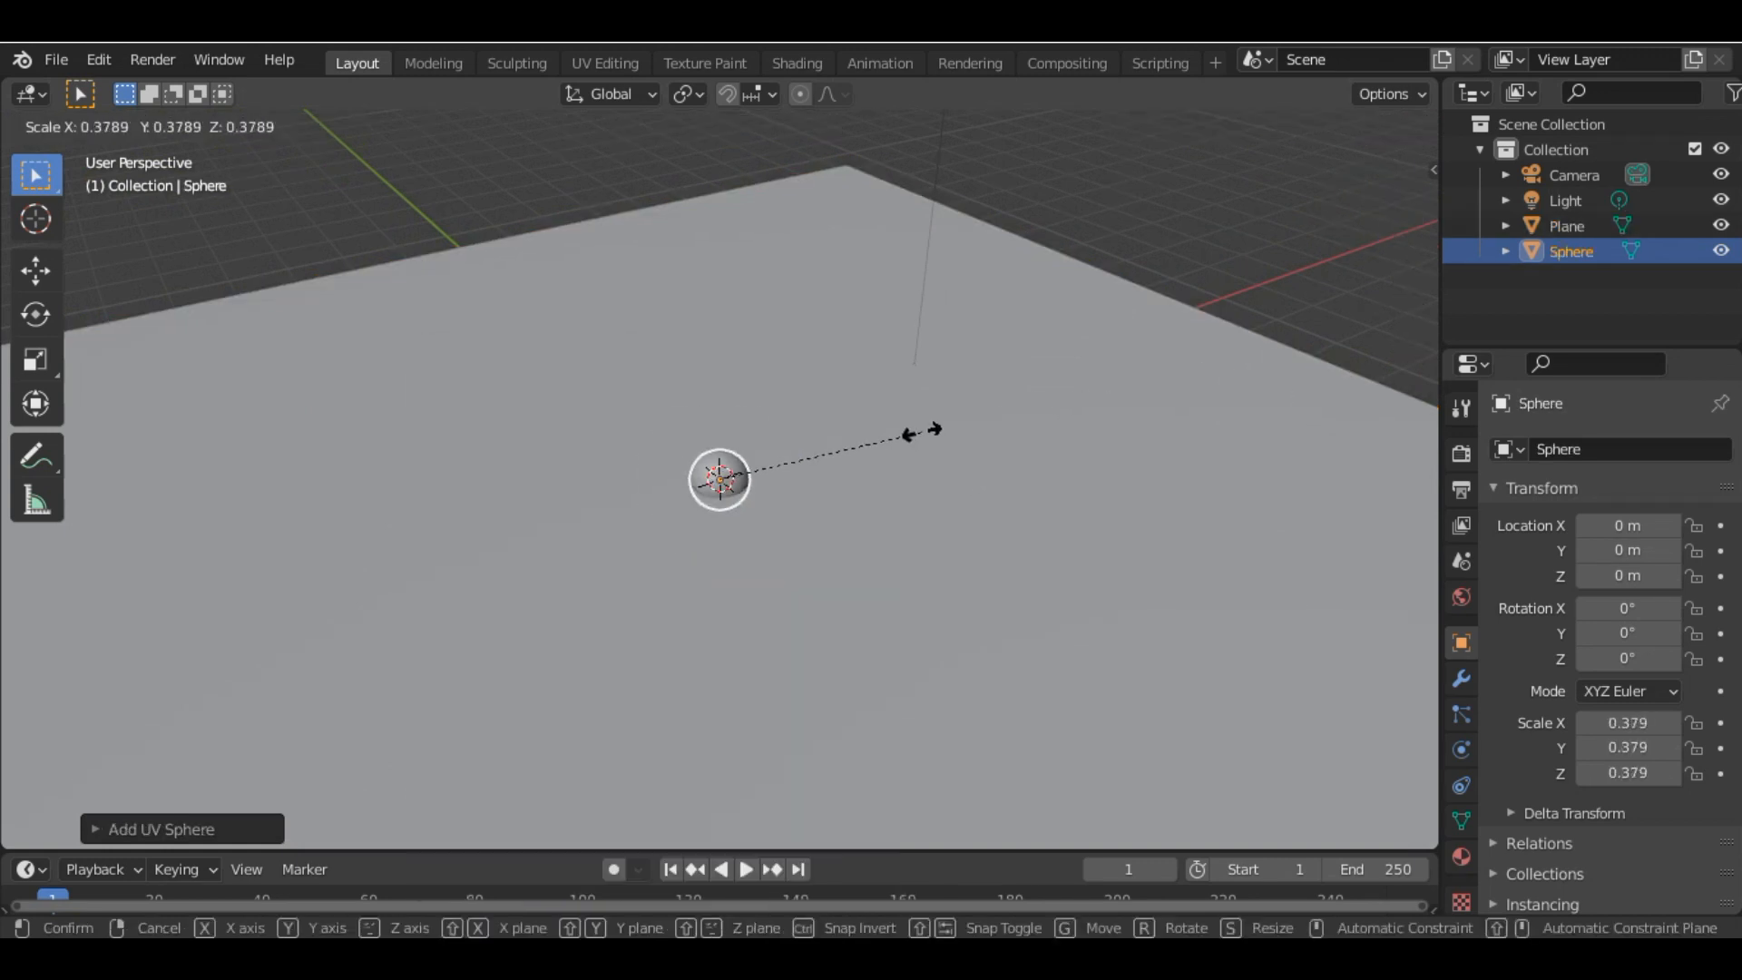
click(738, 456)
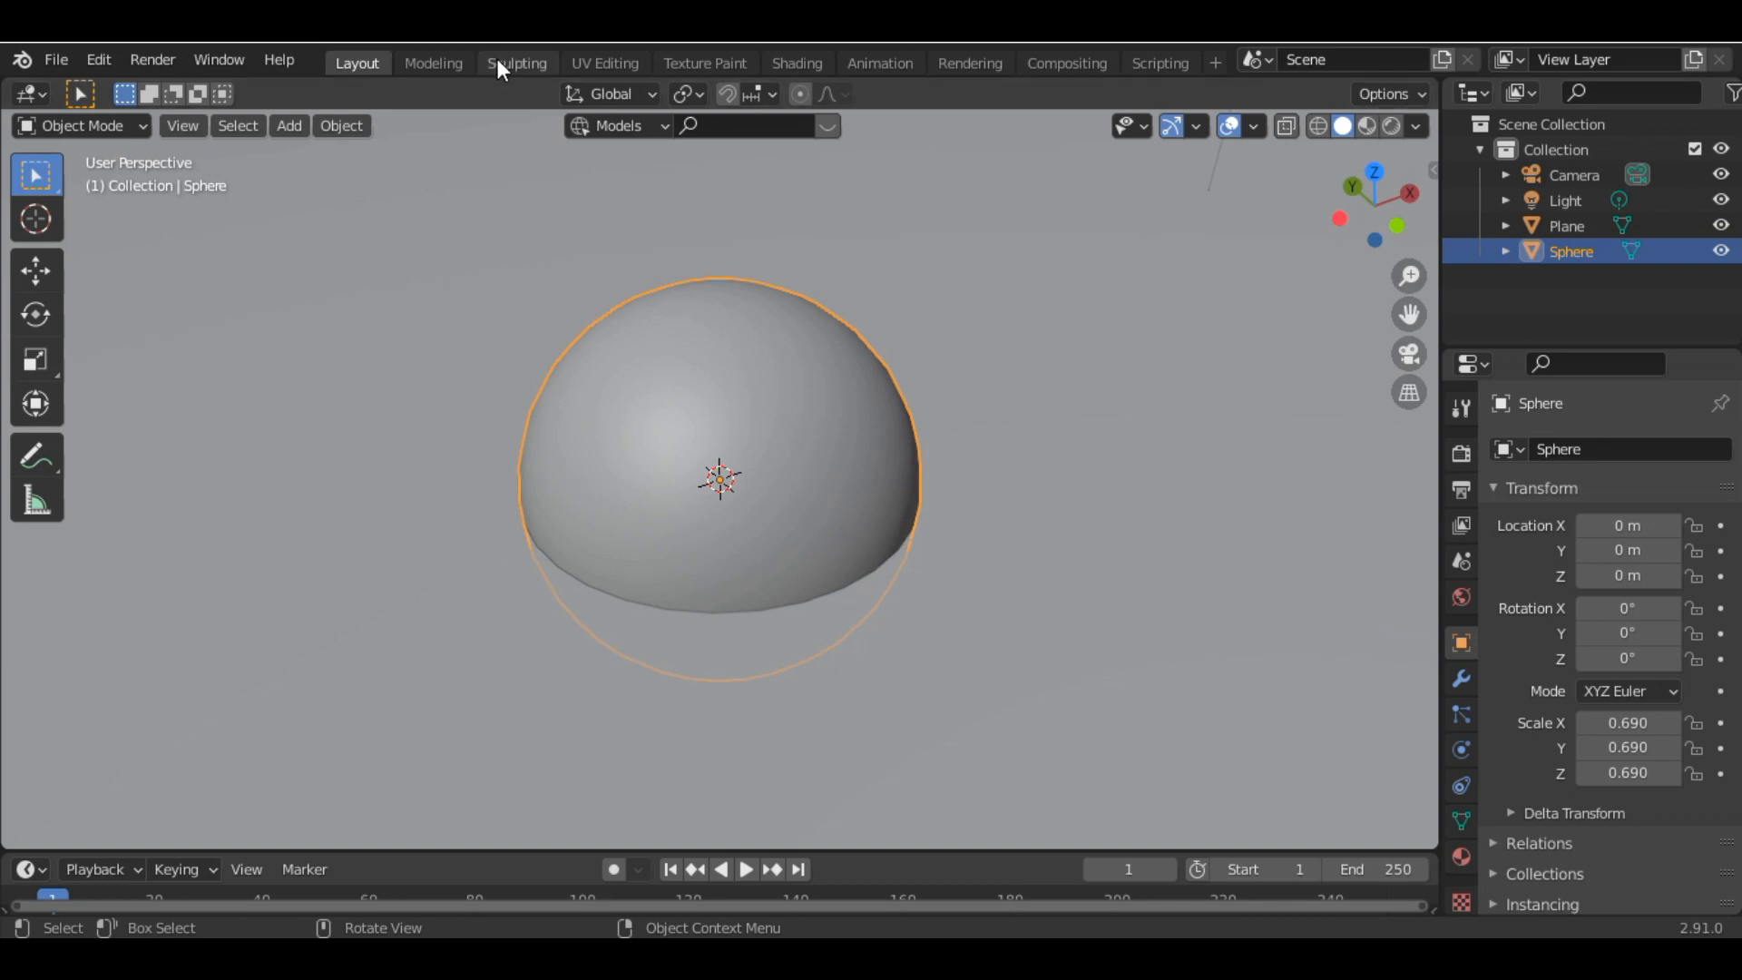
mouse_move(516, 64)
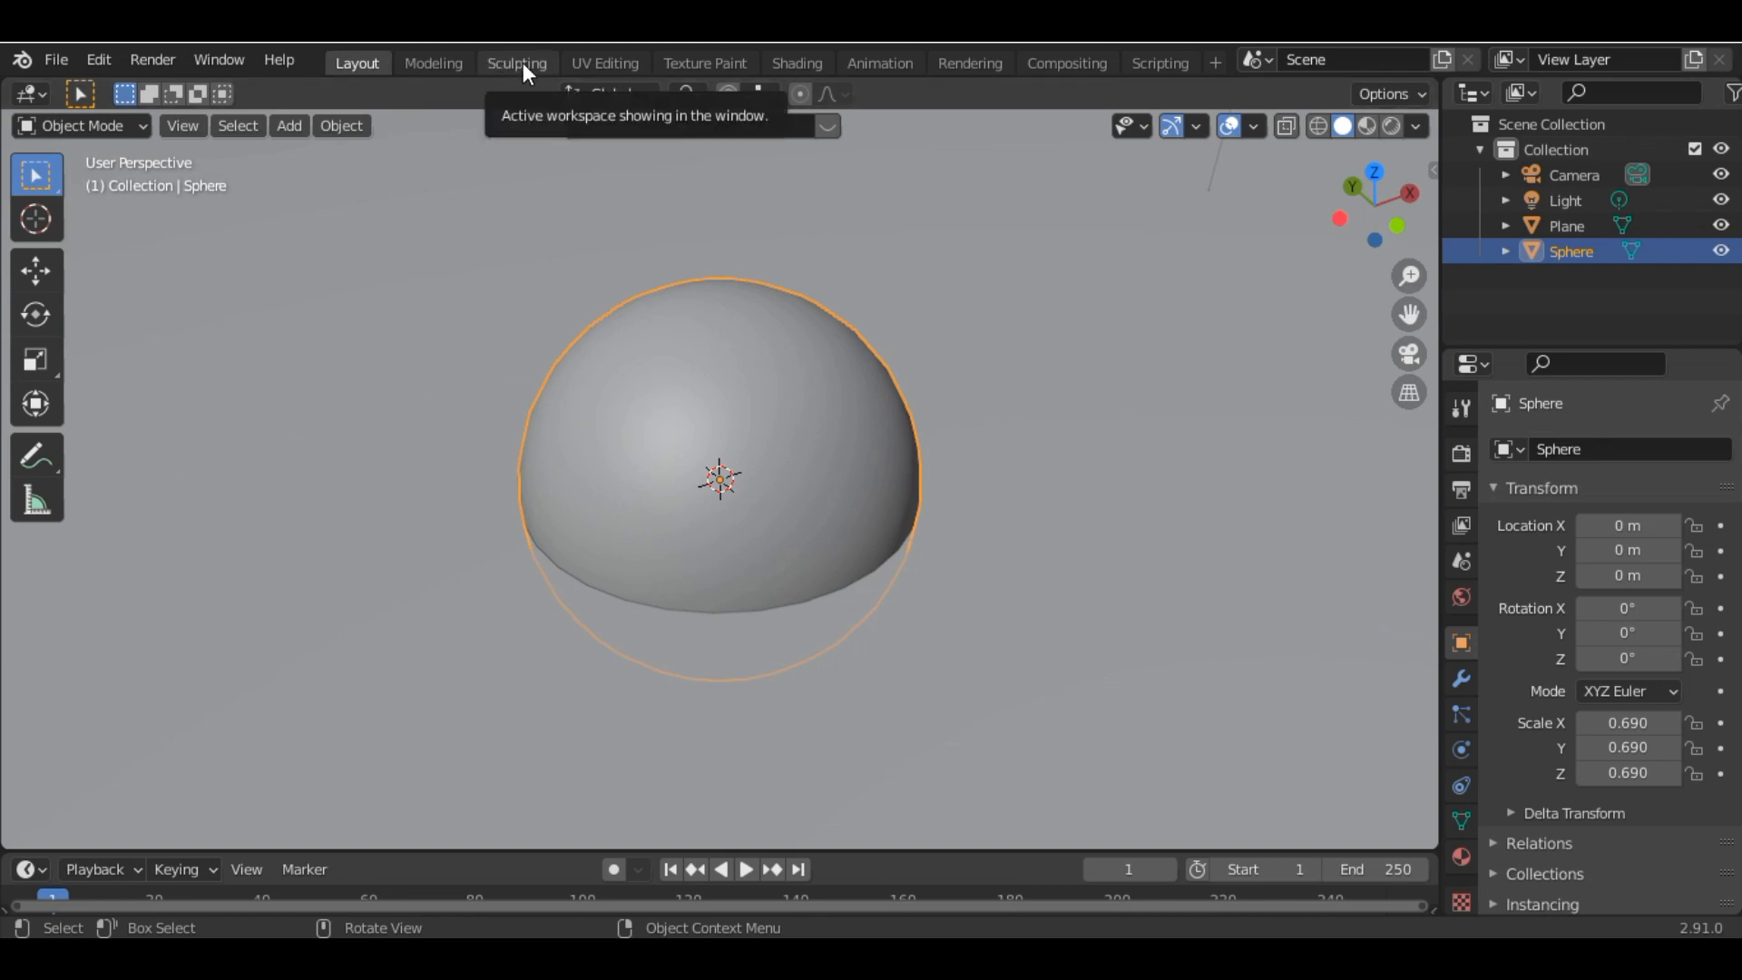
Flatten the sphere into a lumpy blob with the Elastic Deform sculpt brush, then return to Layout
click(516, 62)
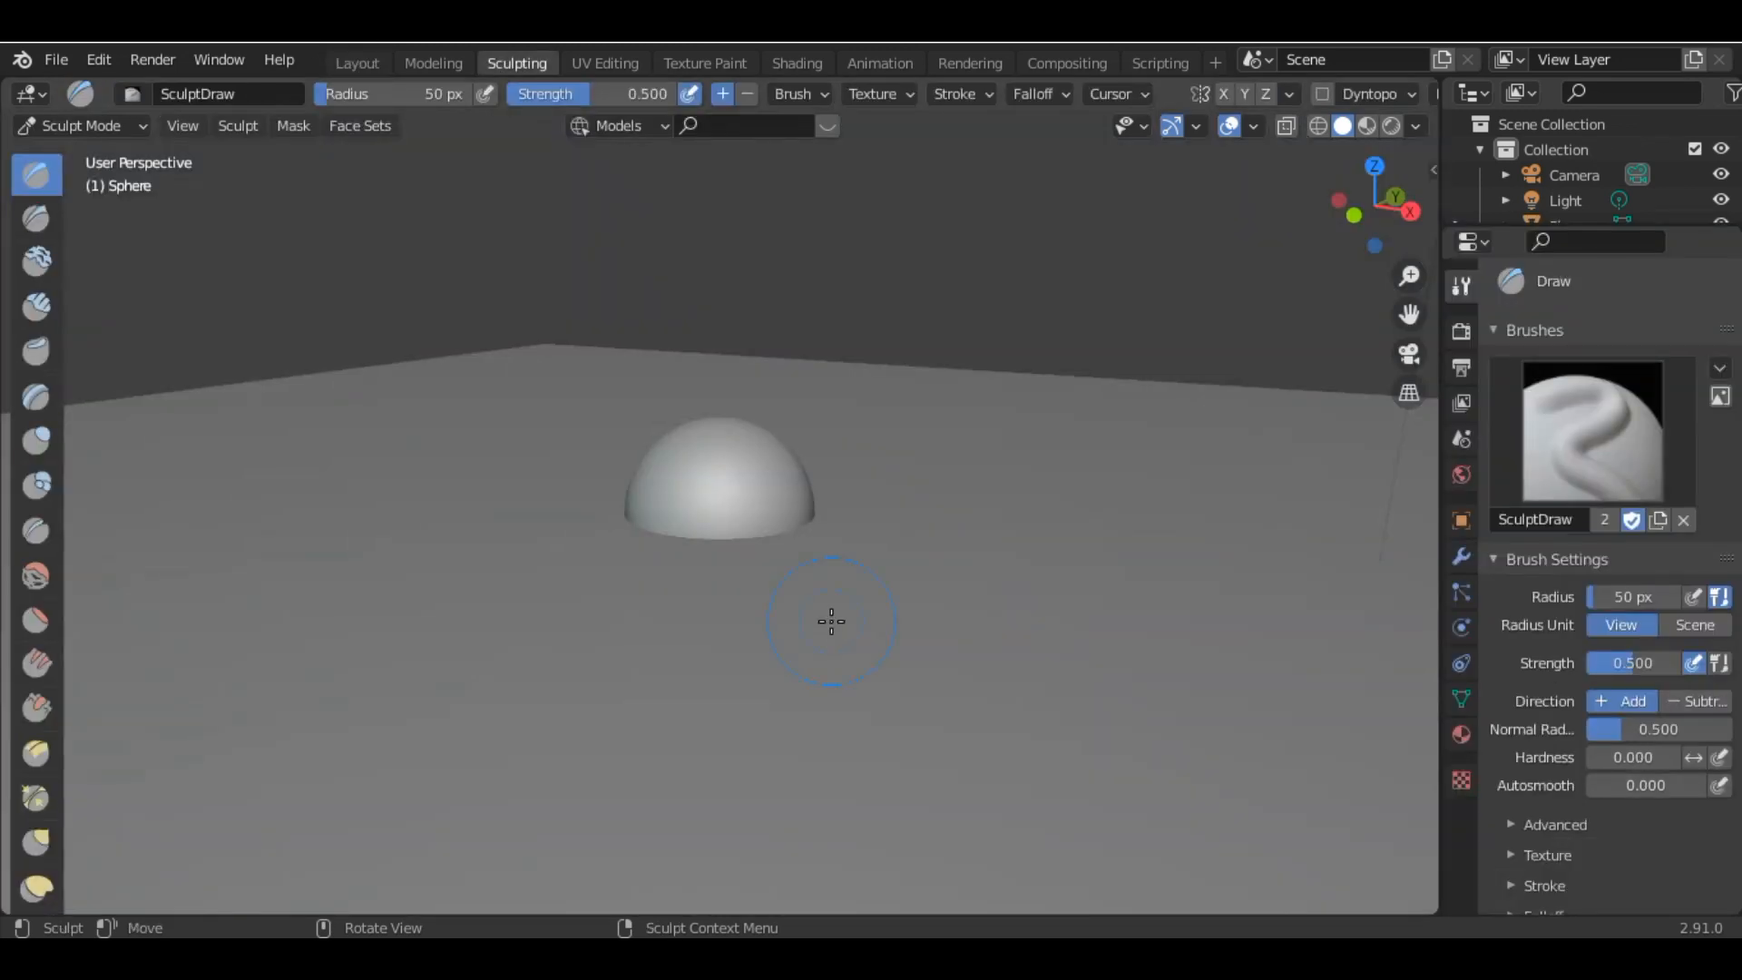
mouse_move(36, 887)
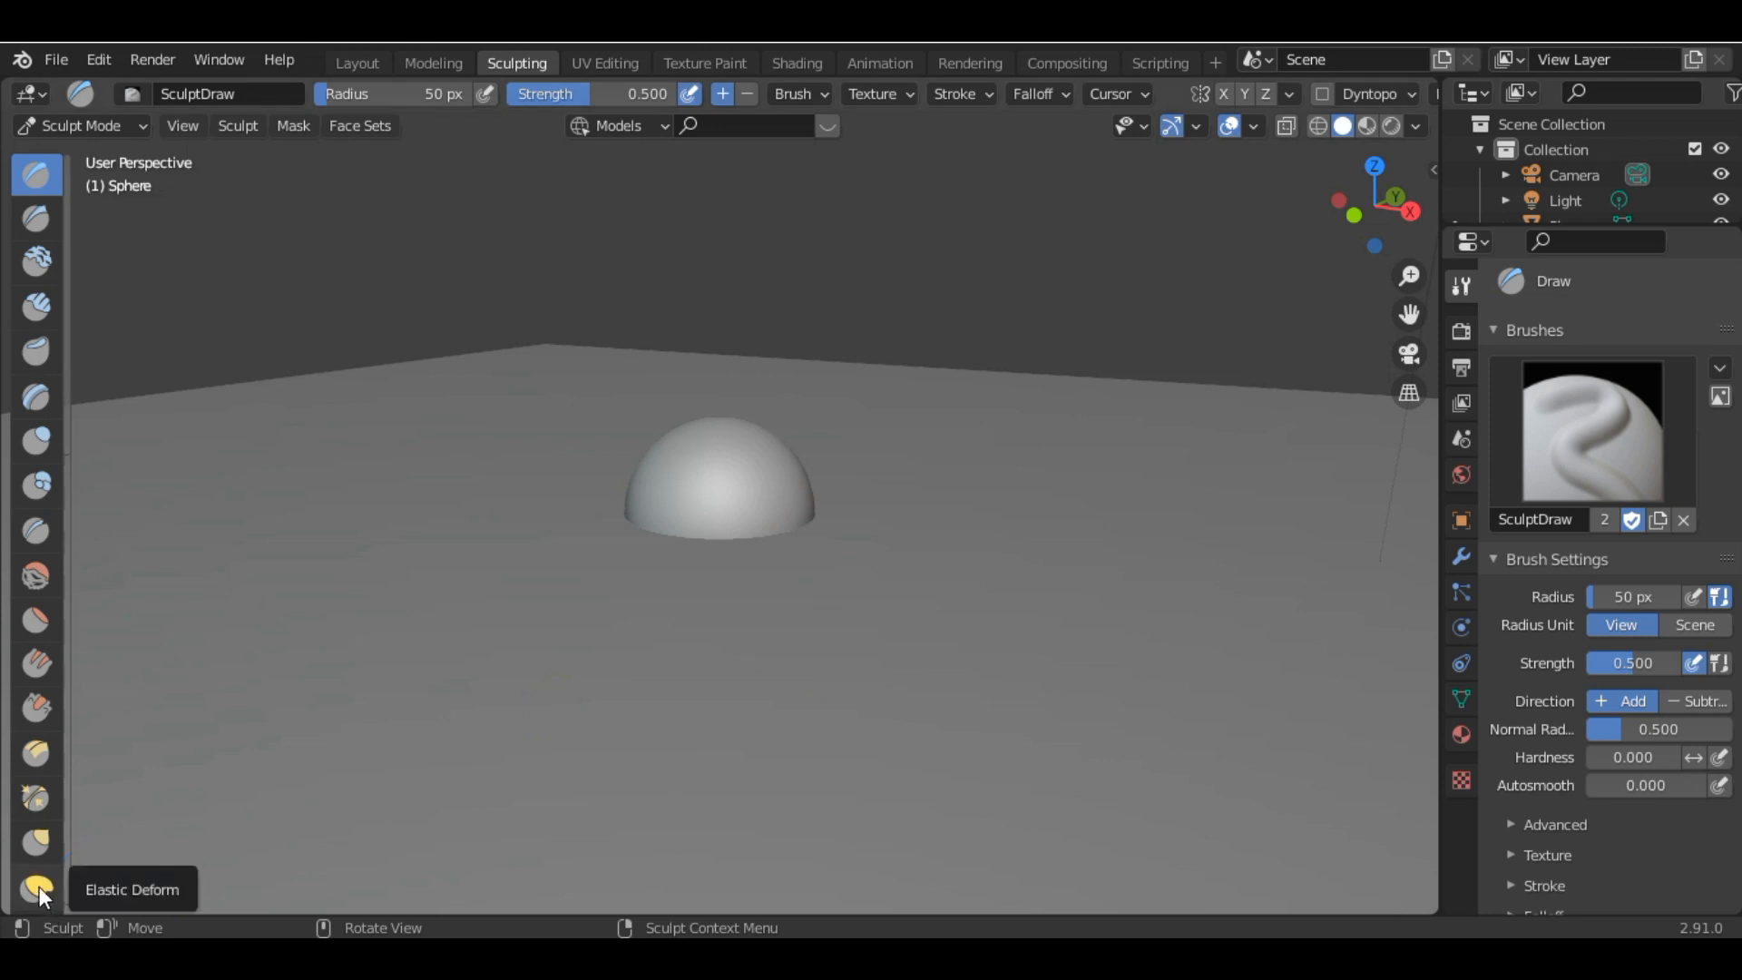
click(36, 888)
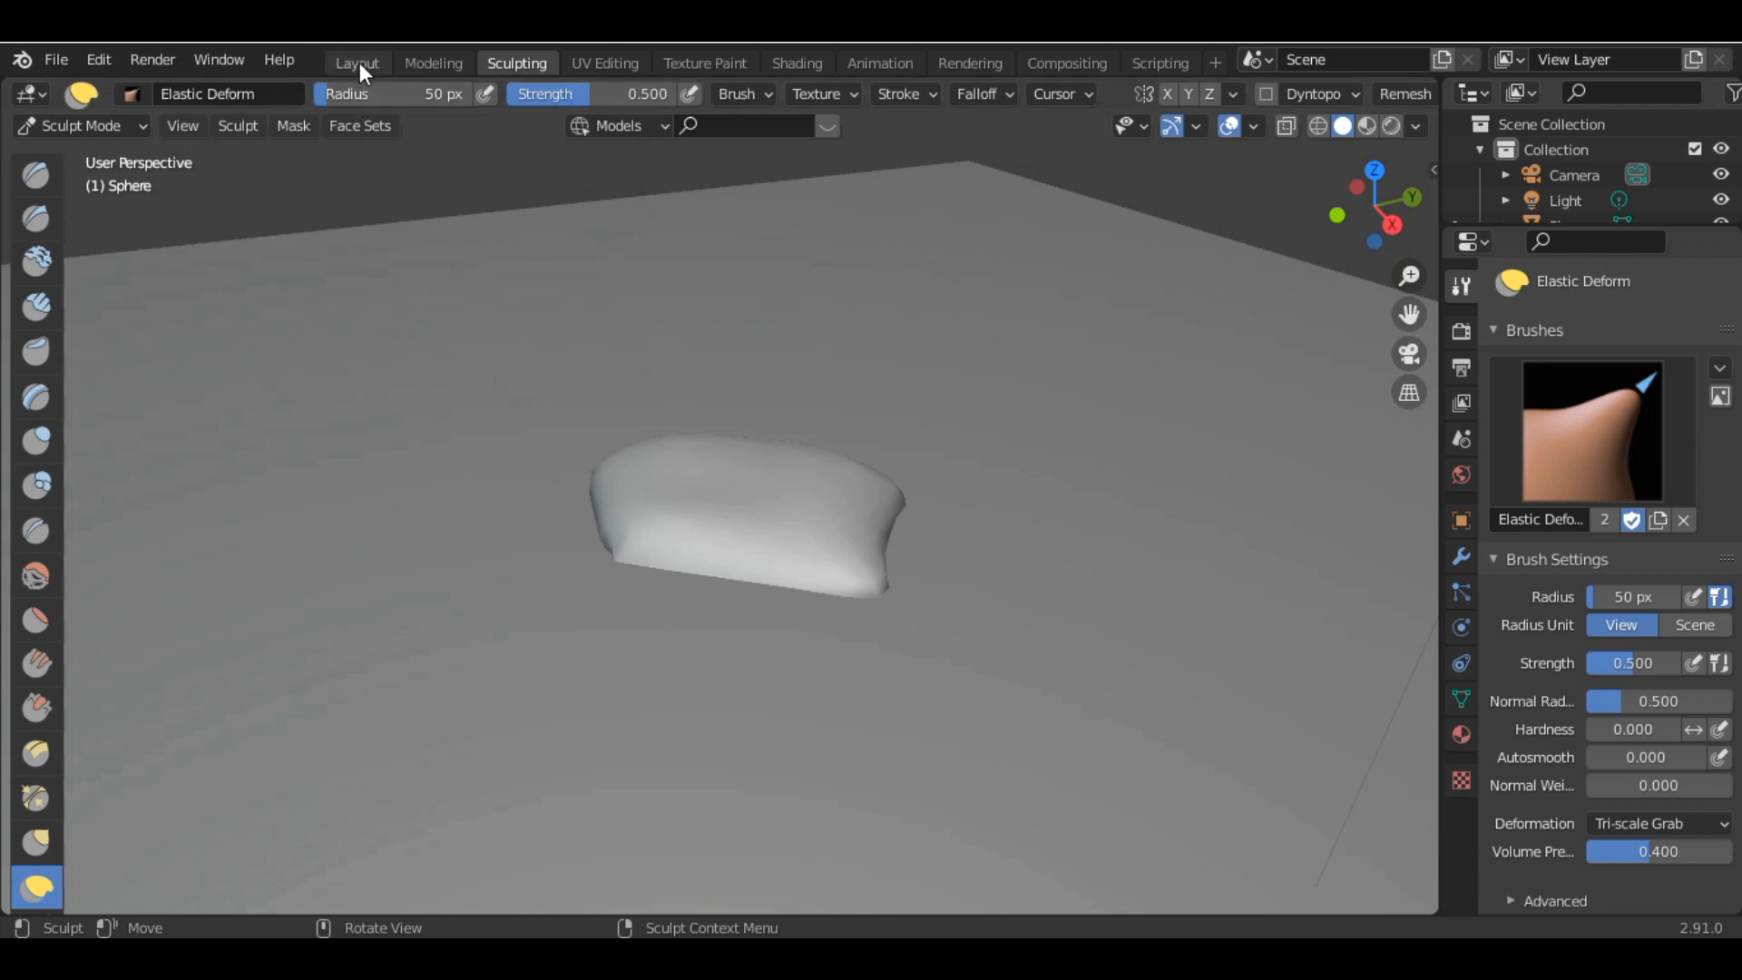
click(356, 62)
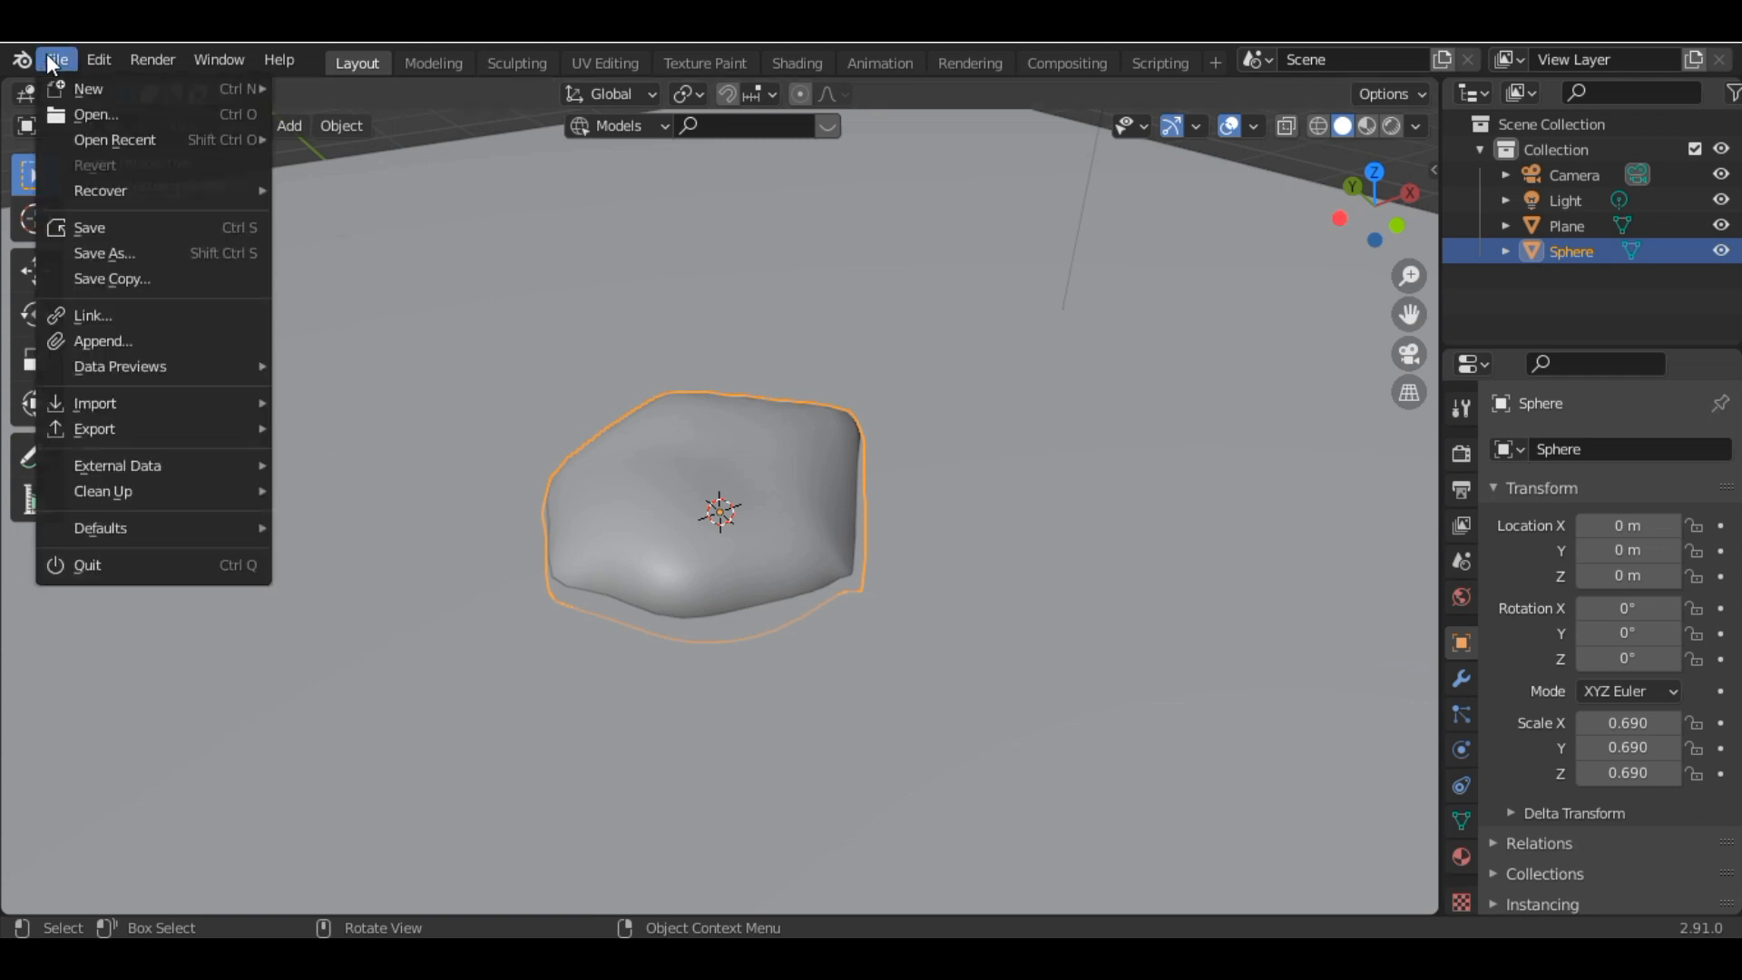
Append REAL FOAM SHADER from Real Foam Shader.blend's NodeTree data
click(97, 114)
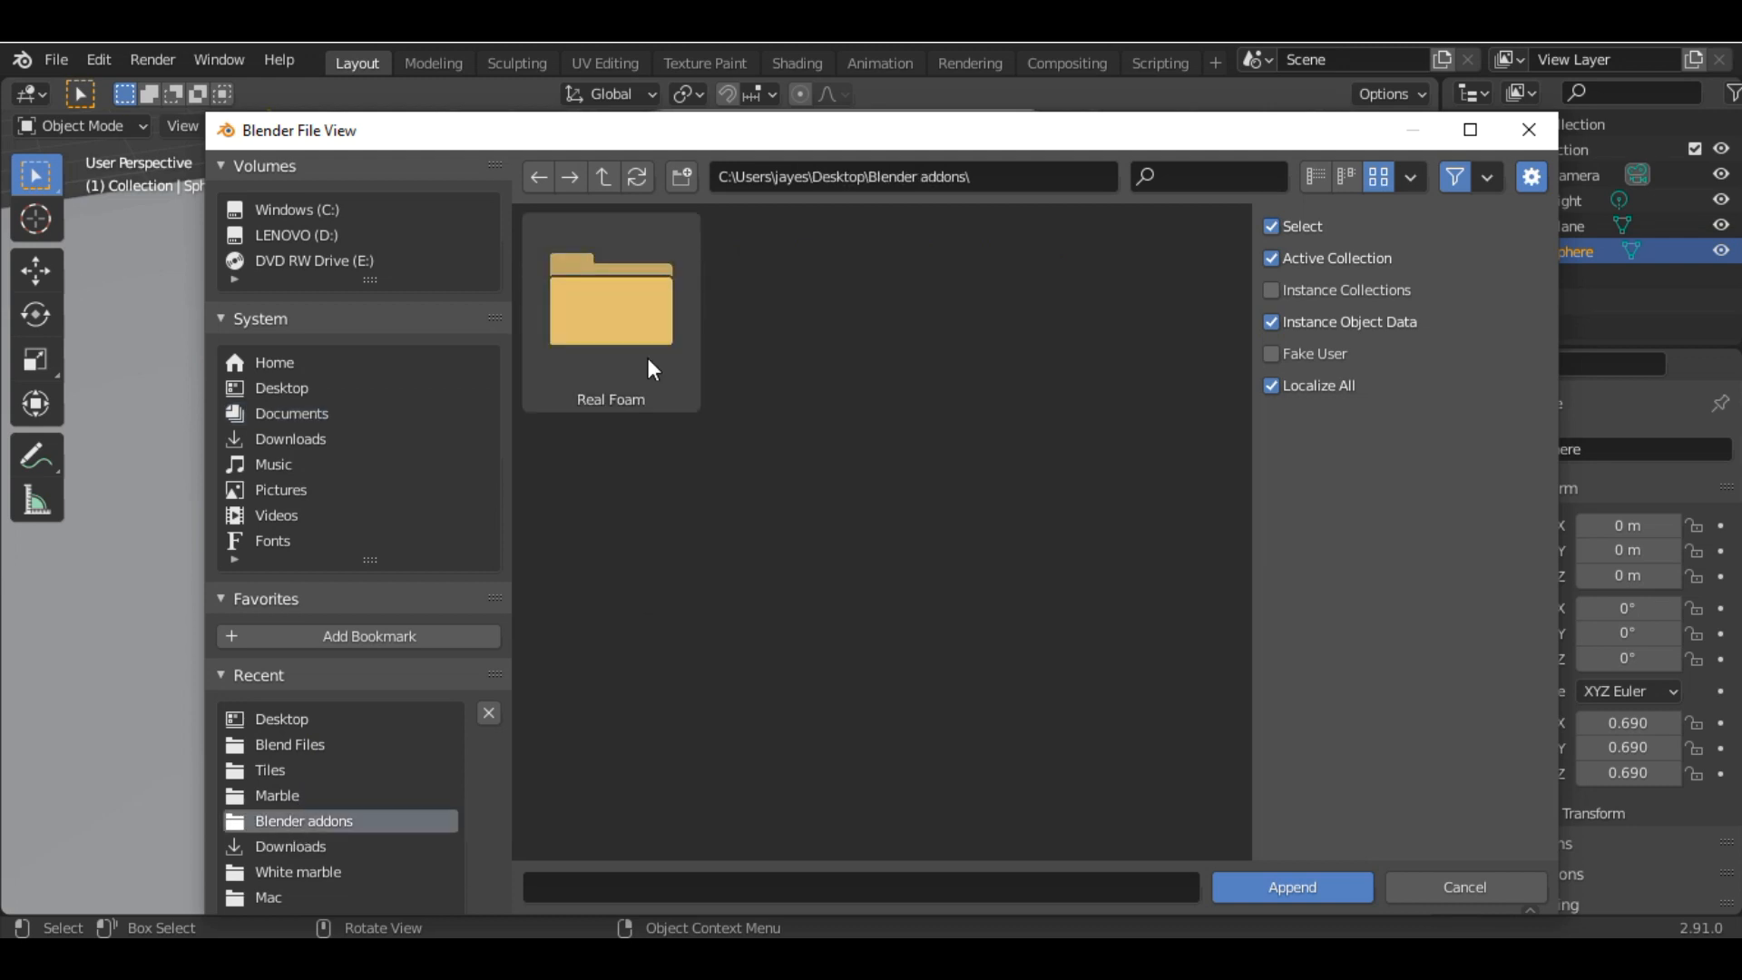
double_click(610, 294)
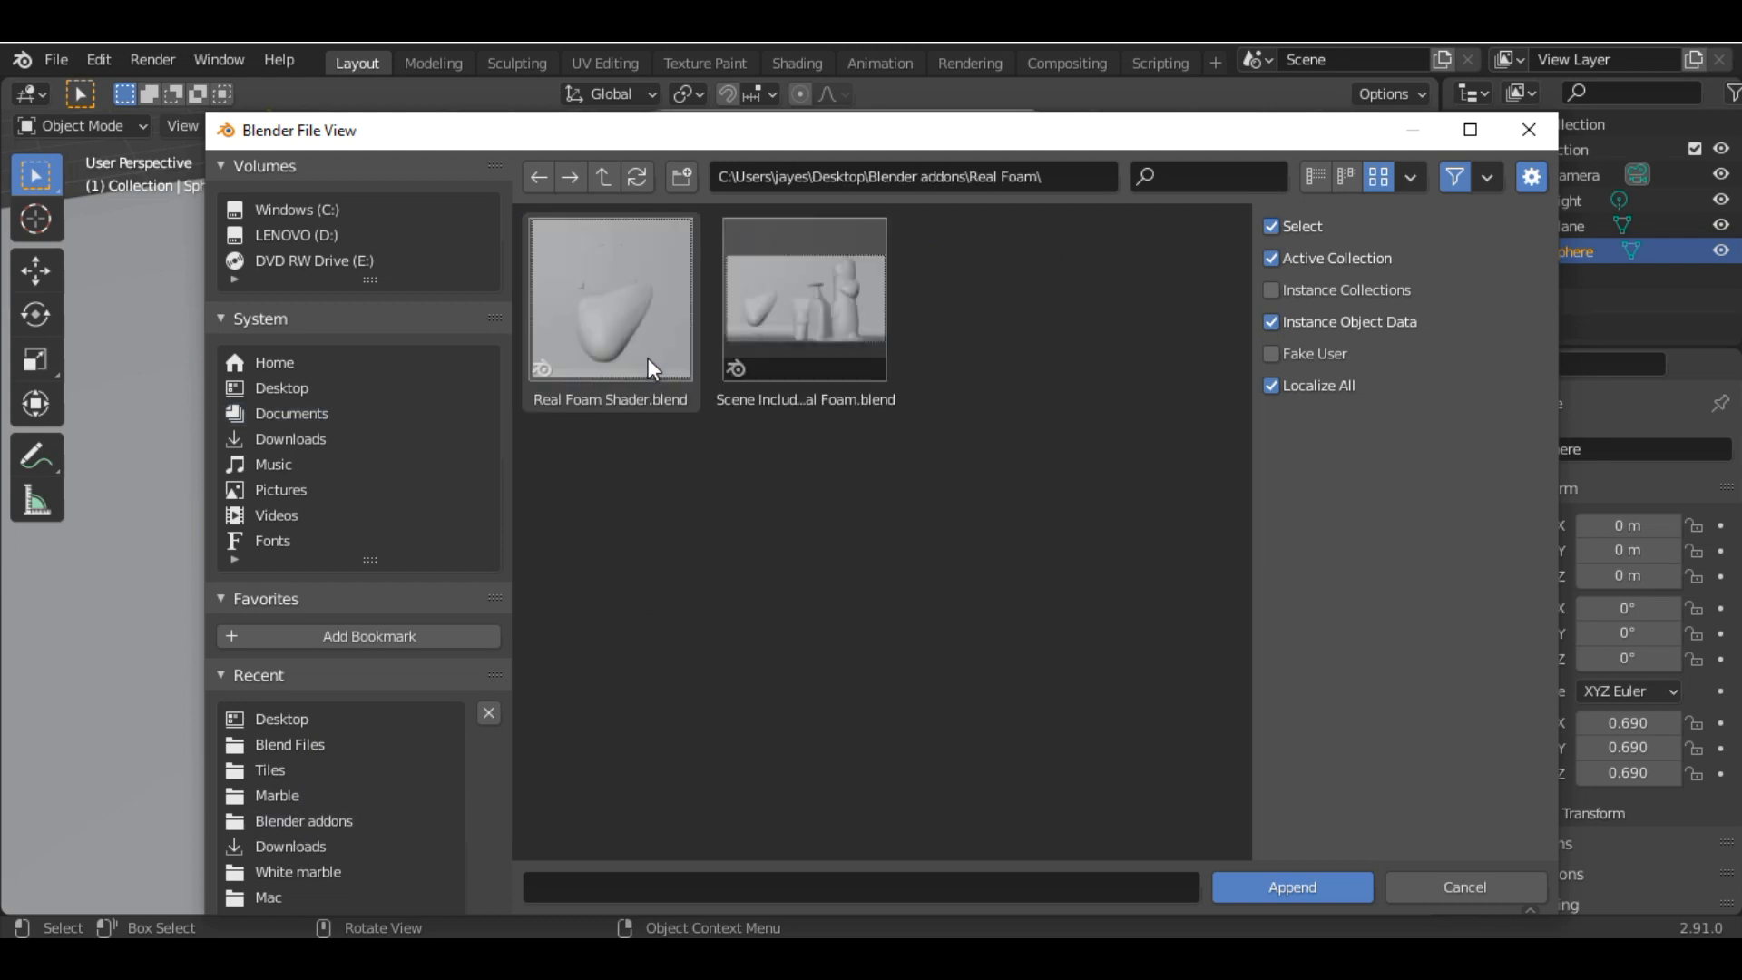
click(610, 298)
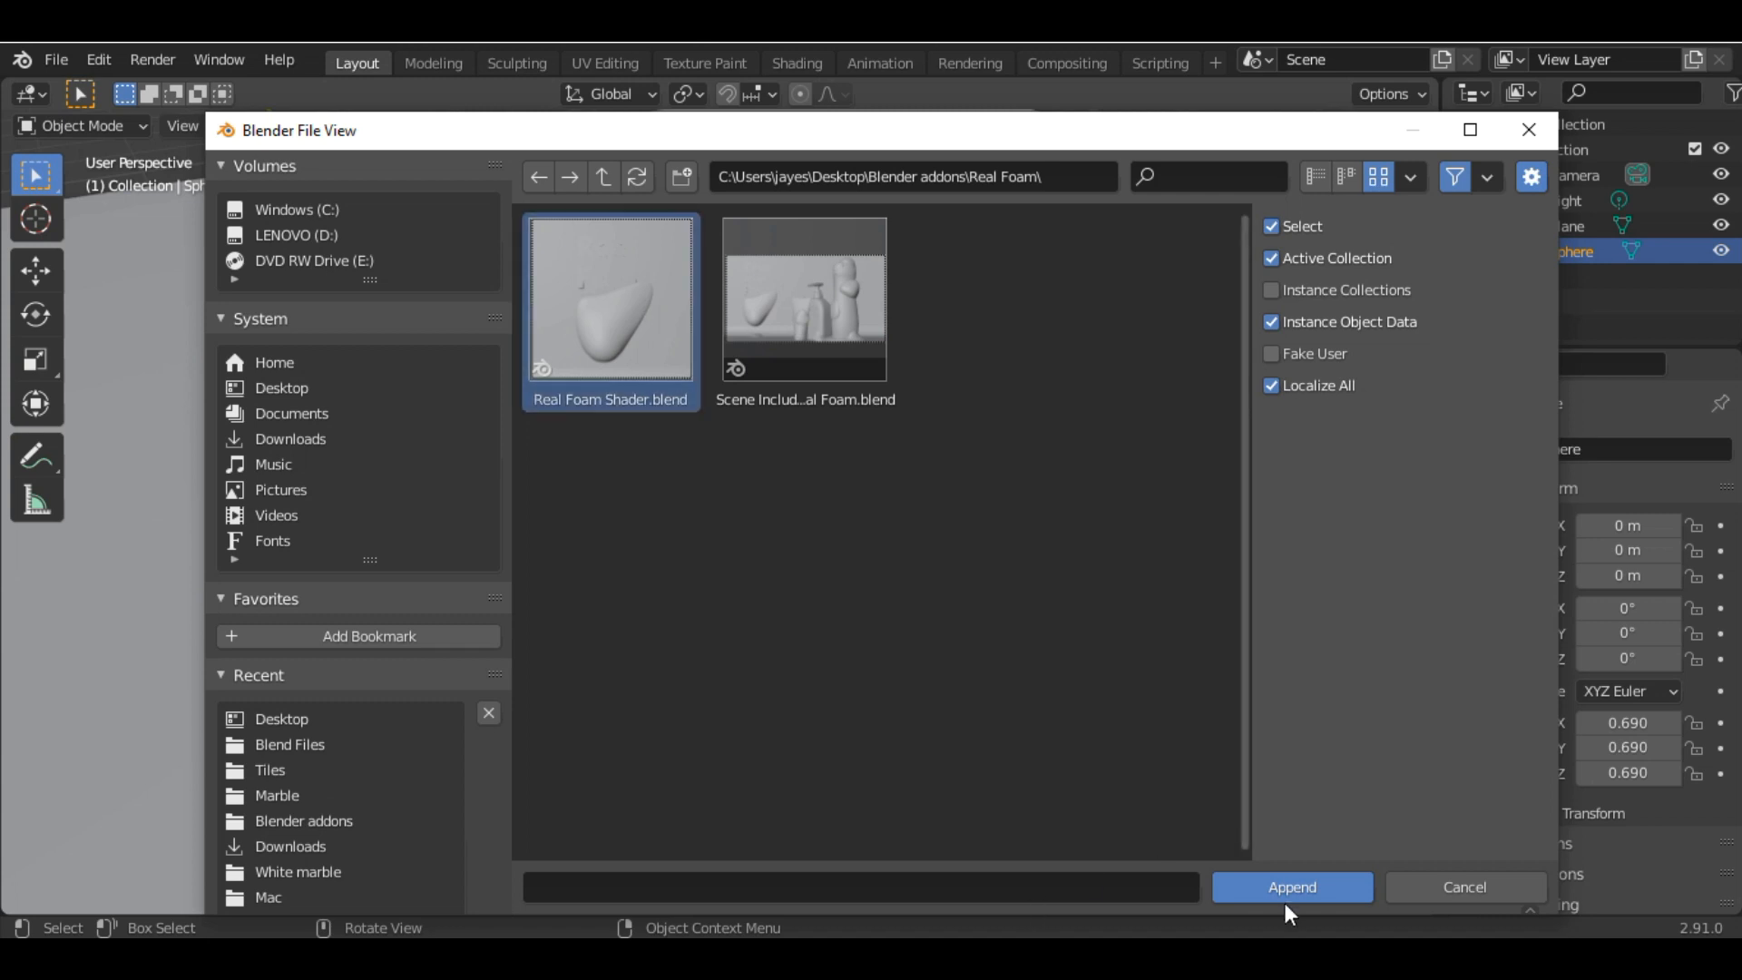
double_click(610, 297)
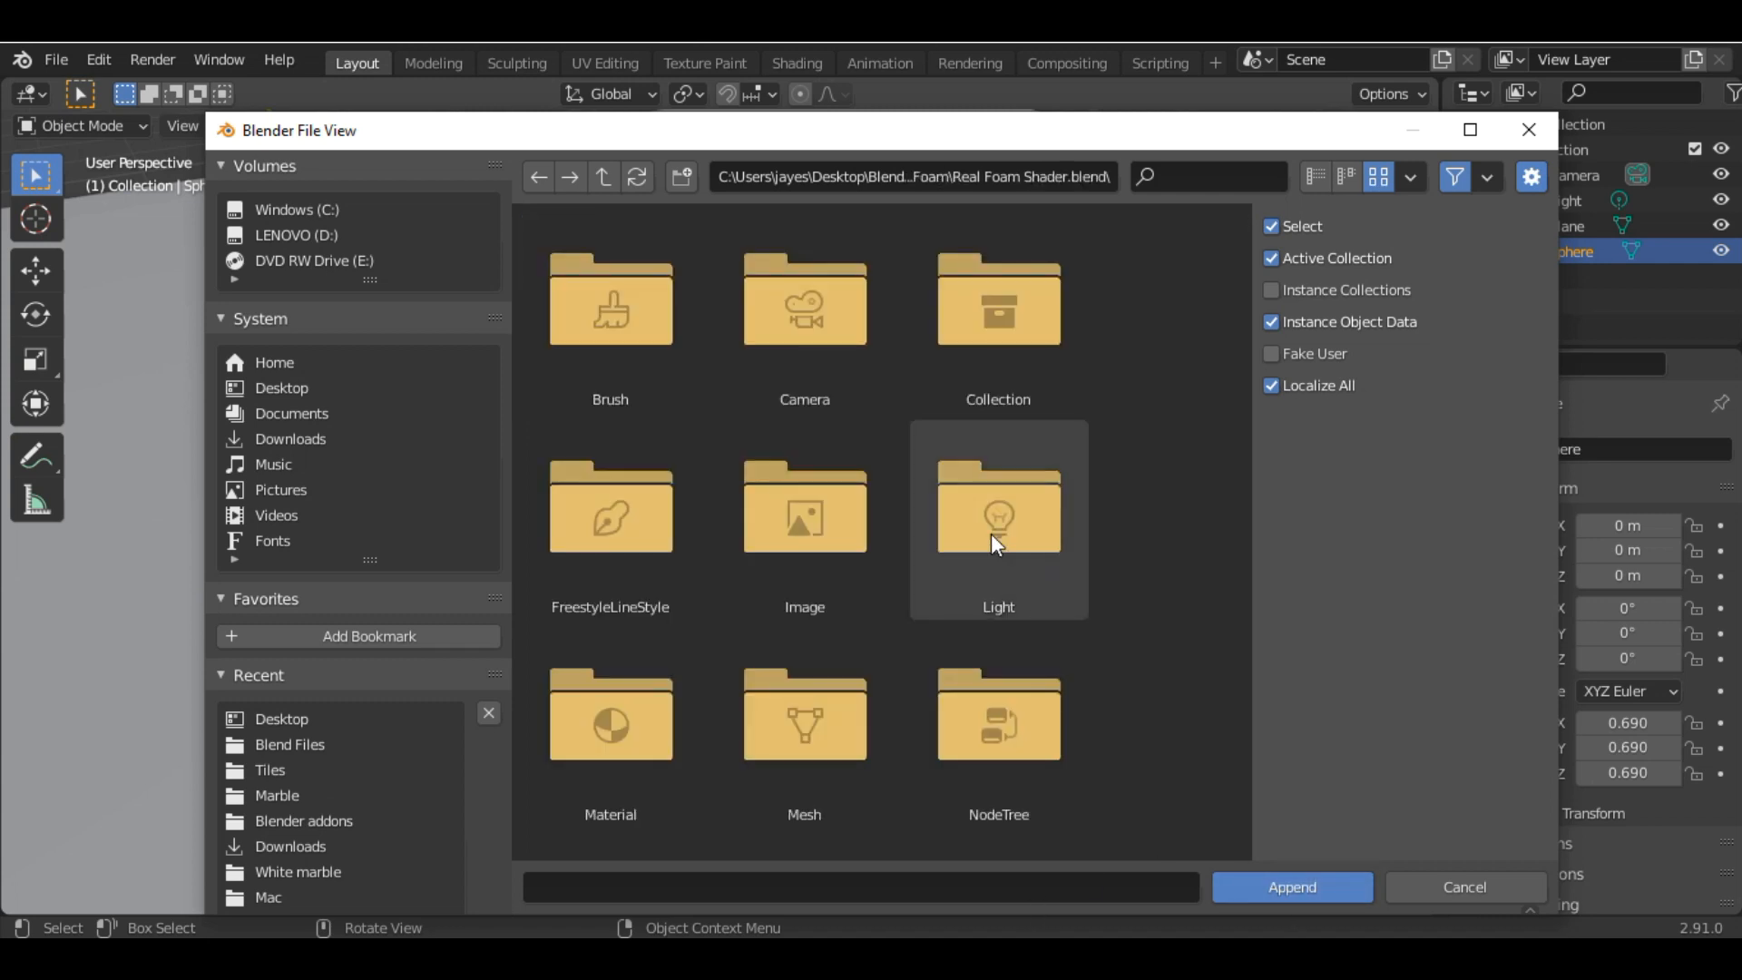
mouse_move(1011, 756)
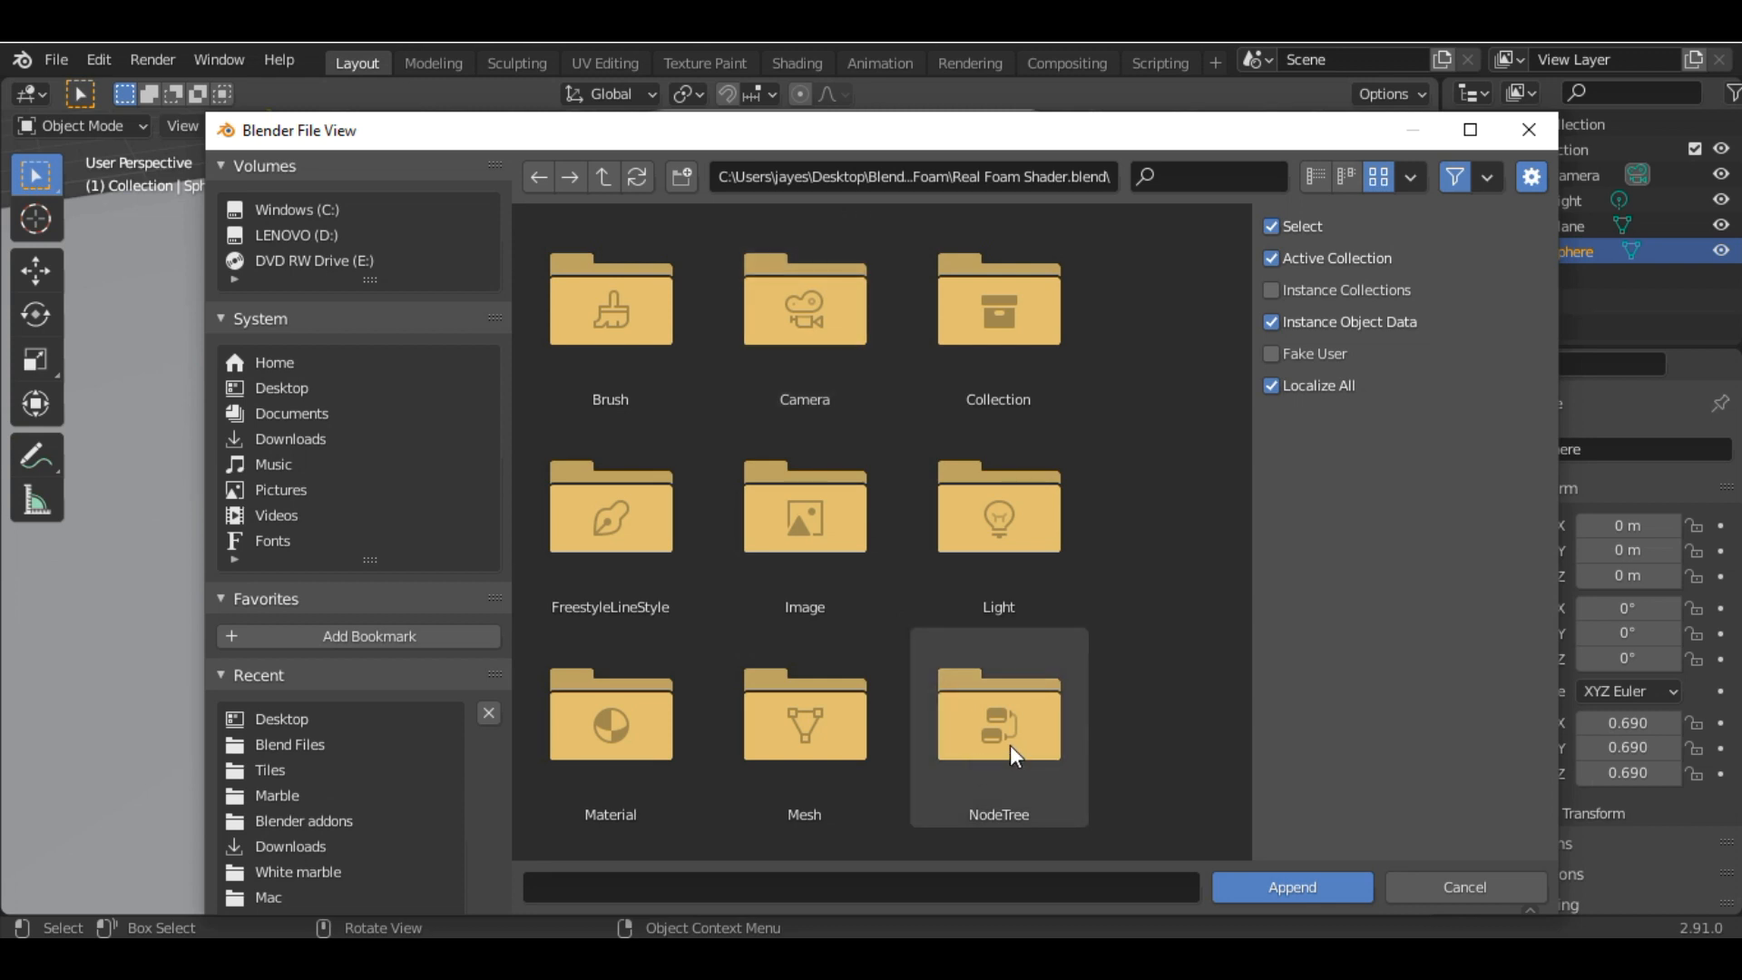
double_click(996, 716)
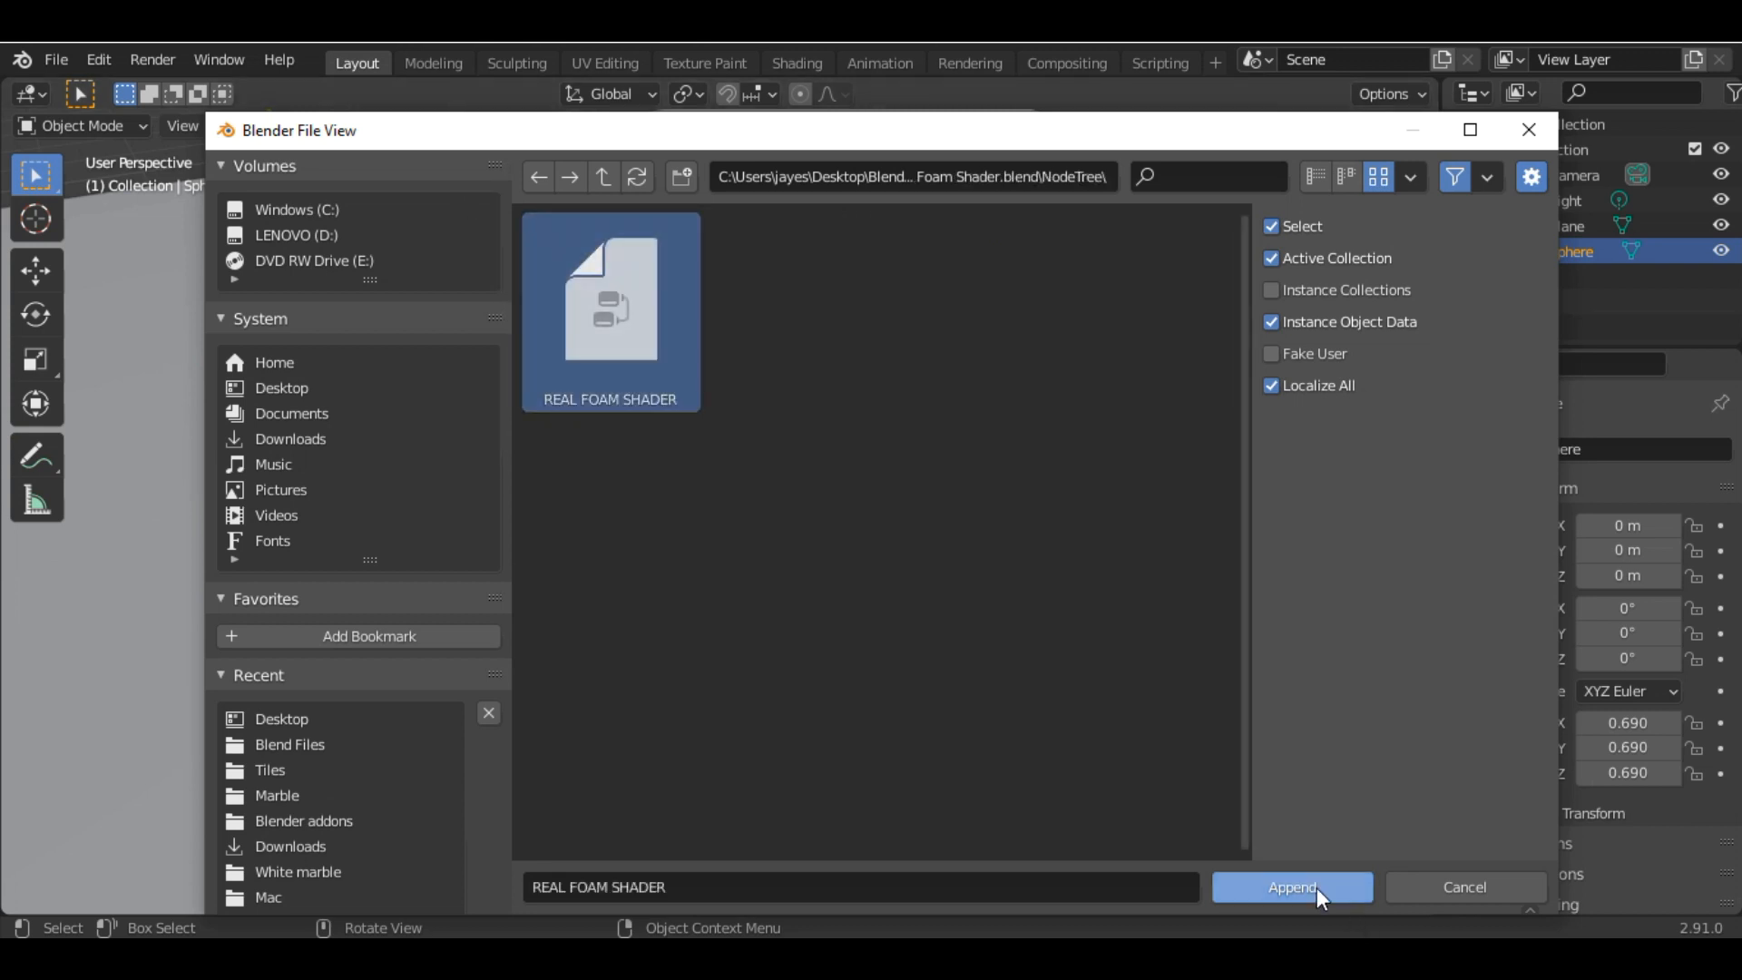
click(1291, 887)
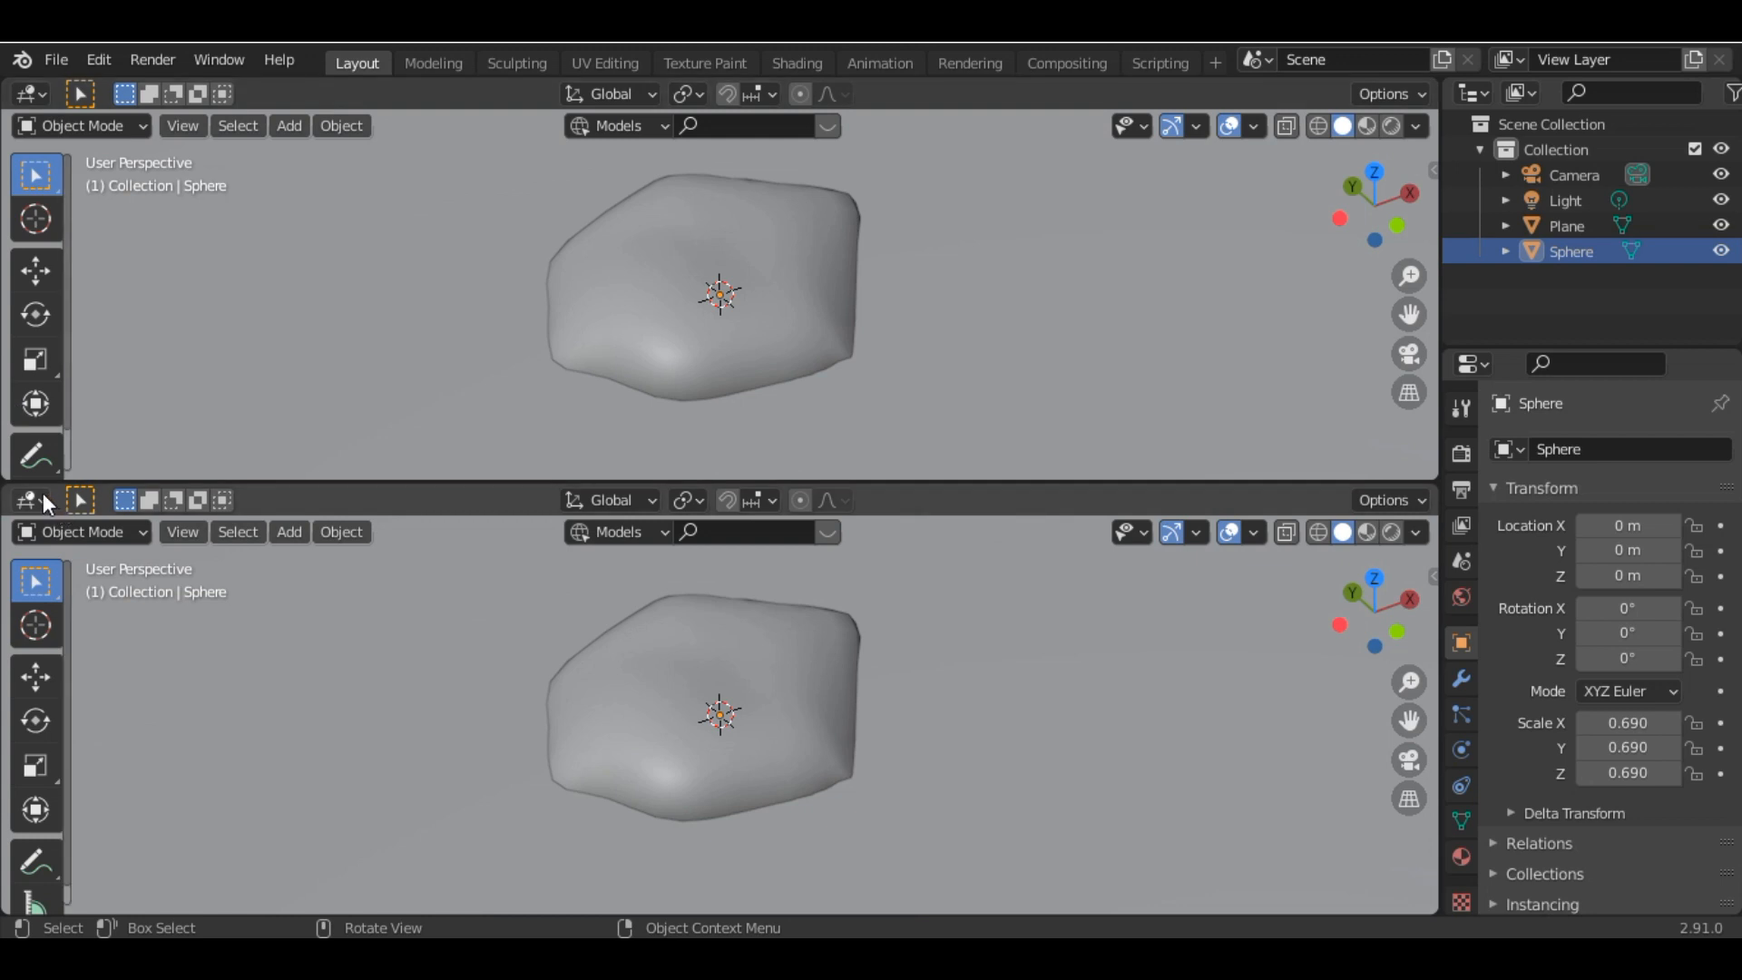
Turn the lower area into the Shader Editor and create a new sphere material
click(28, 499)
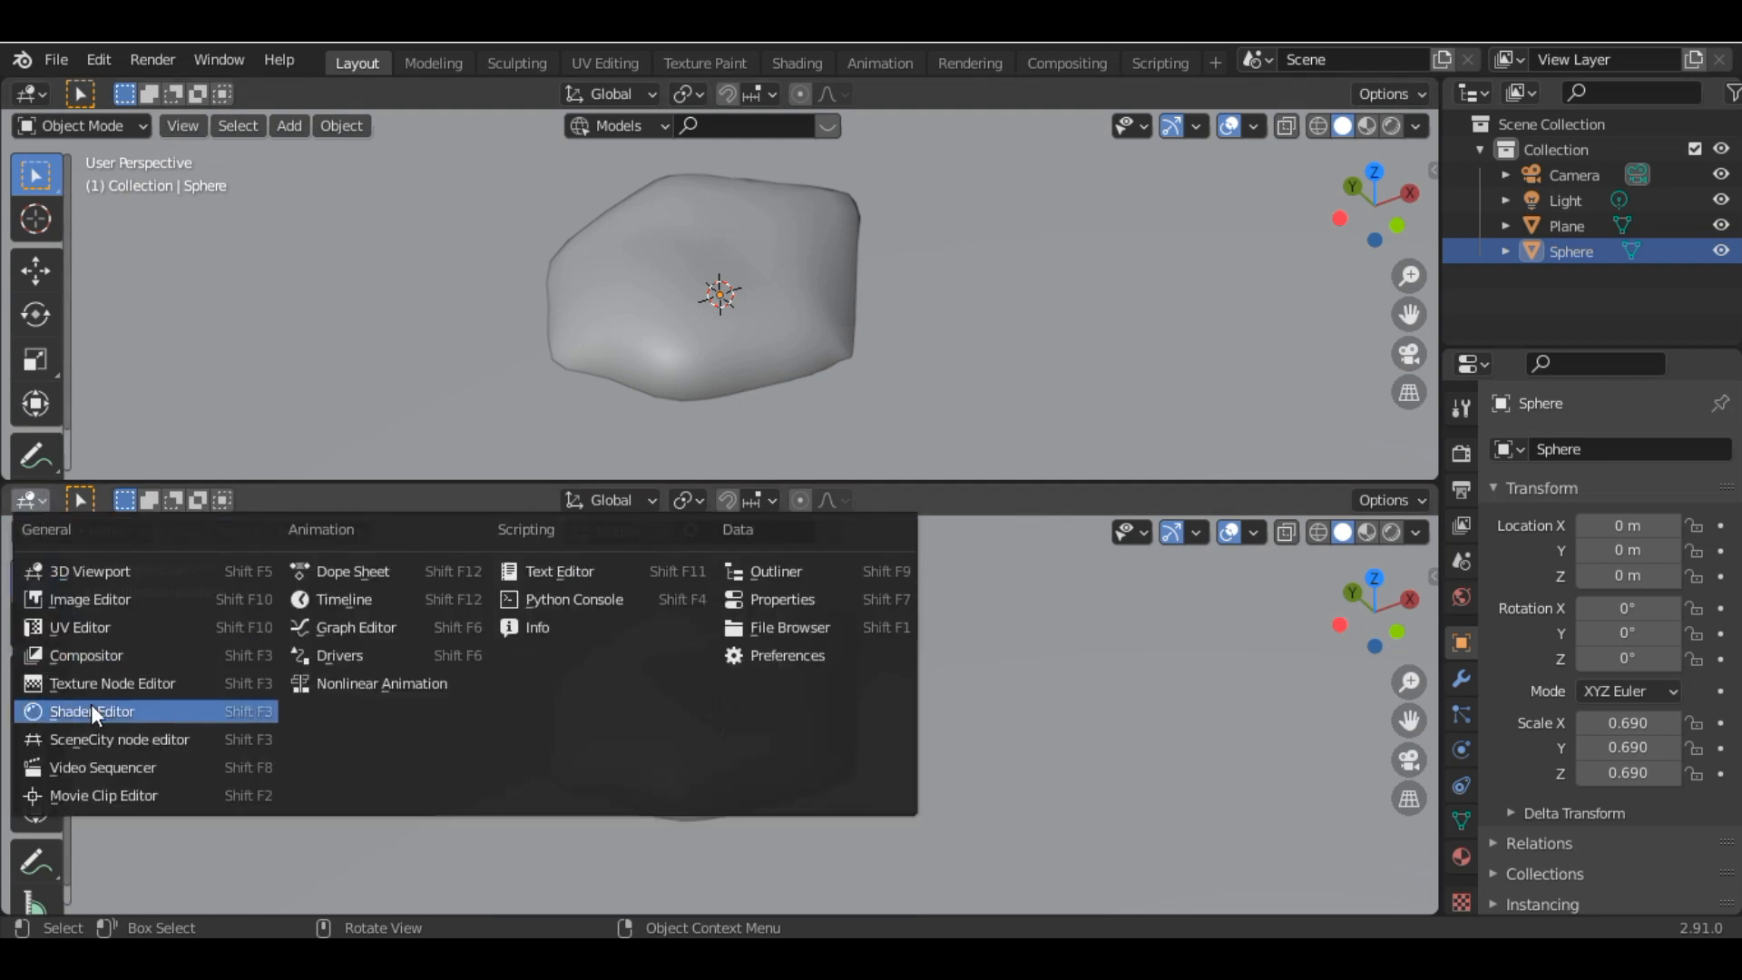
click(91, 712)
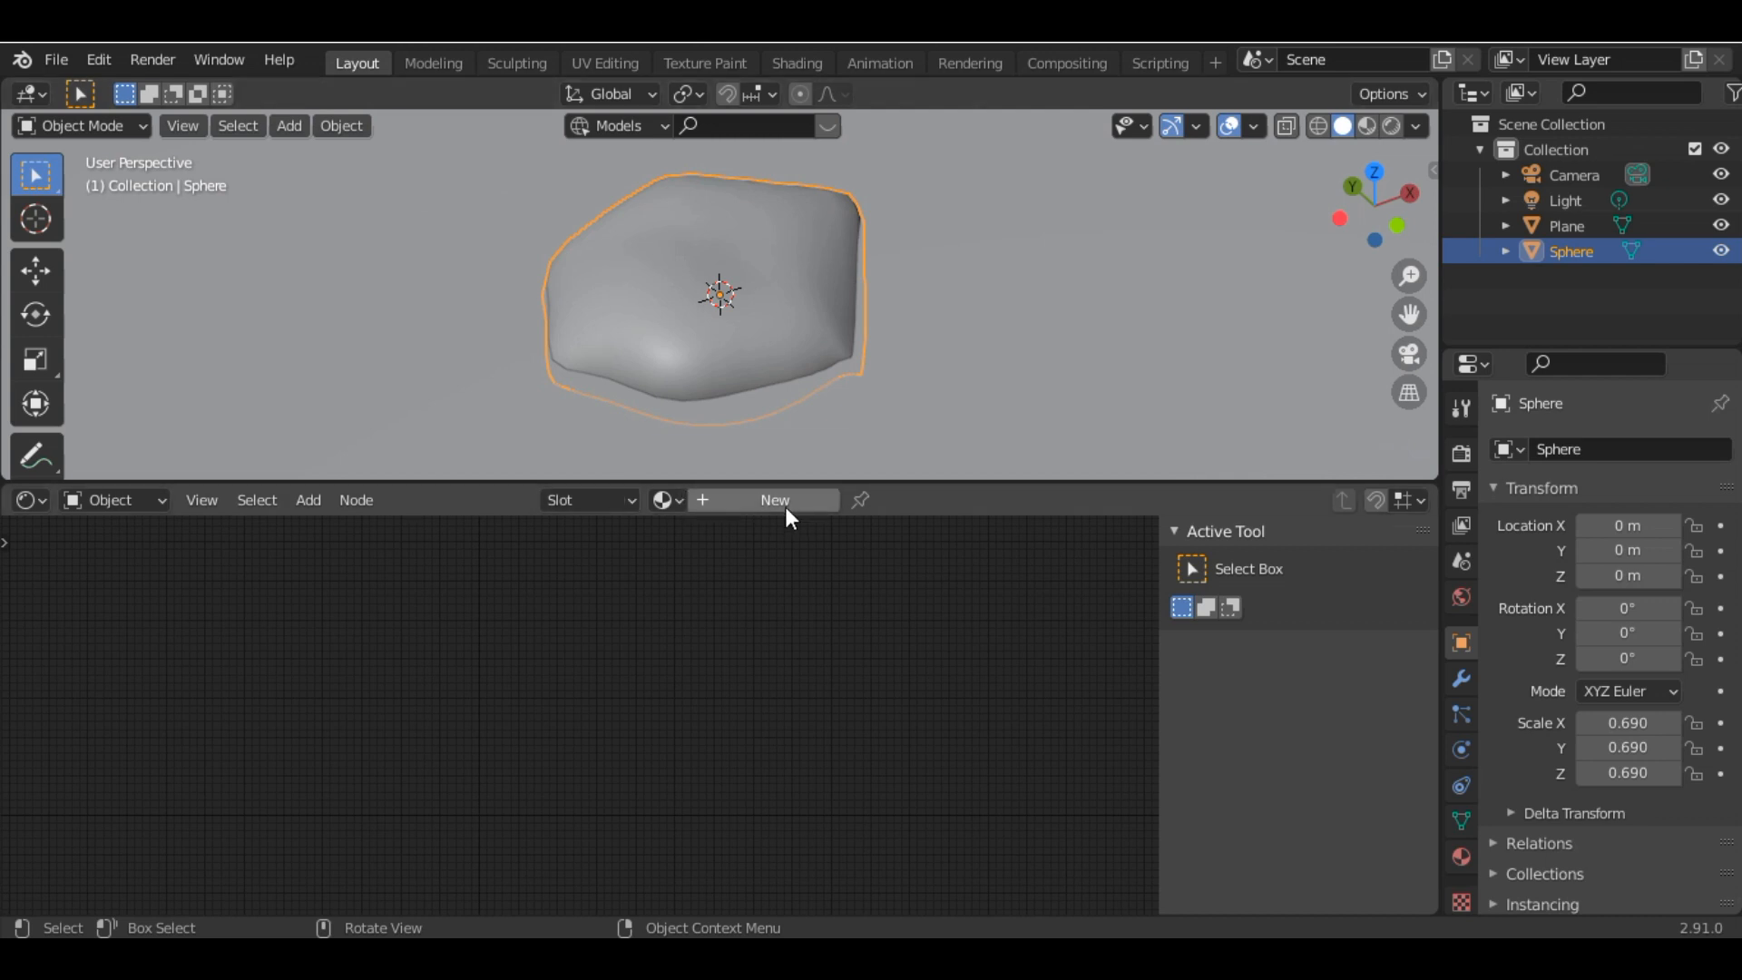
click(774, 500)
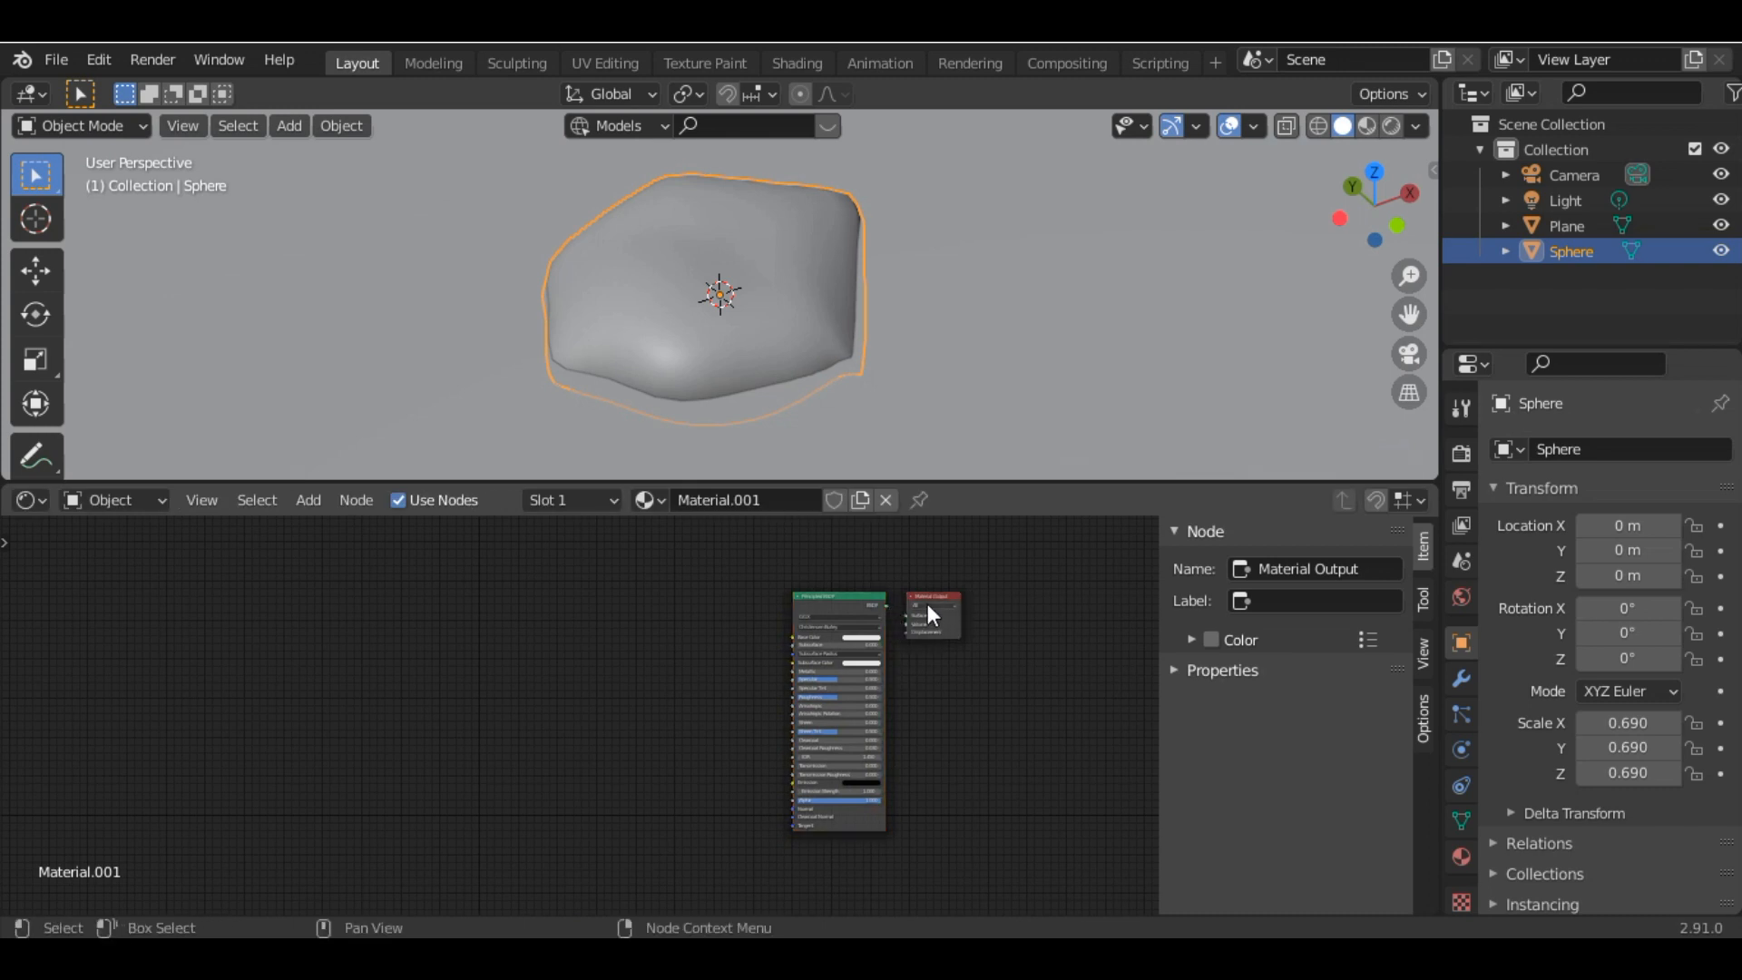
Add the REAL FOAM group to the material output and preview the shading
key(g)
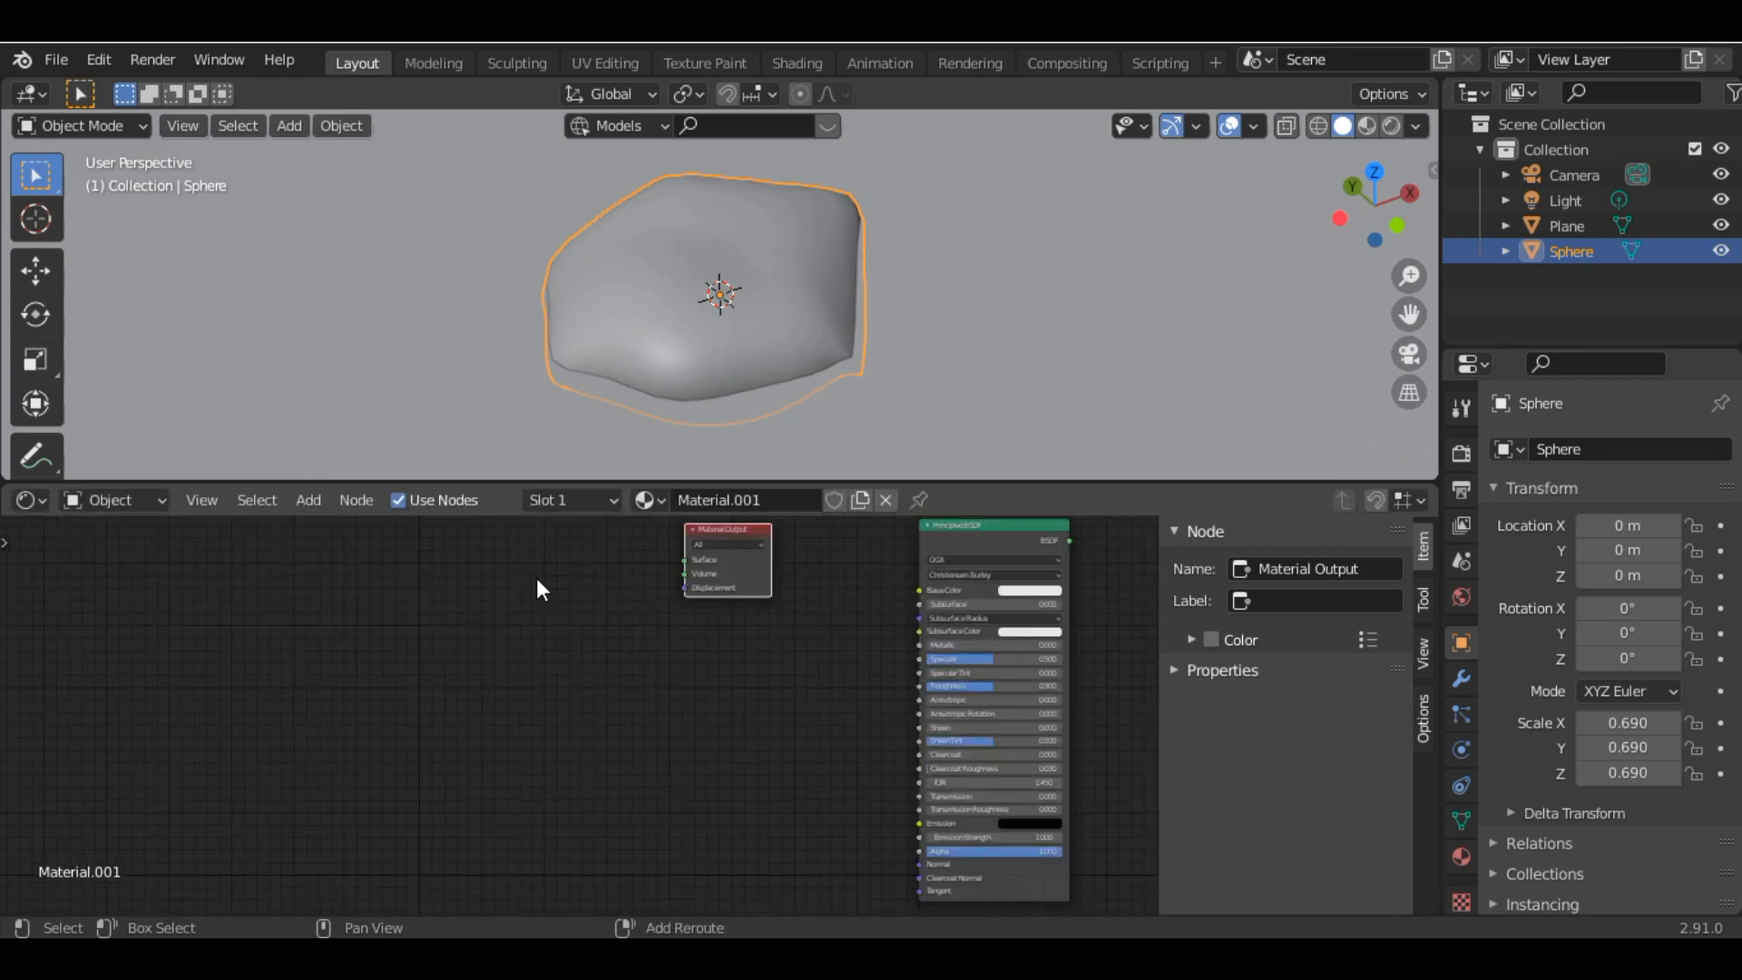
key(shift+a)
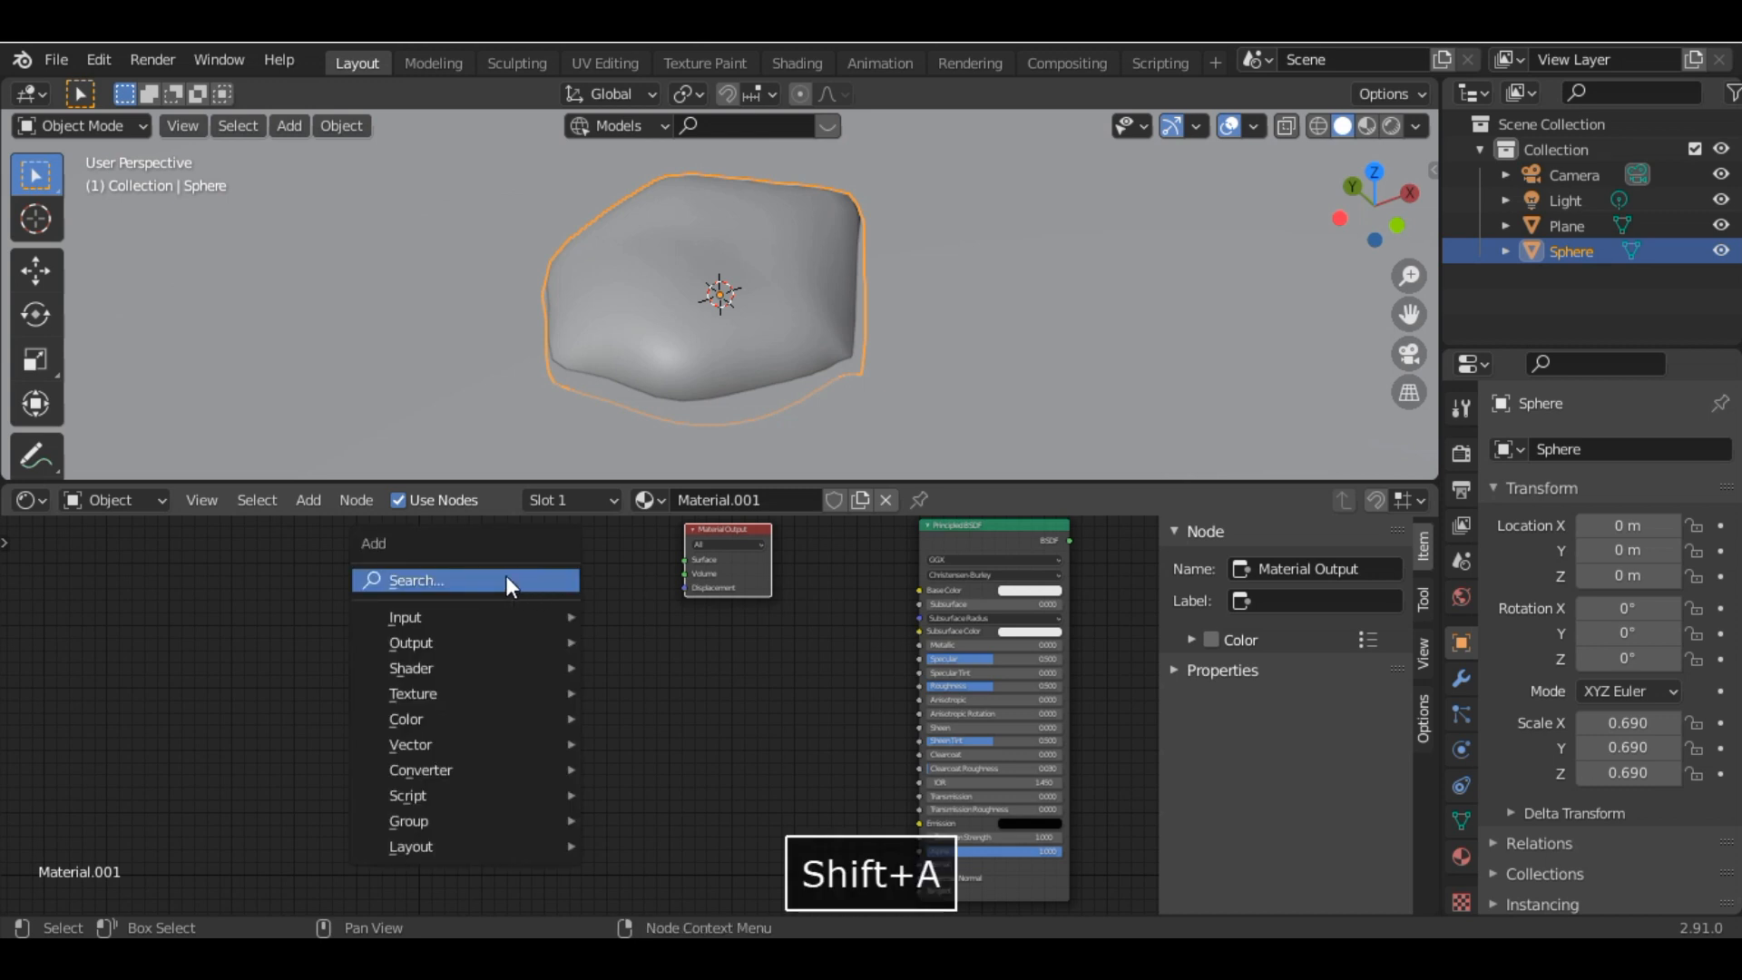
text(rea)
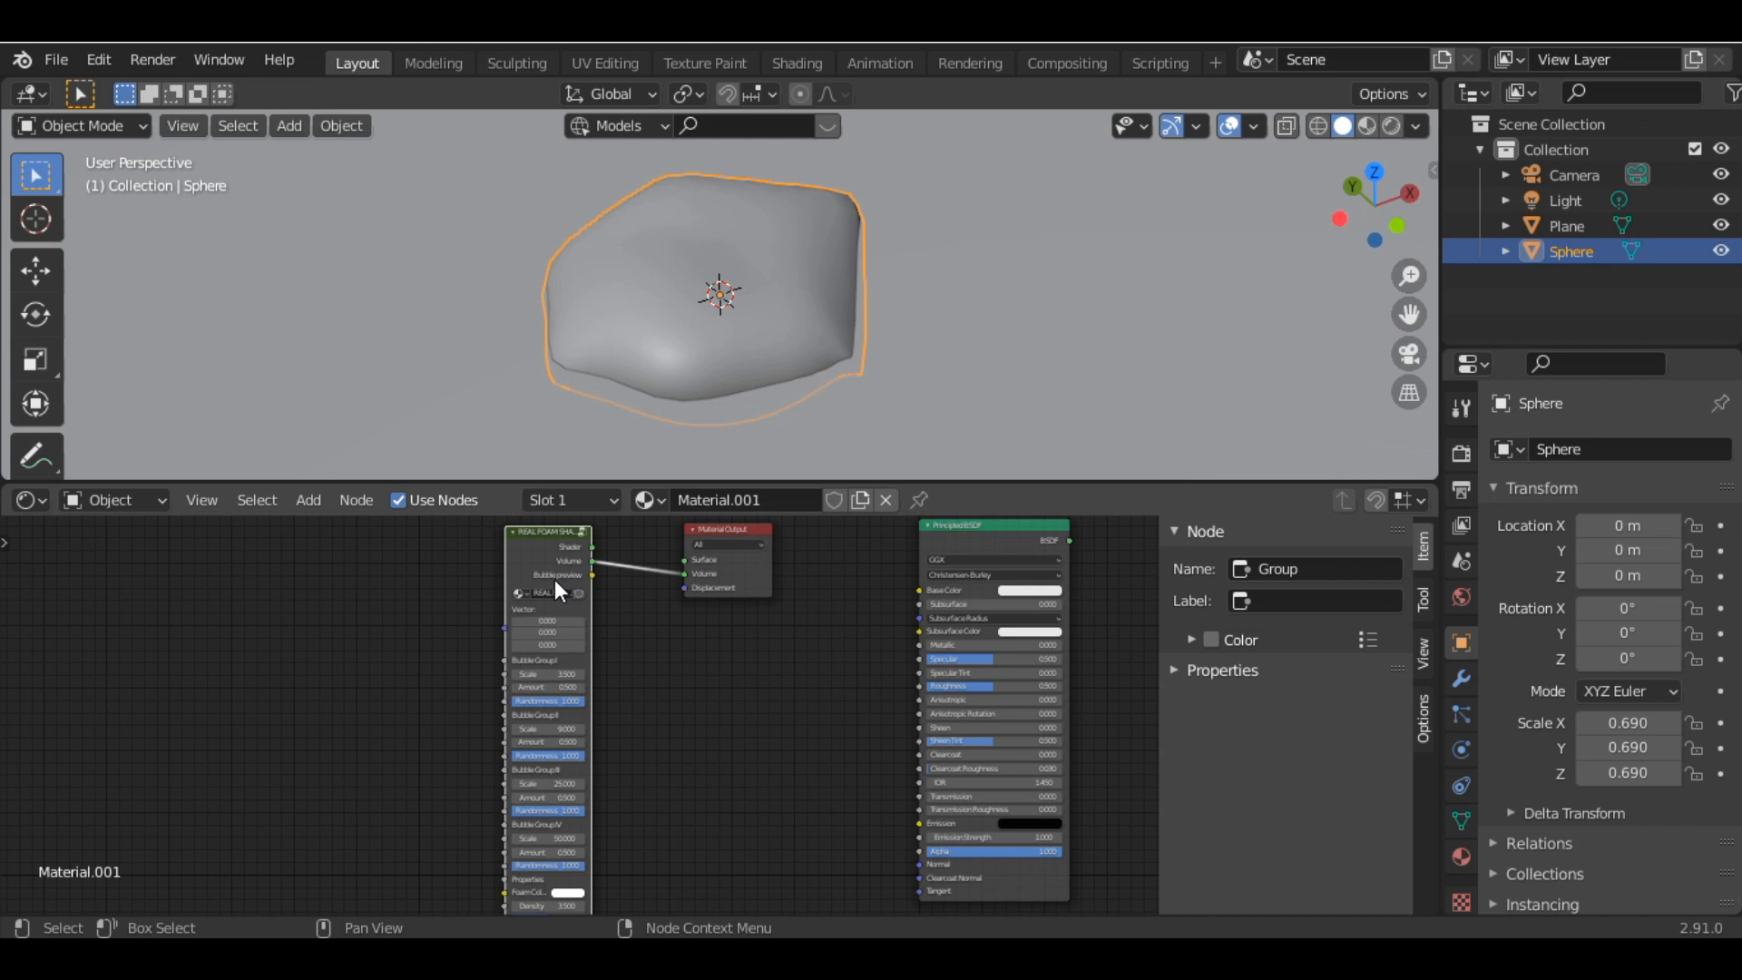
mouse_move(594, 585)
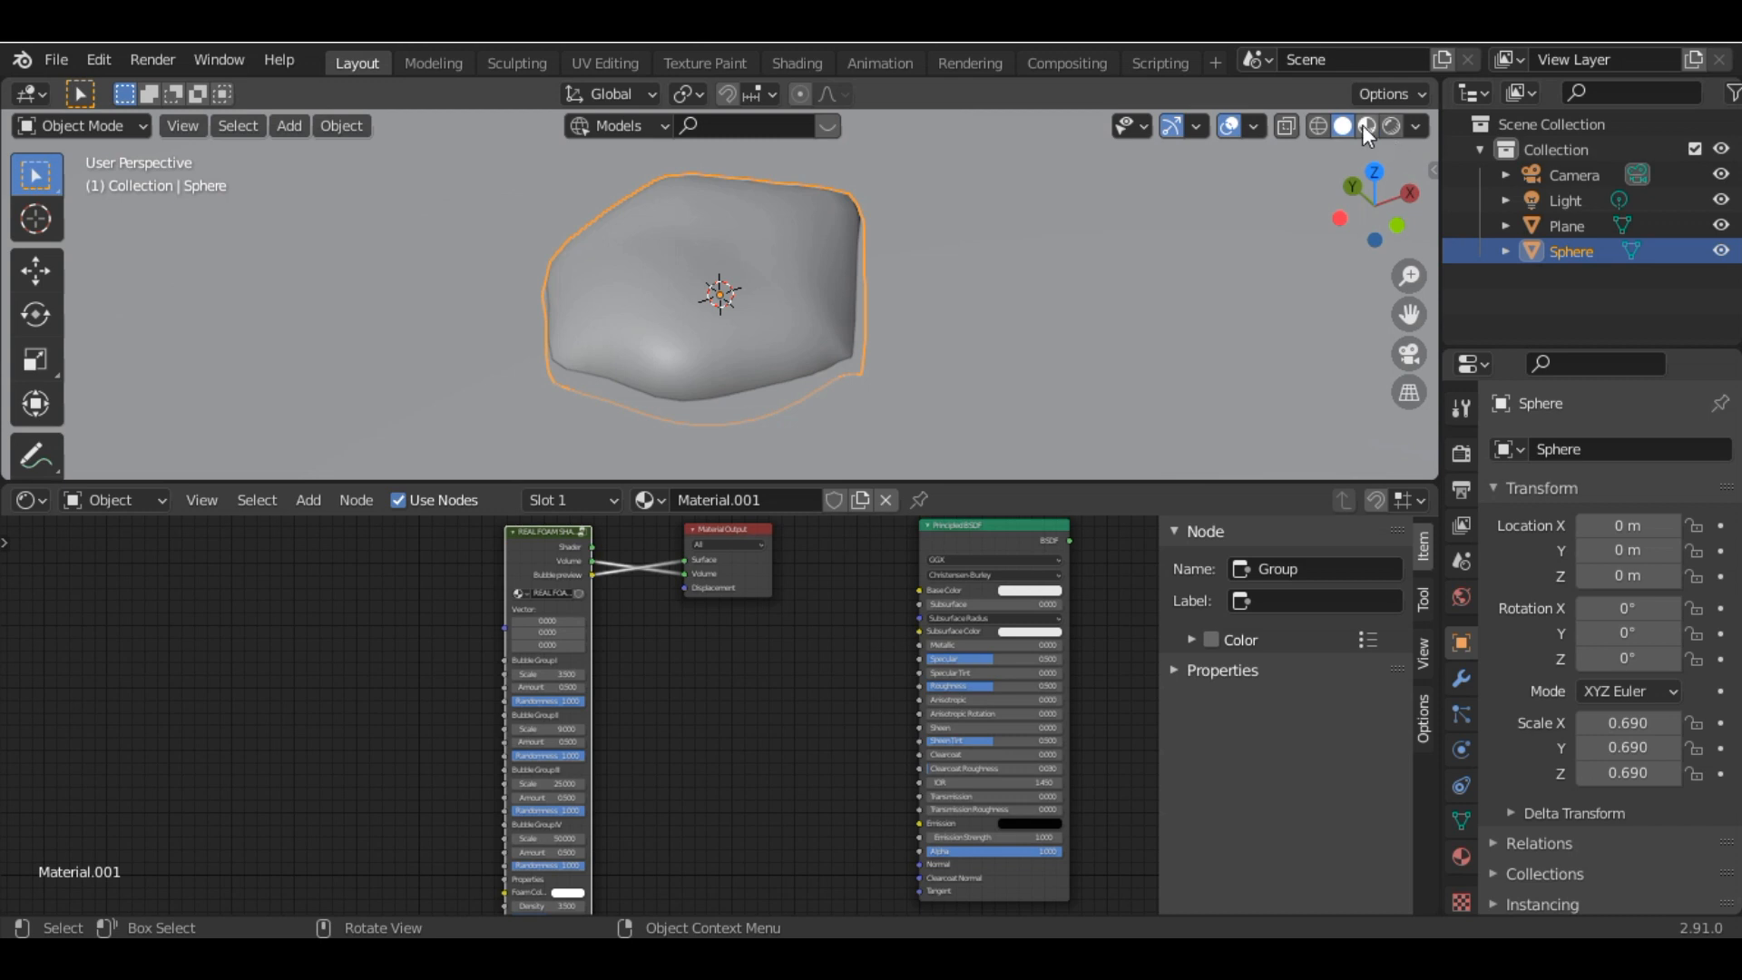
click(1365, 125)
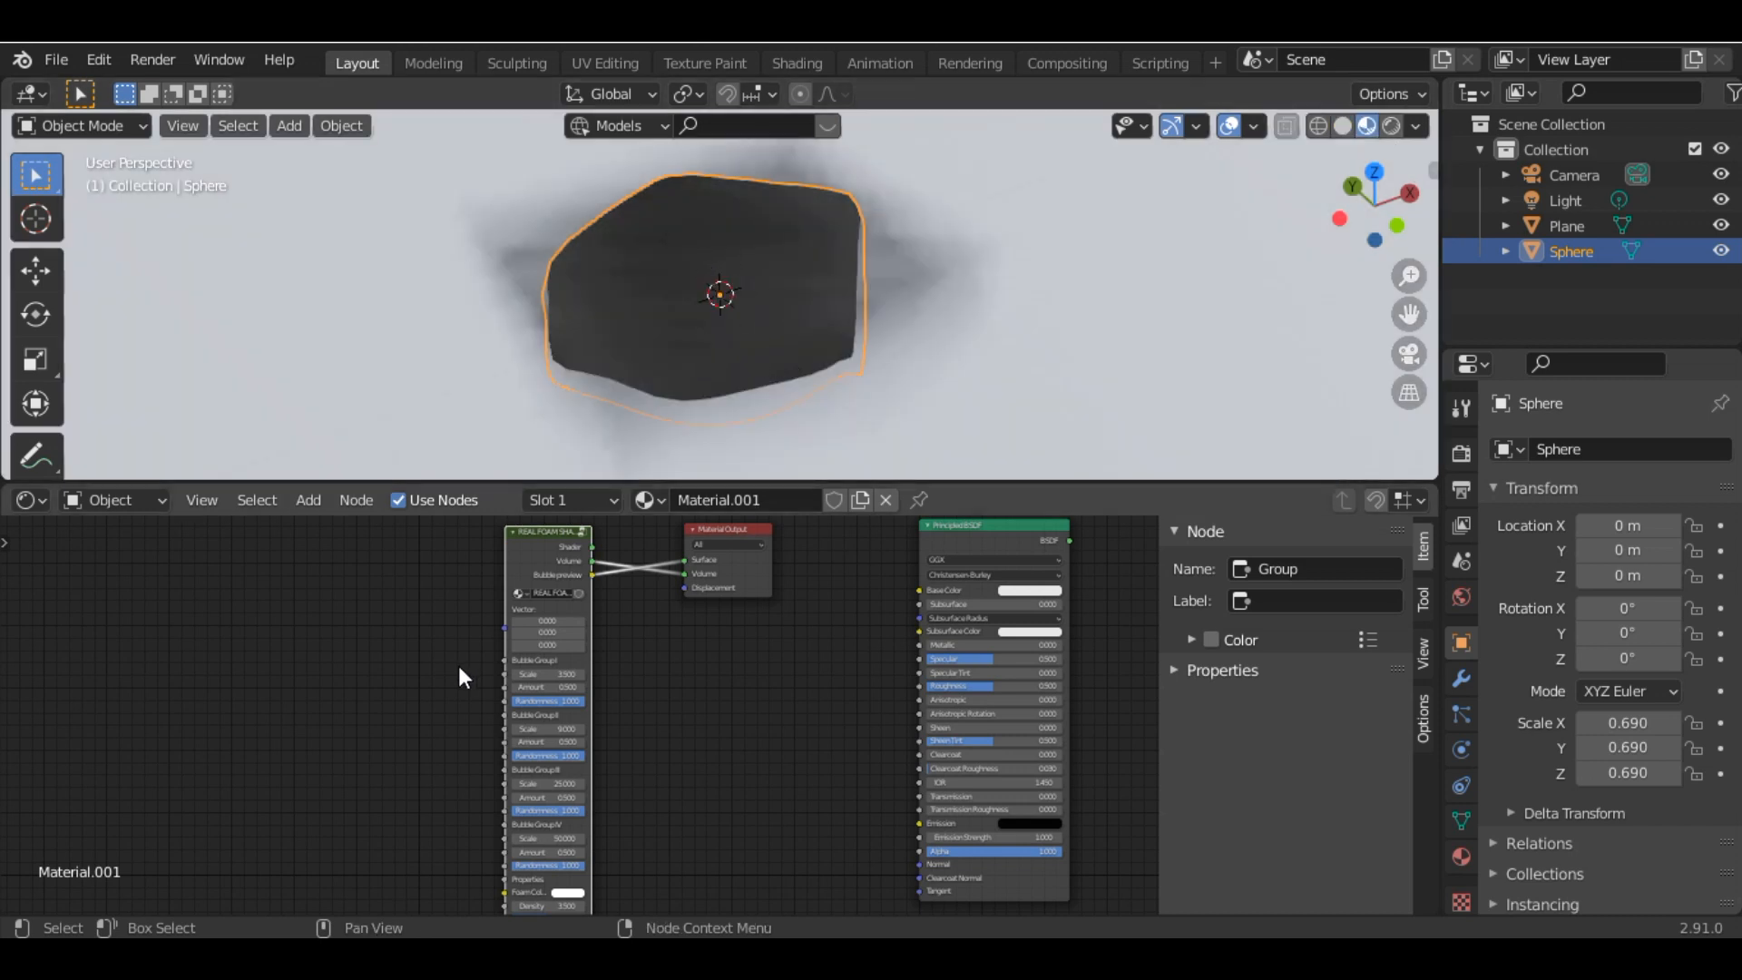
mouse_move(350, 607)
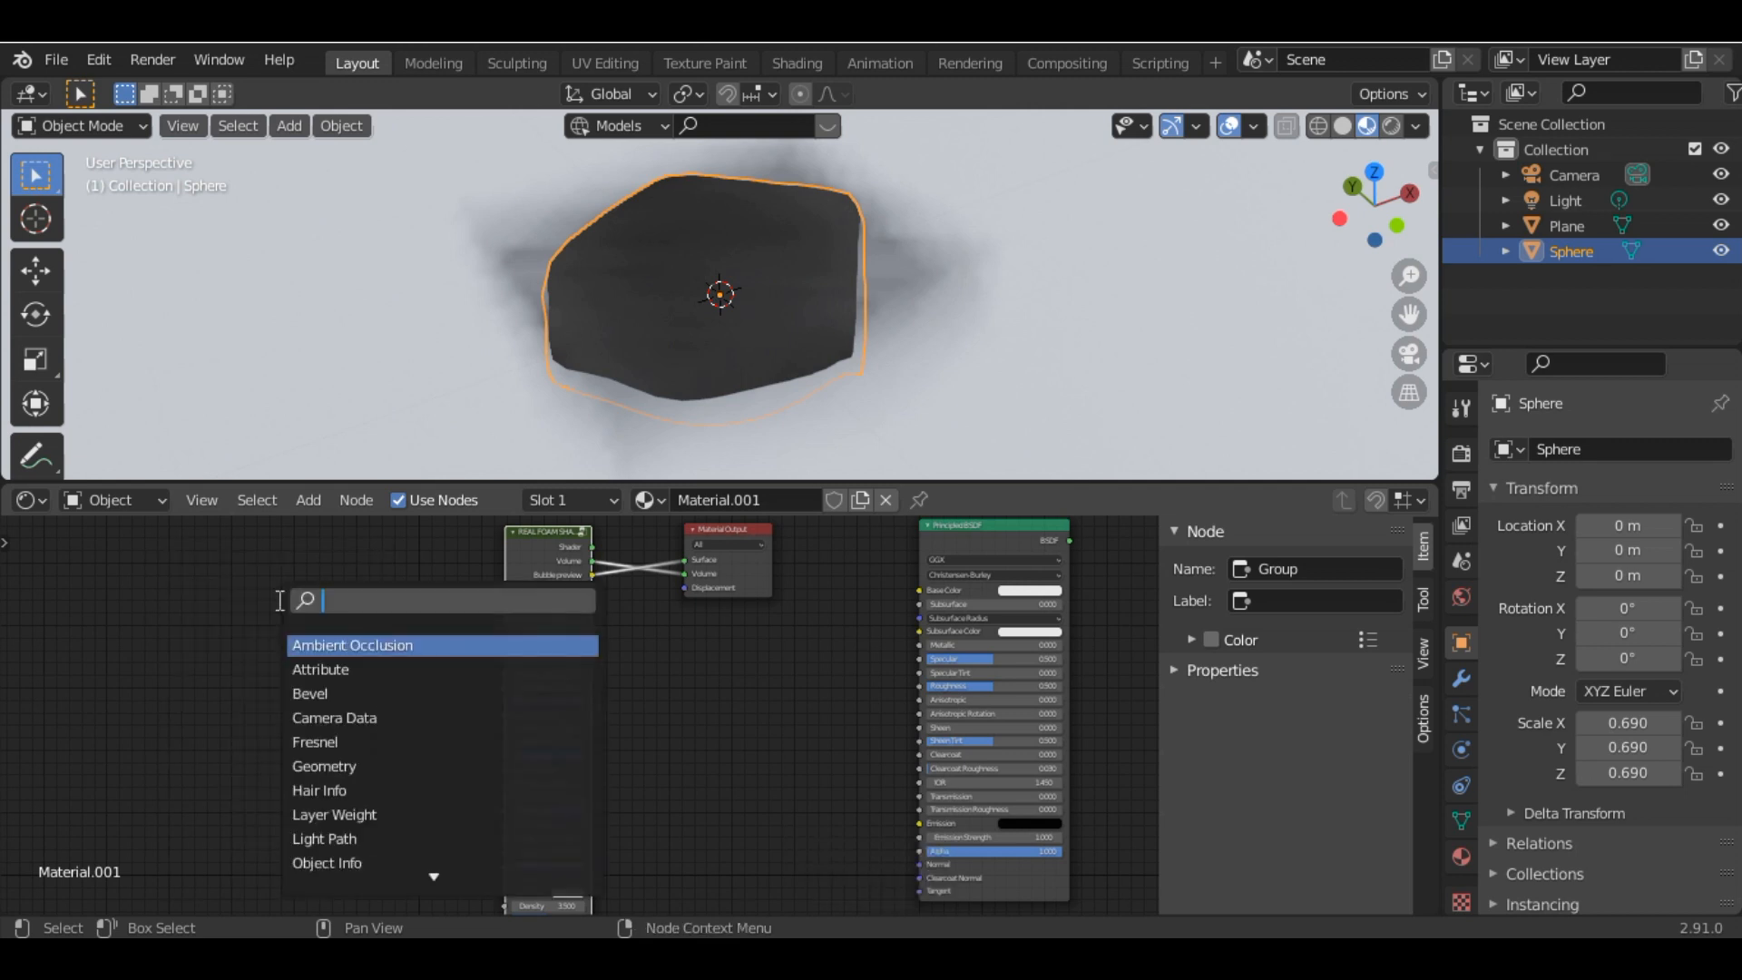
Add a Mapping node and a Texture Coordinate node feeding the foam group's Vector input
text(mapp)
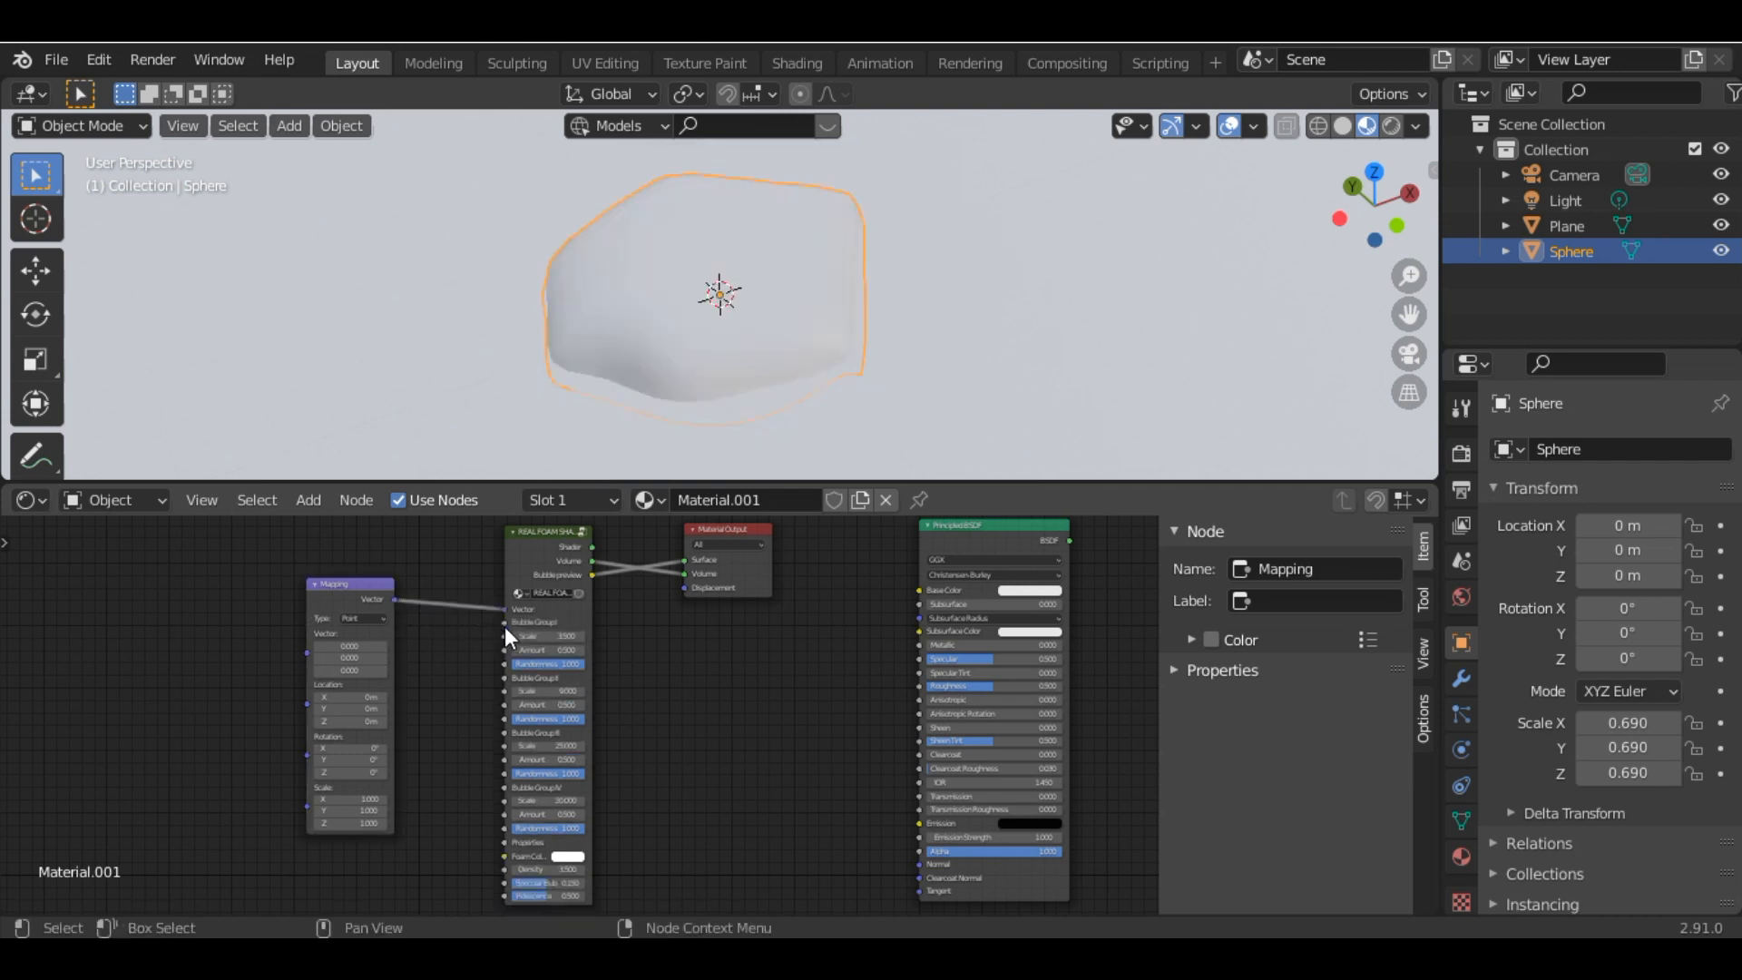
key(Shift+A)
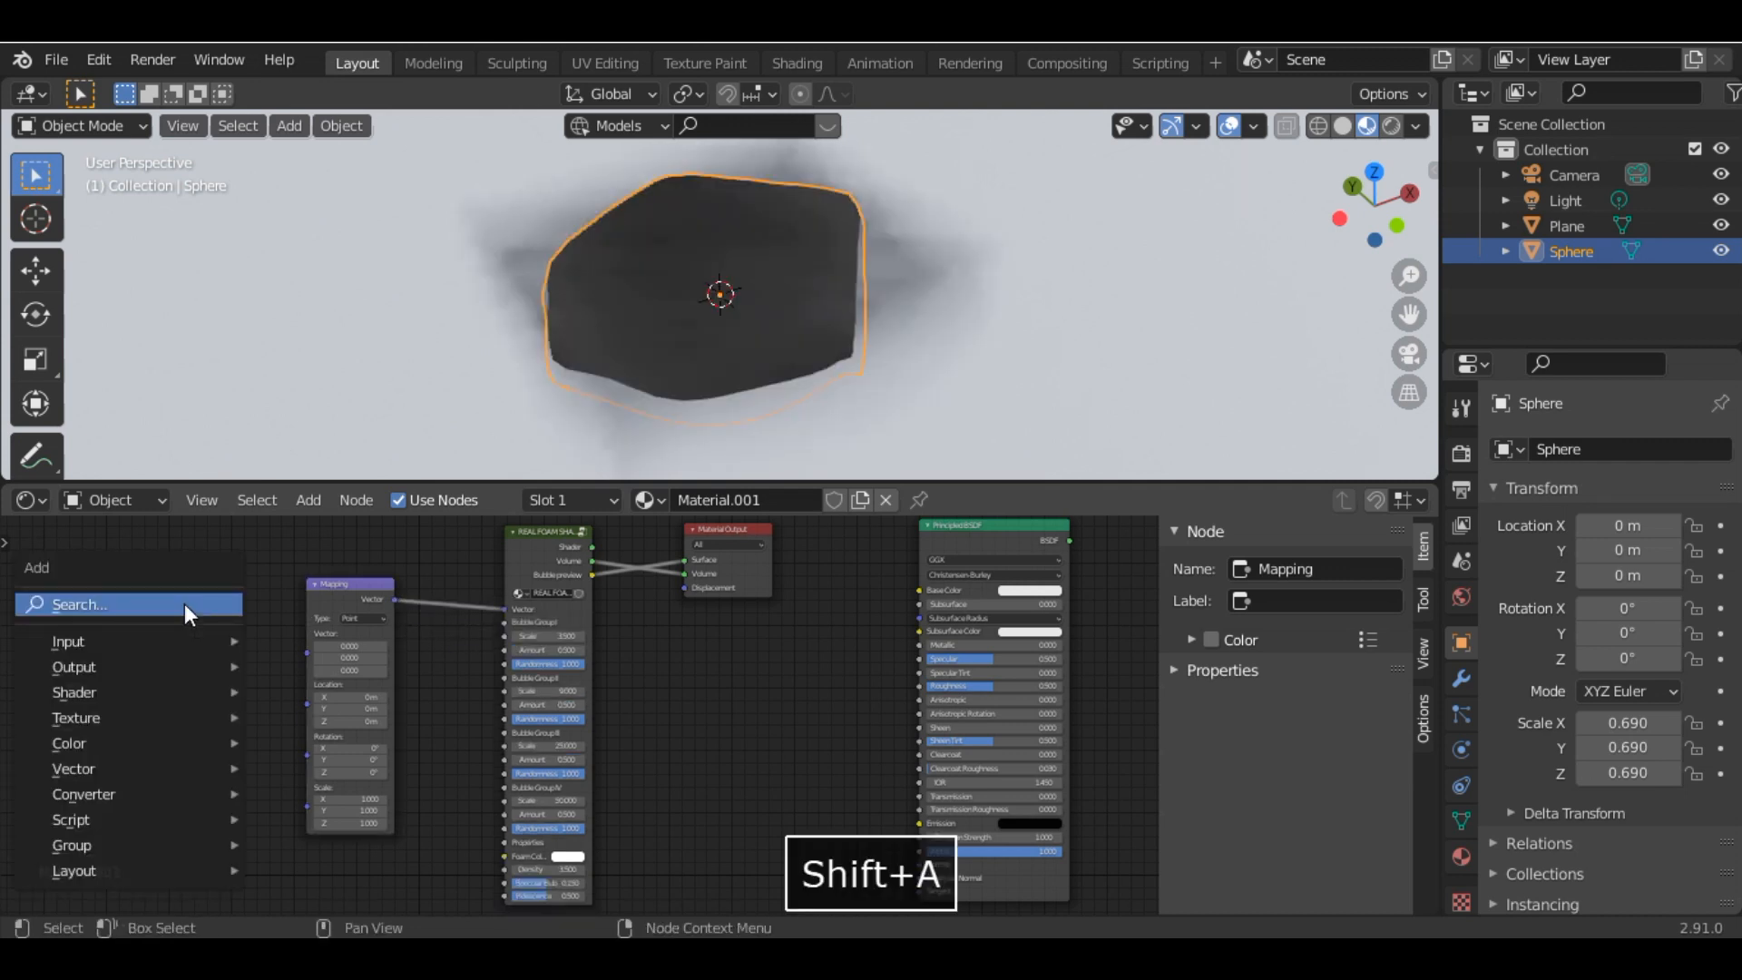
text(tex)
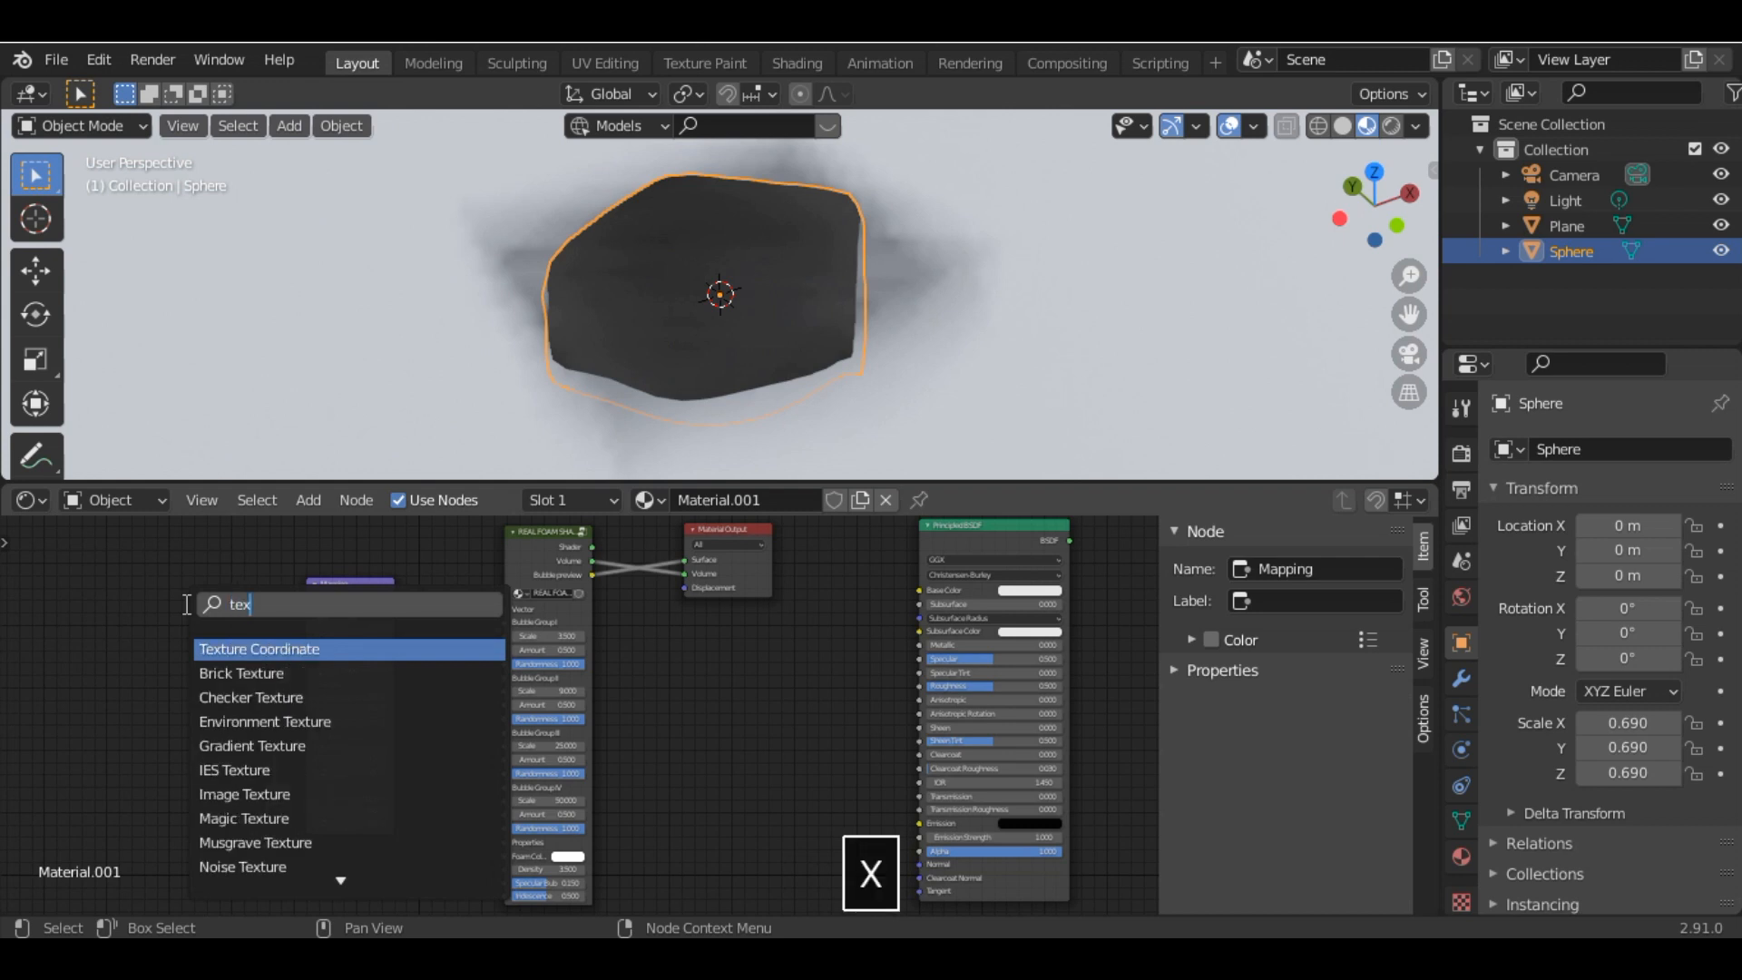
click(257, 648)
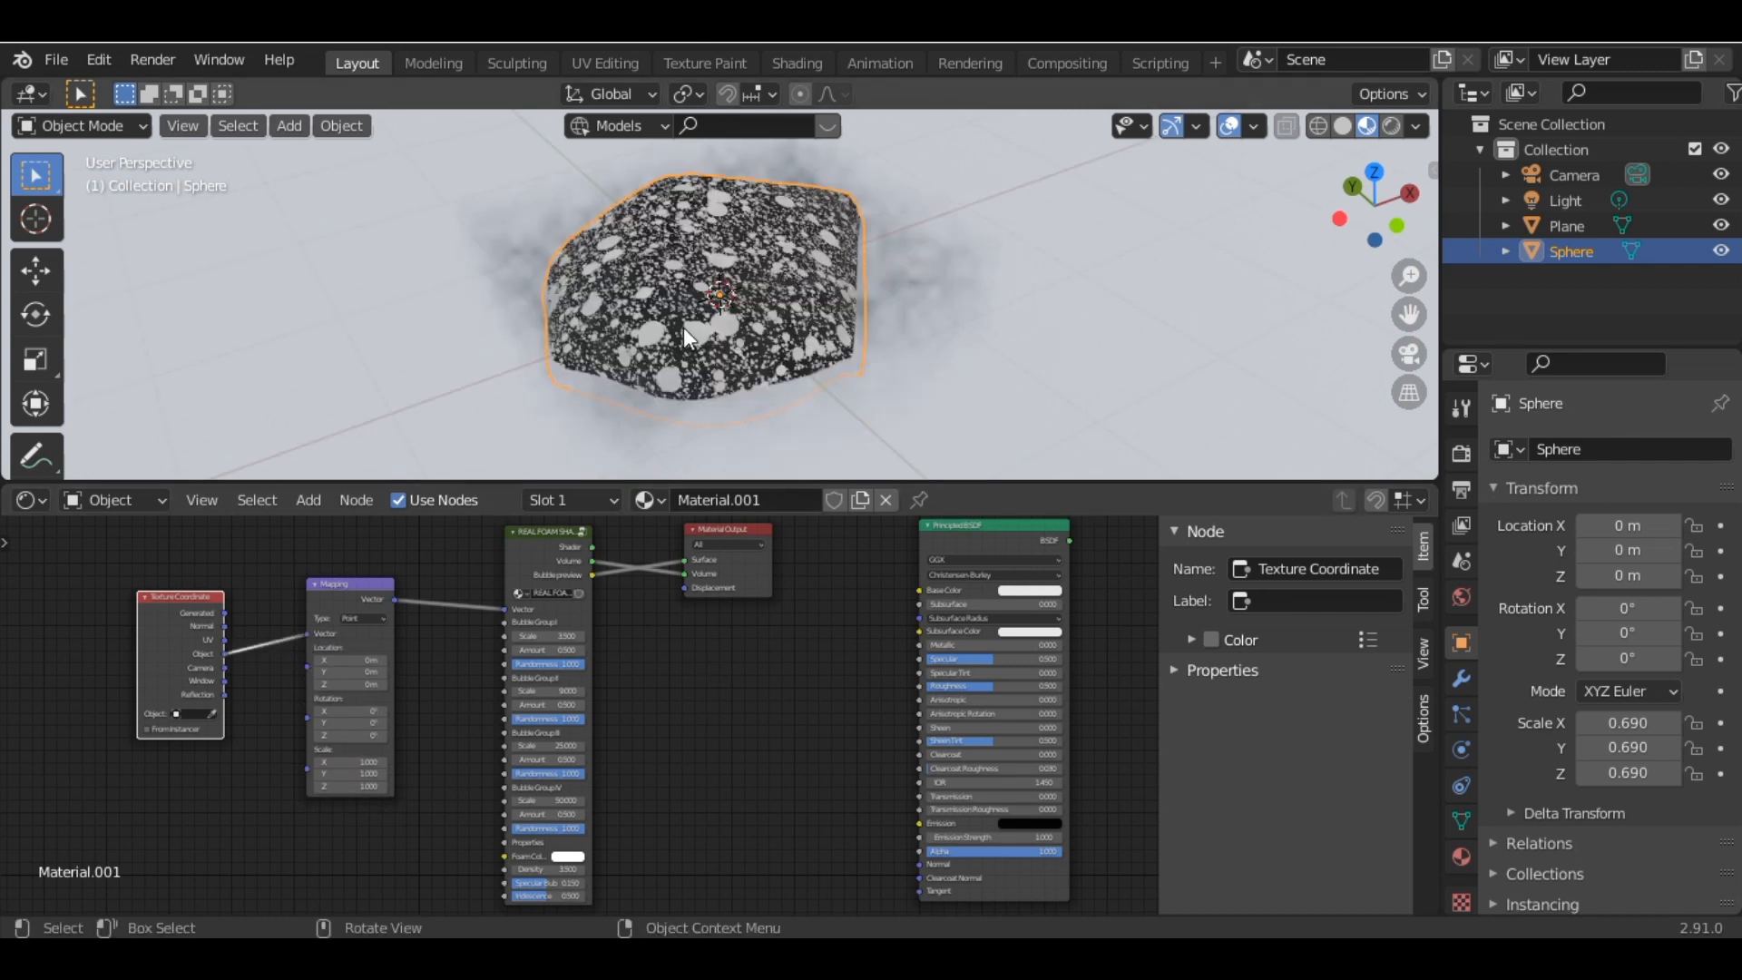
mouse_move(750, 322)
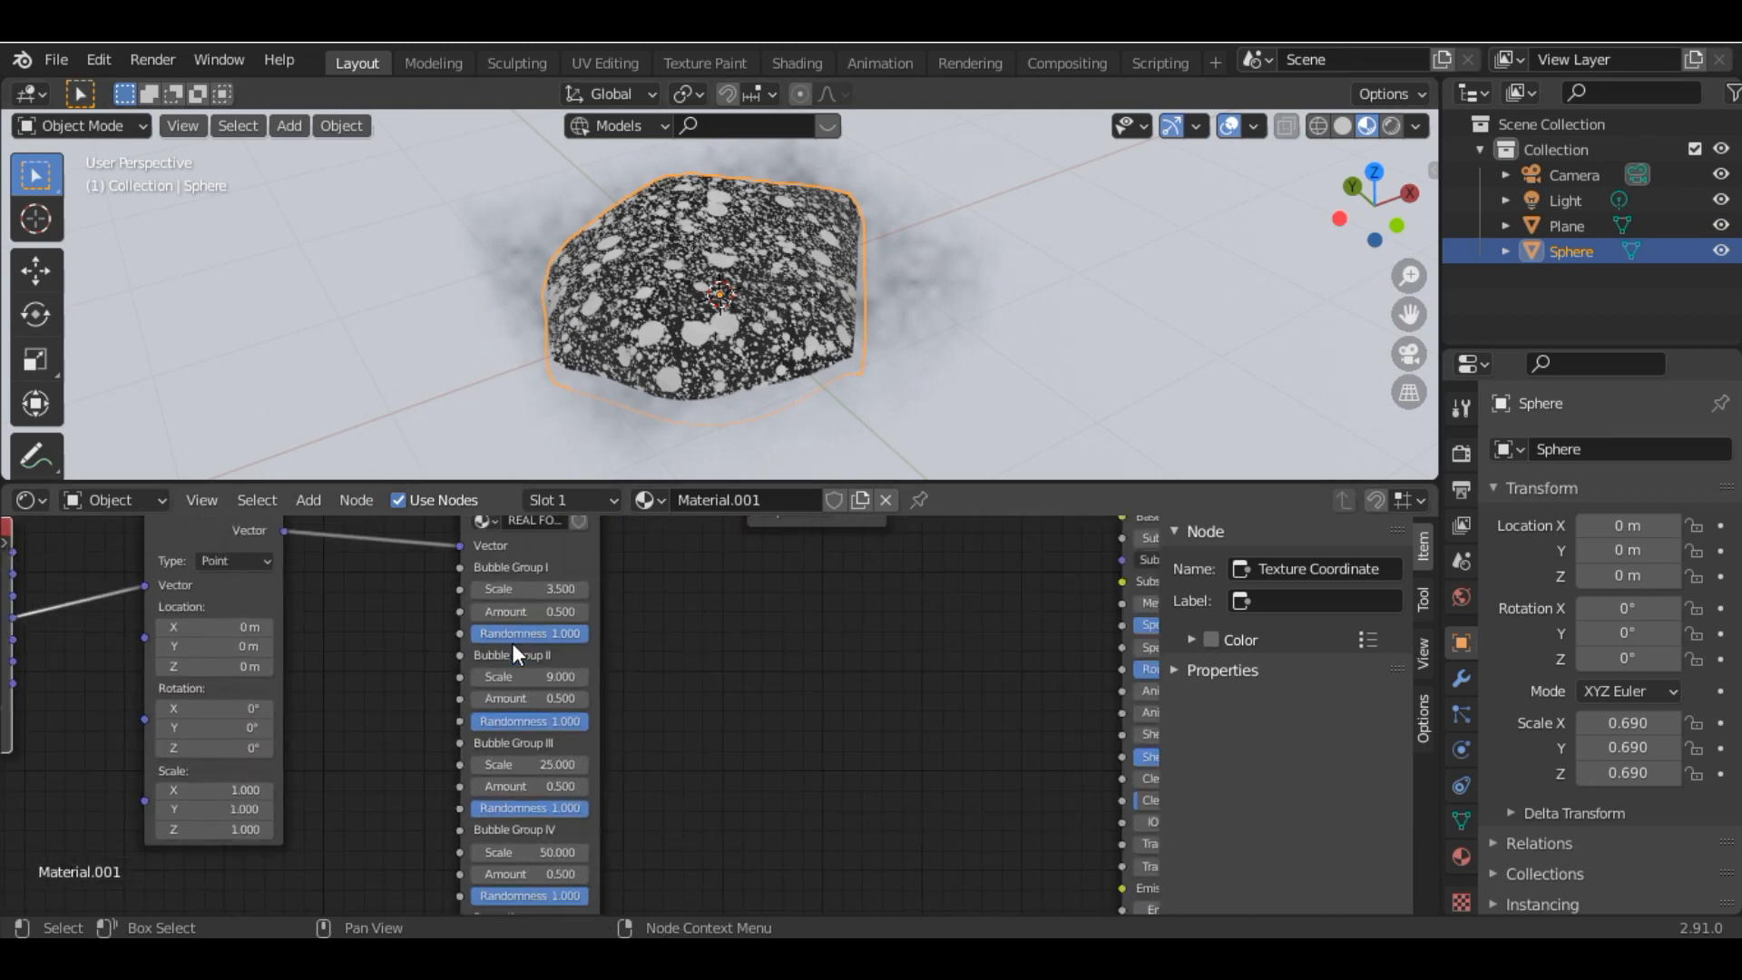
mouse_move(575, 569)
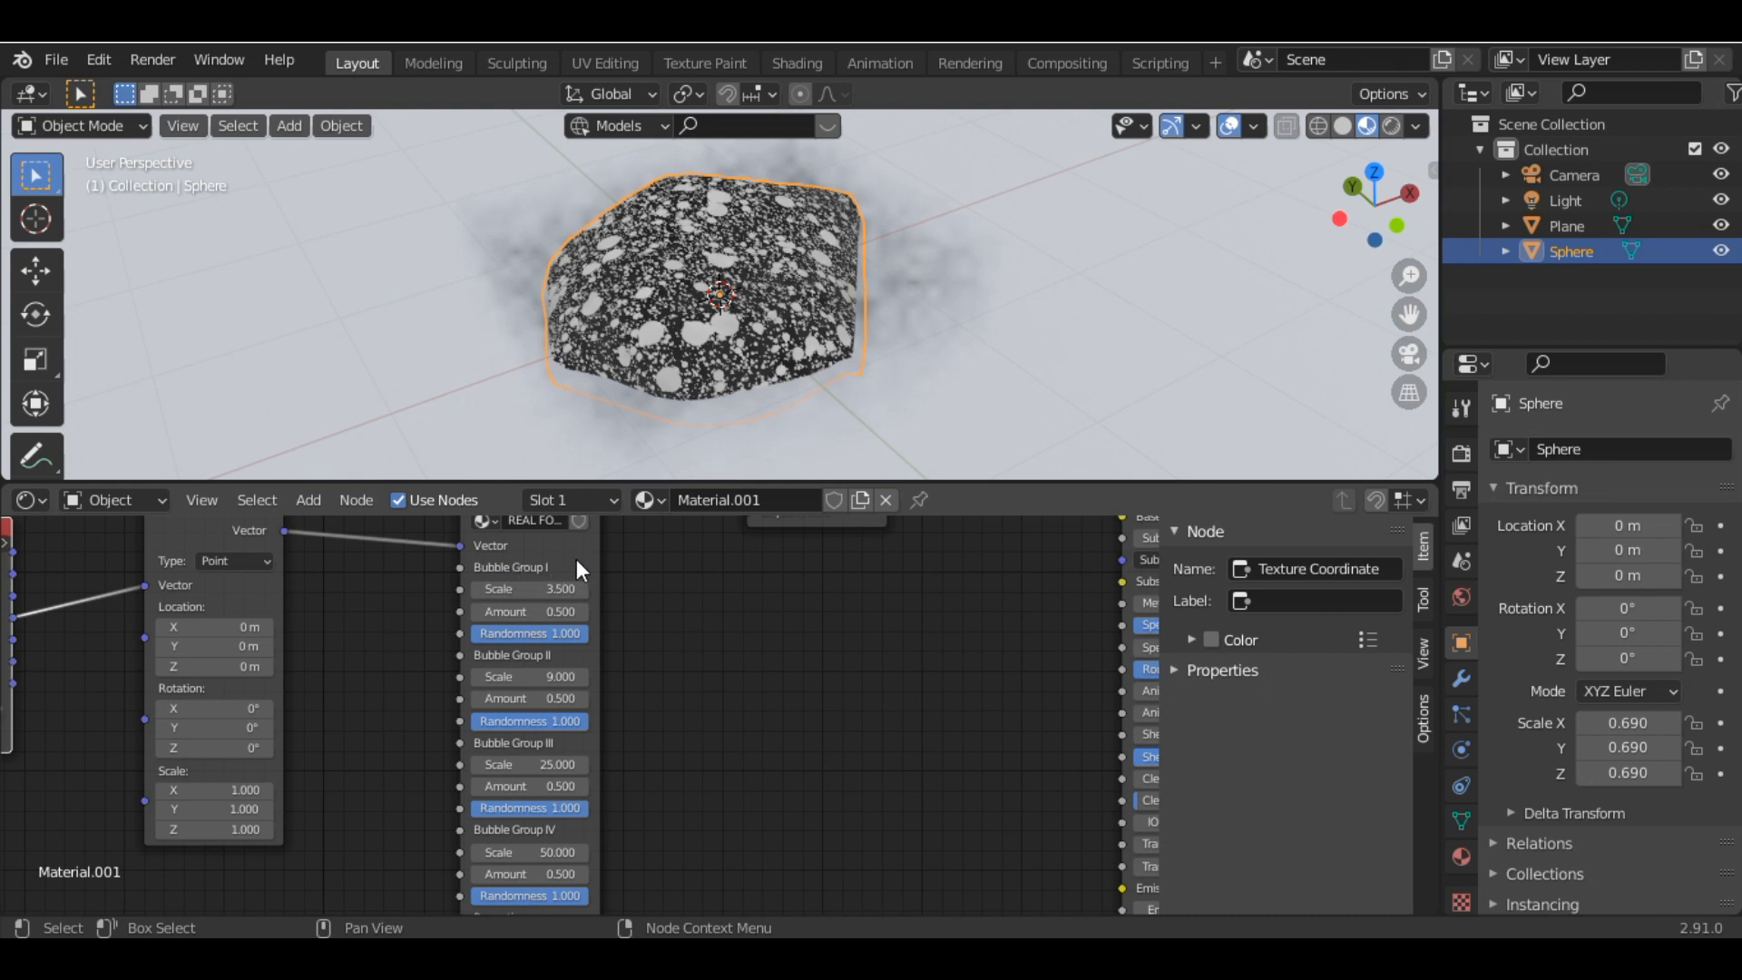
mouse_move(539, 661)
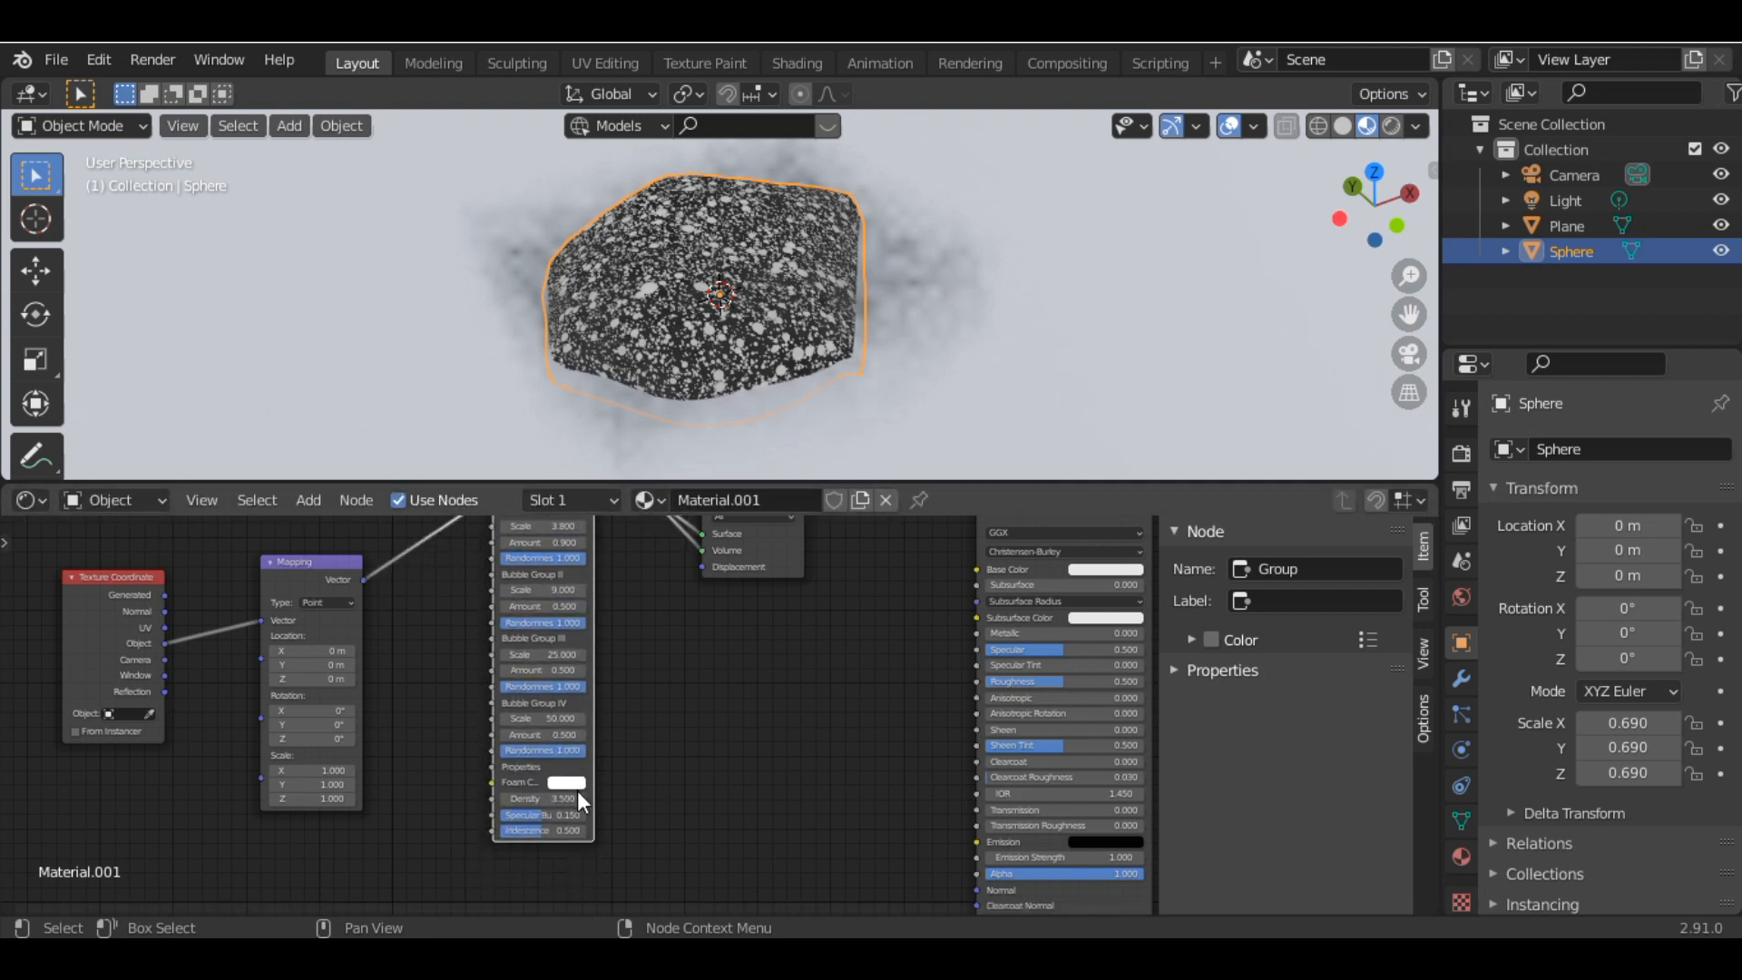
mouse_move(539, 799)
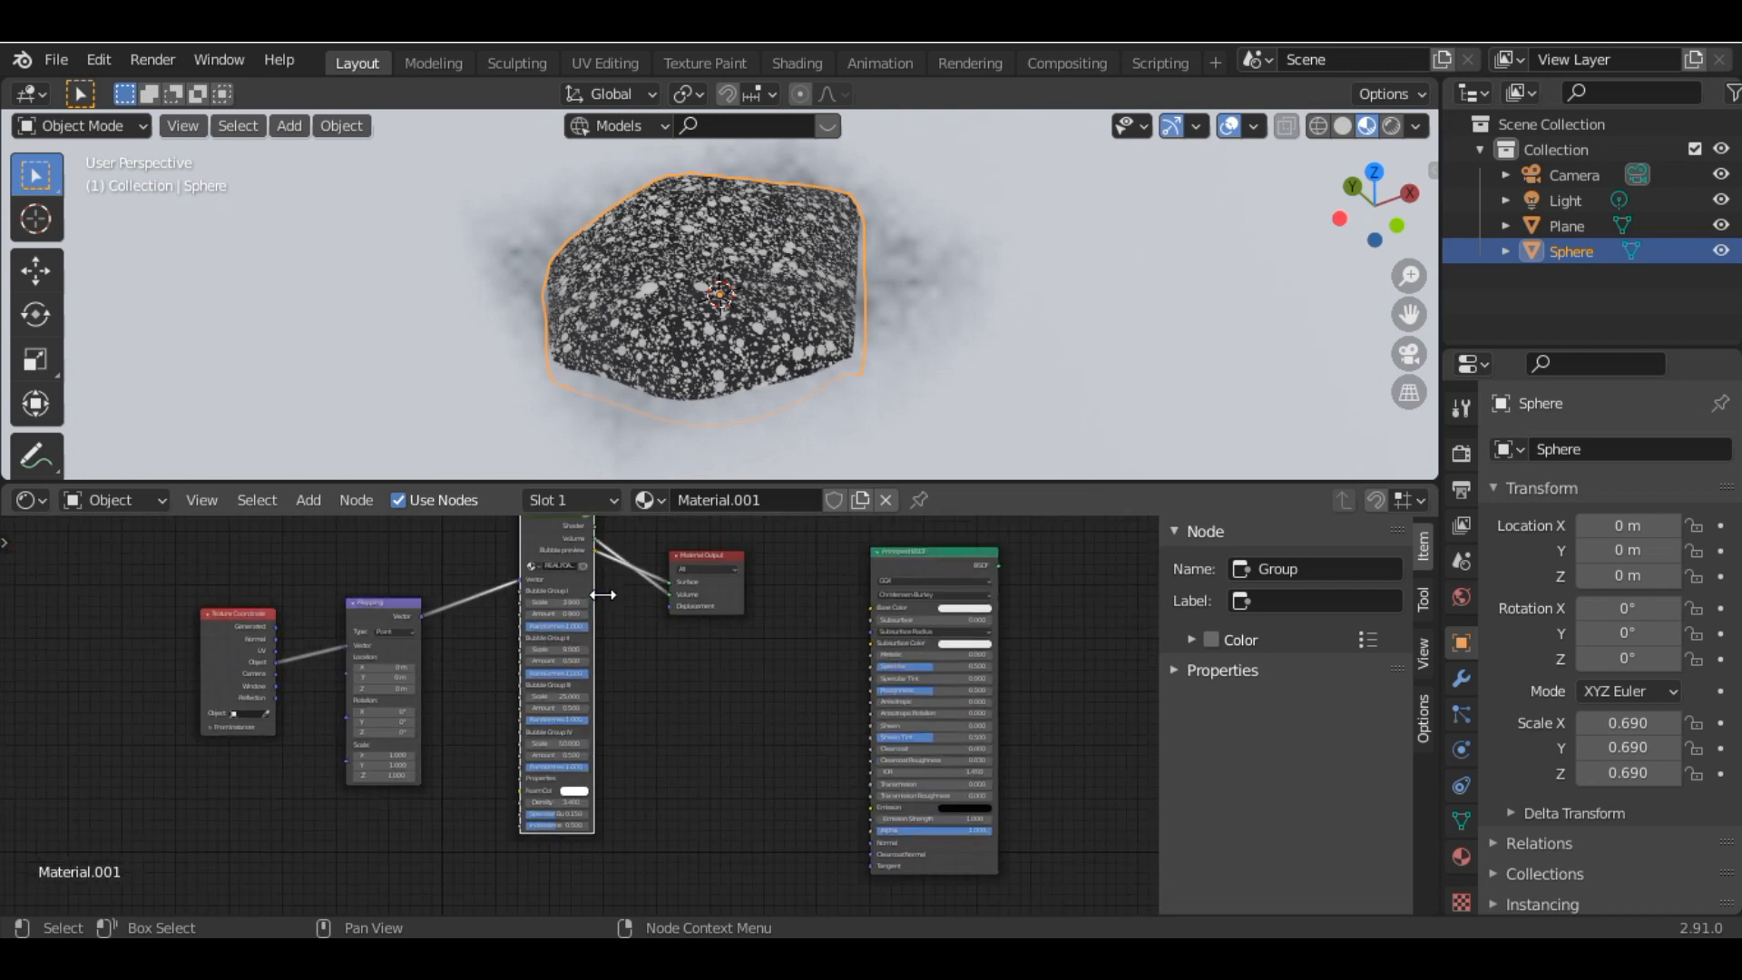
mouse_move(594, 608)
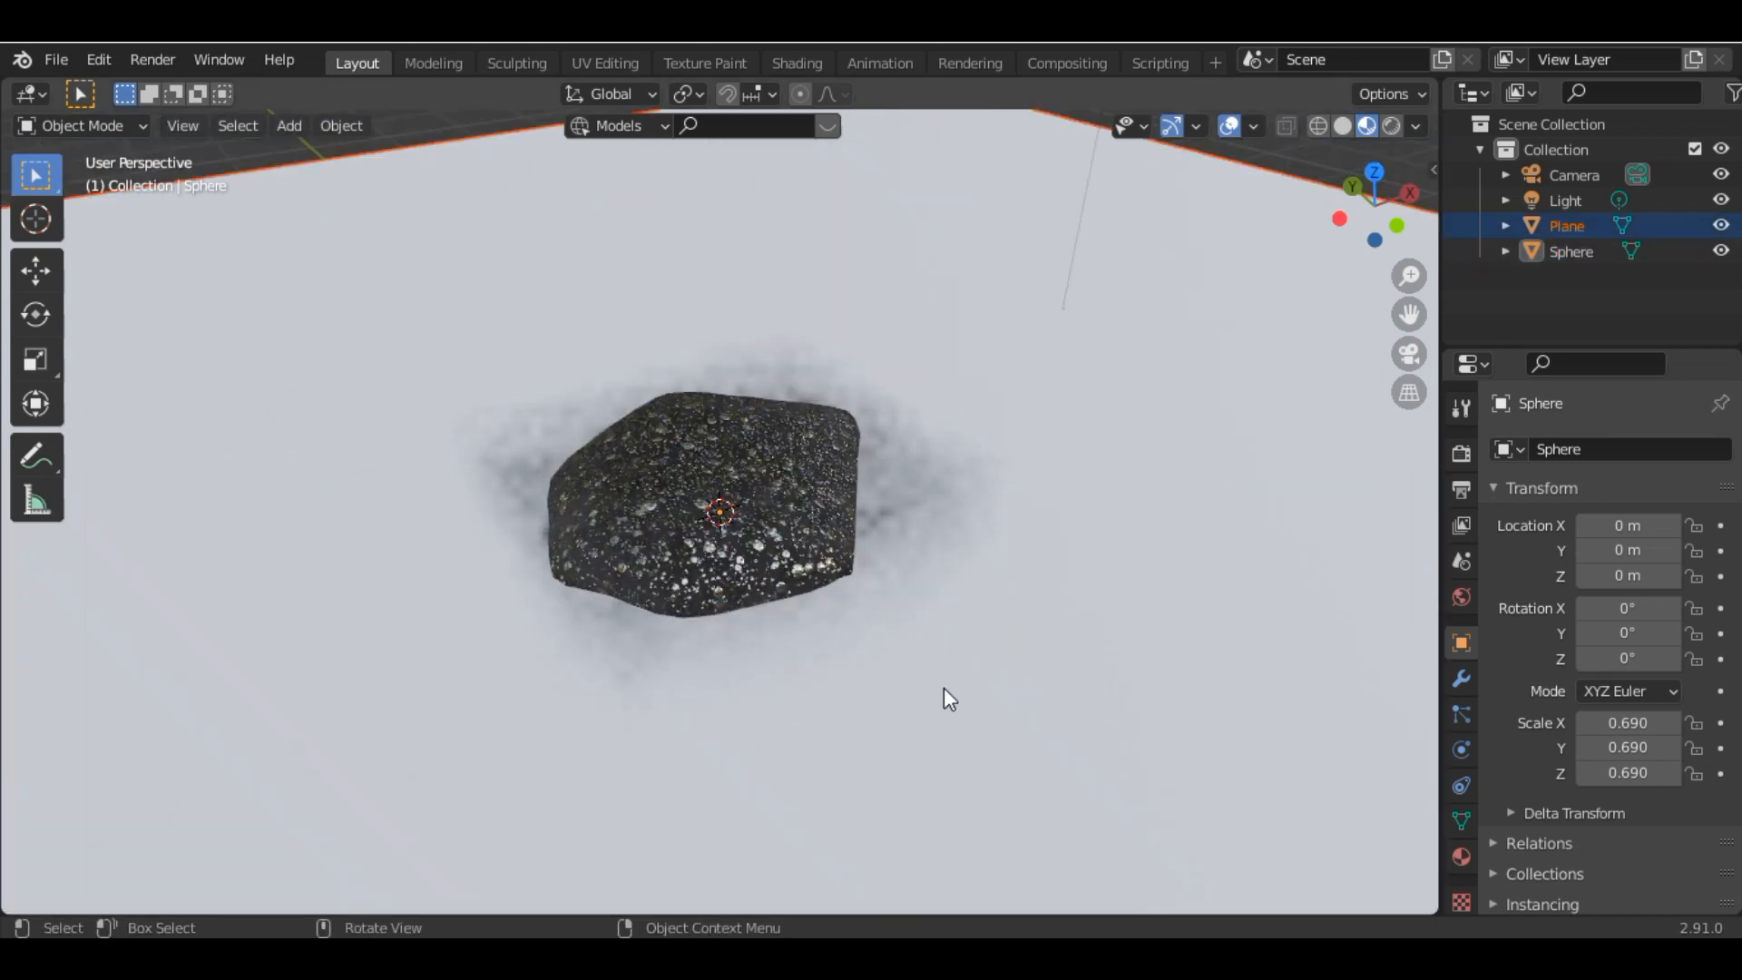
mouse_move(728, 464)
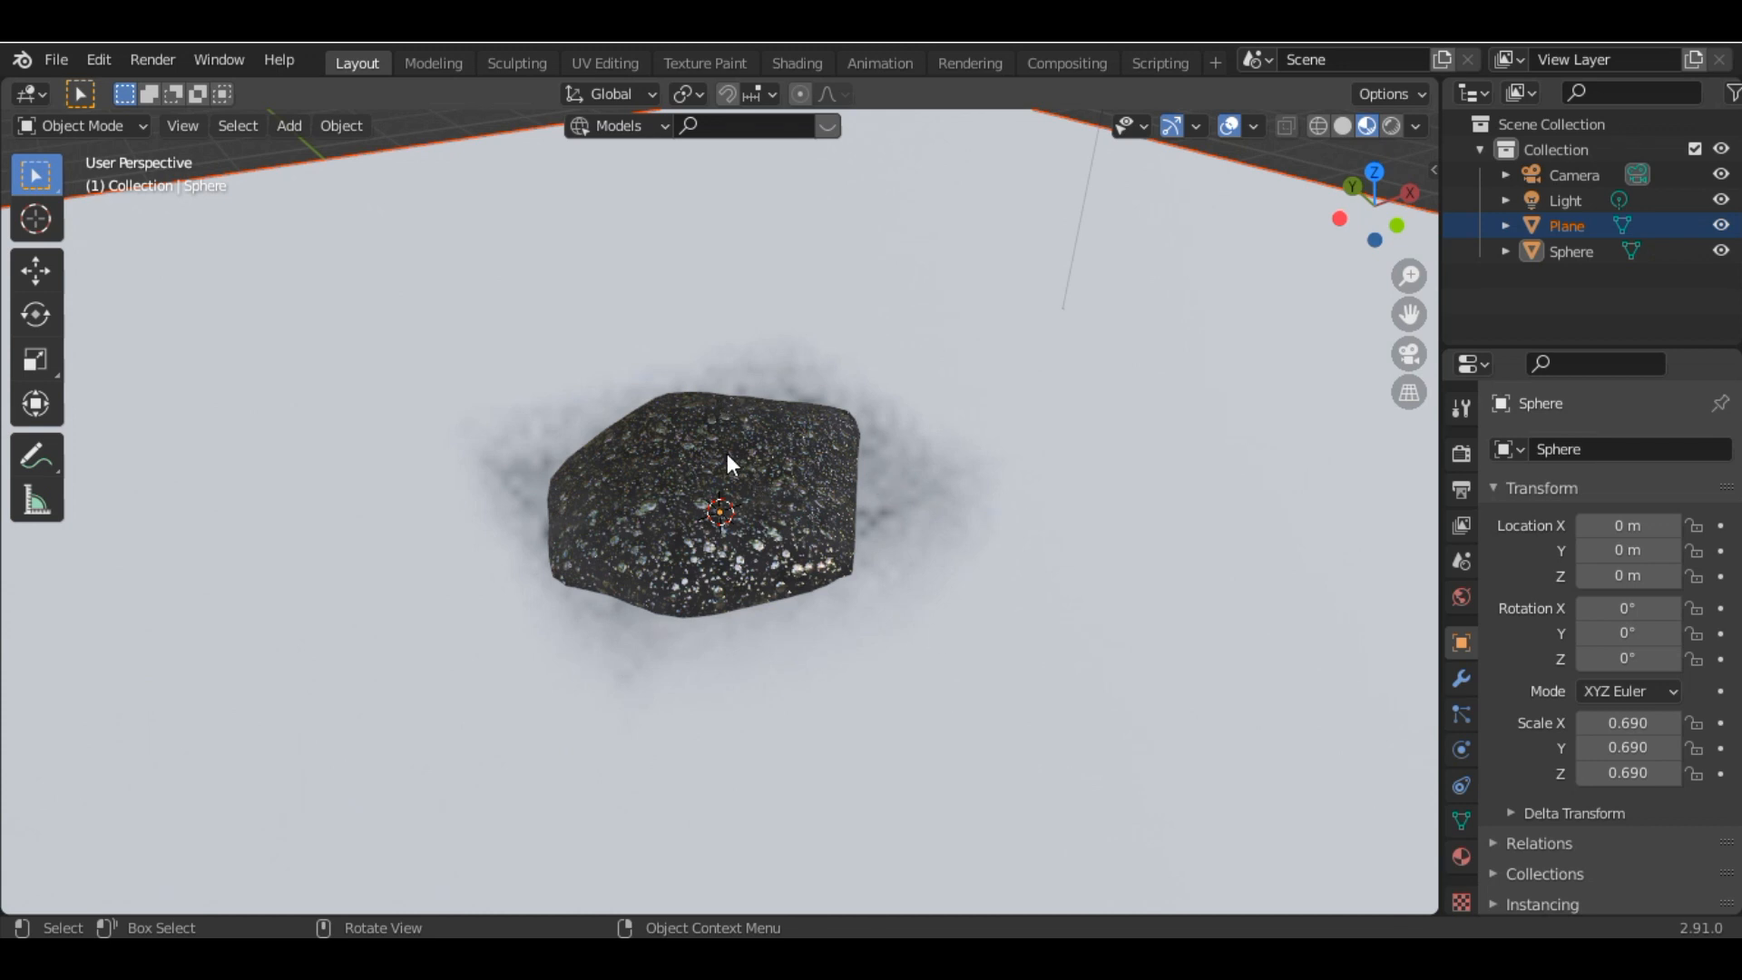
mouse_move(1326, 605)
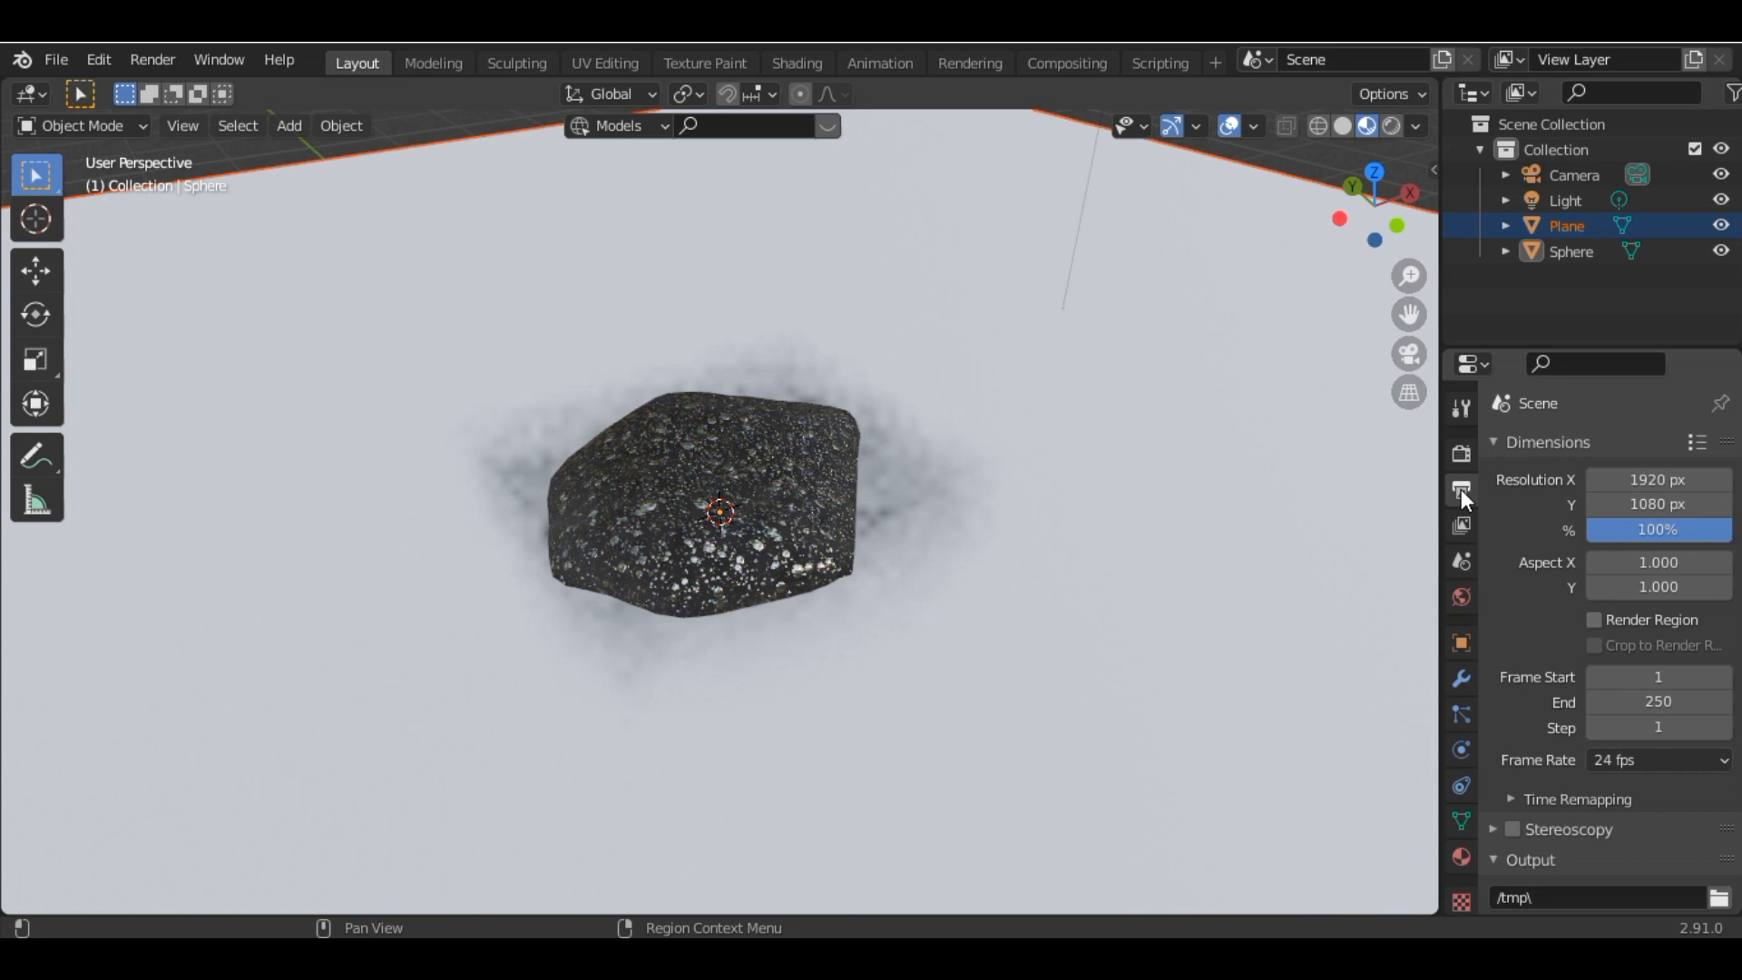
Set the render engine to Cycles in Render Properties
click(1461, 489)
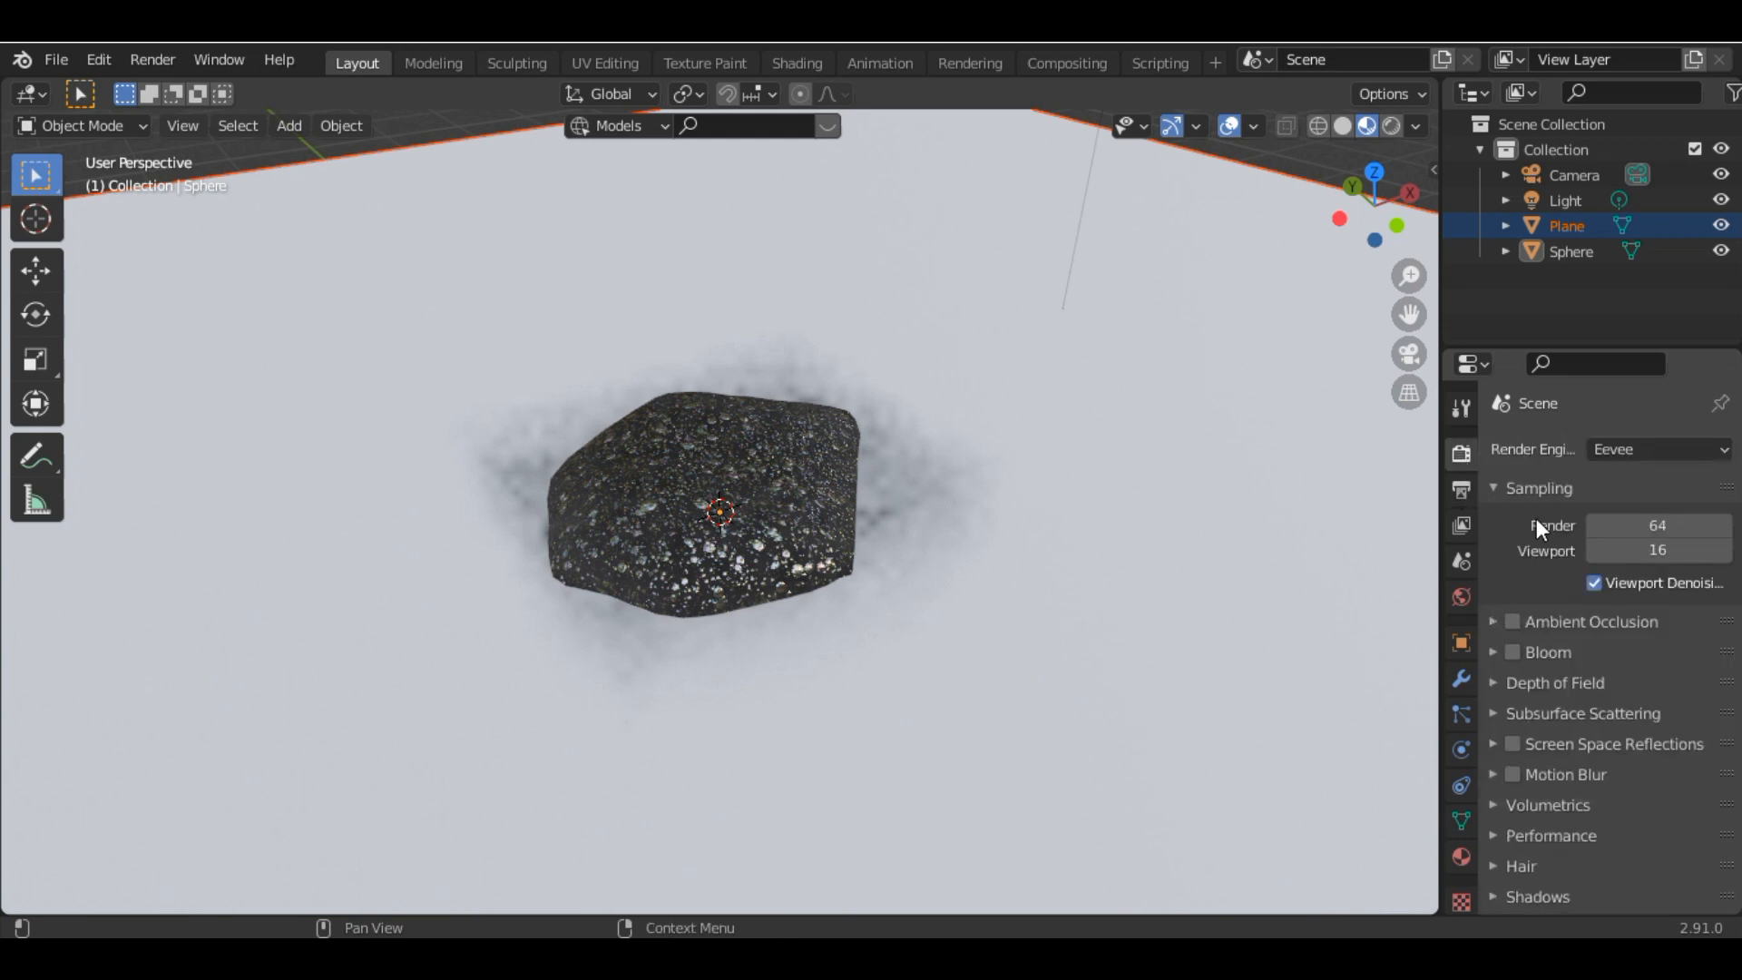
click(1655, 450)
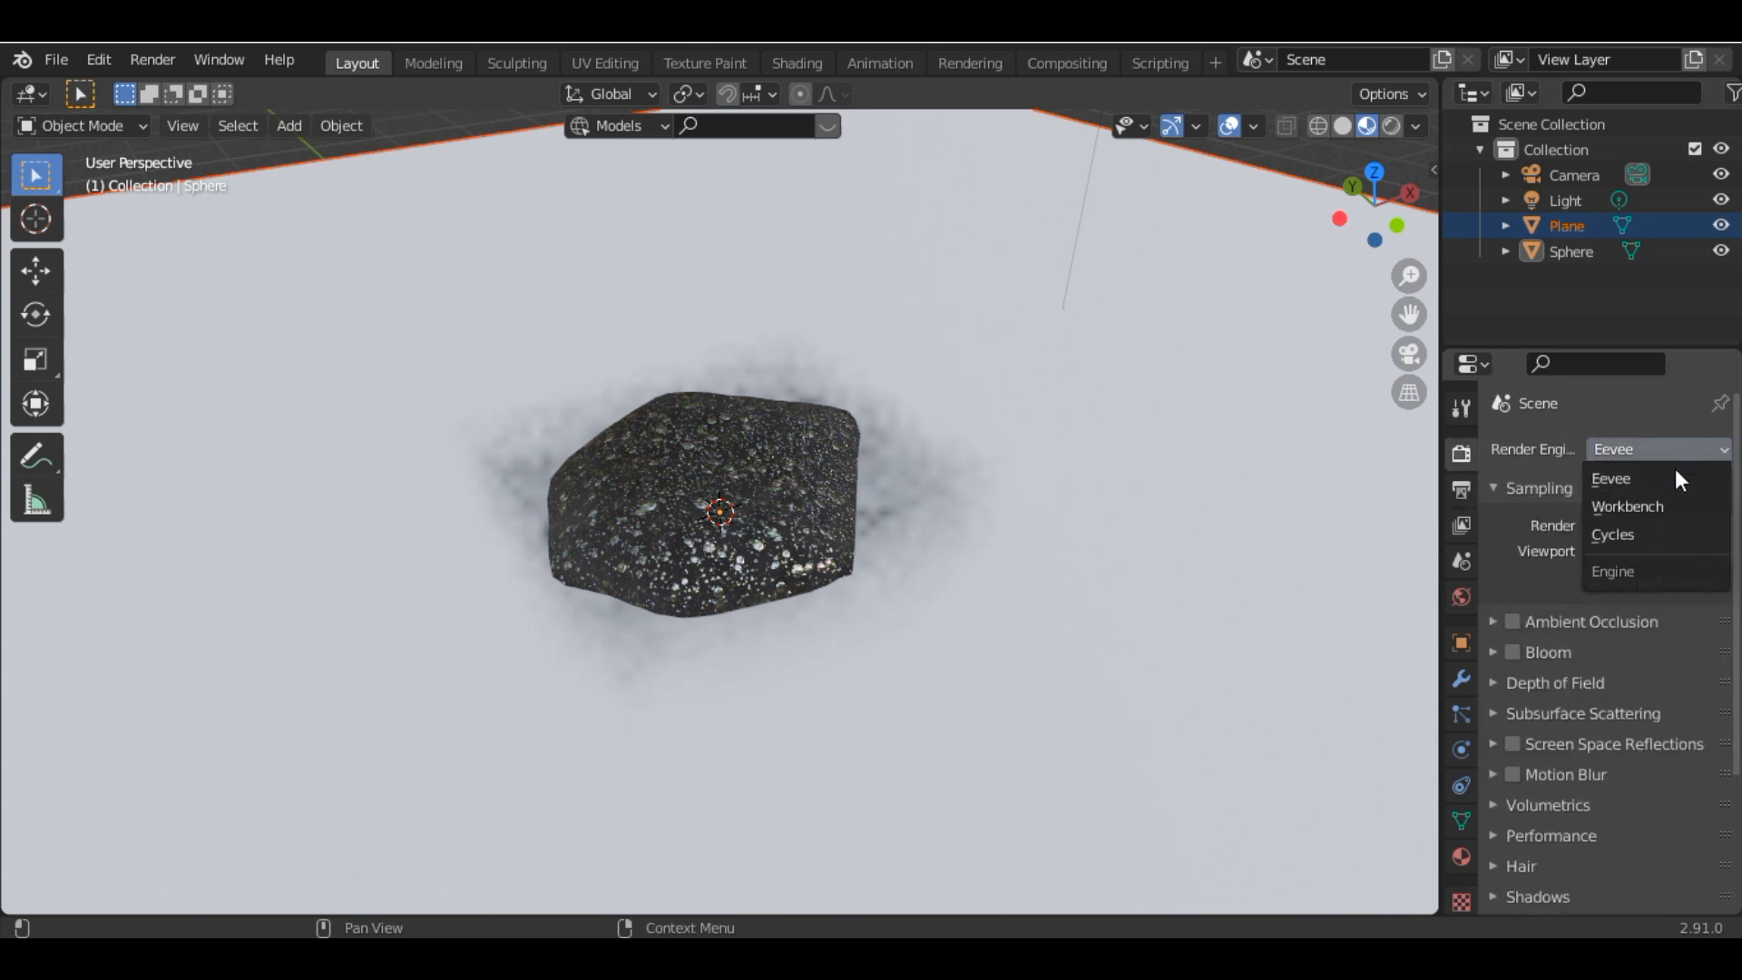
mouse_move(1613, 534)
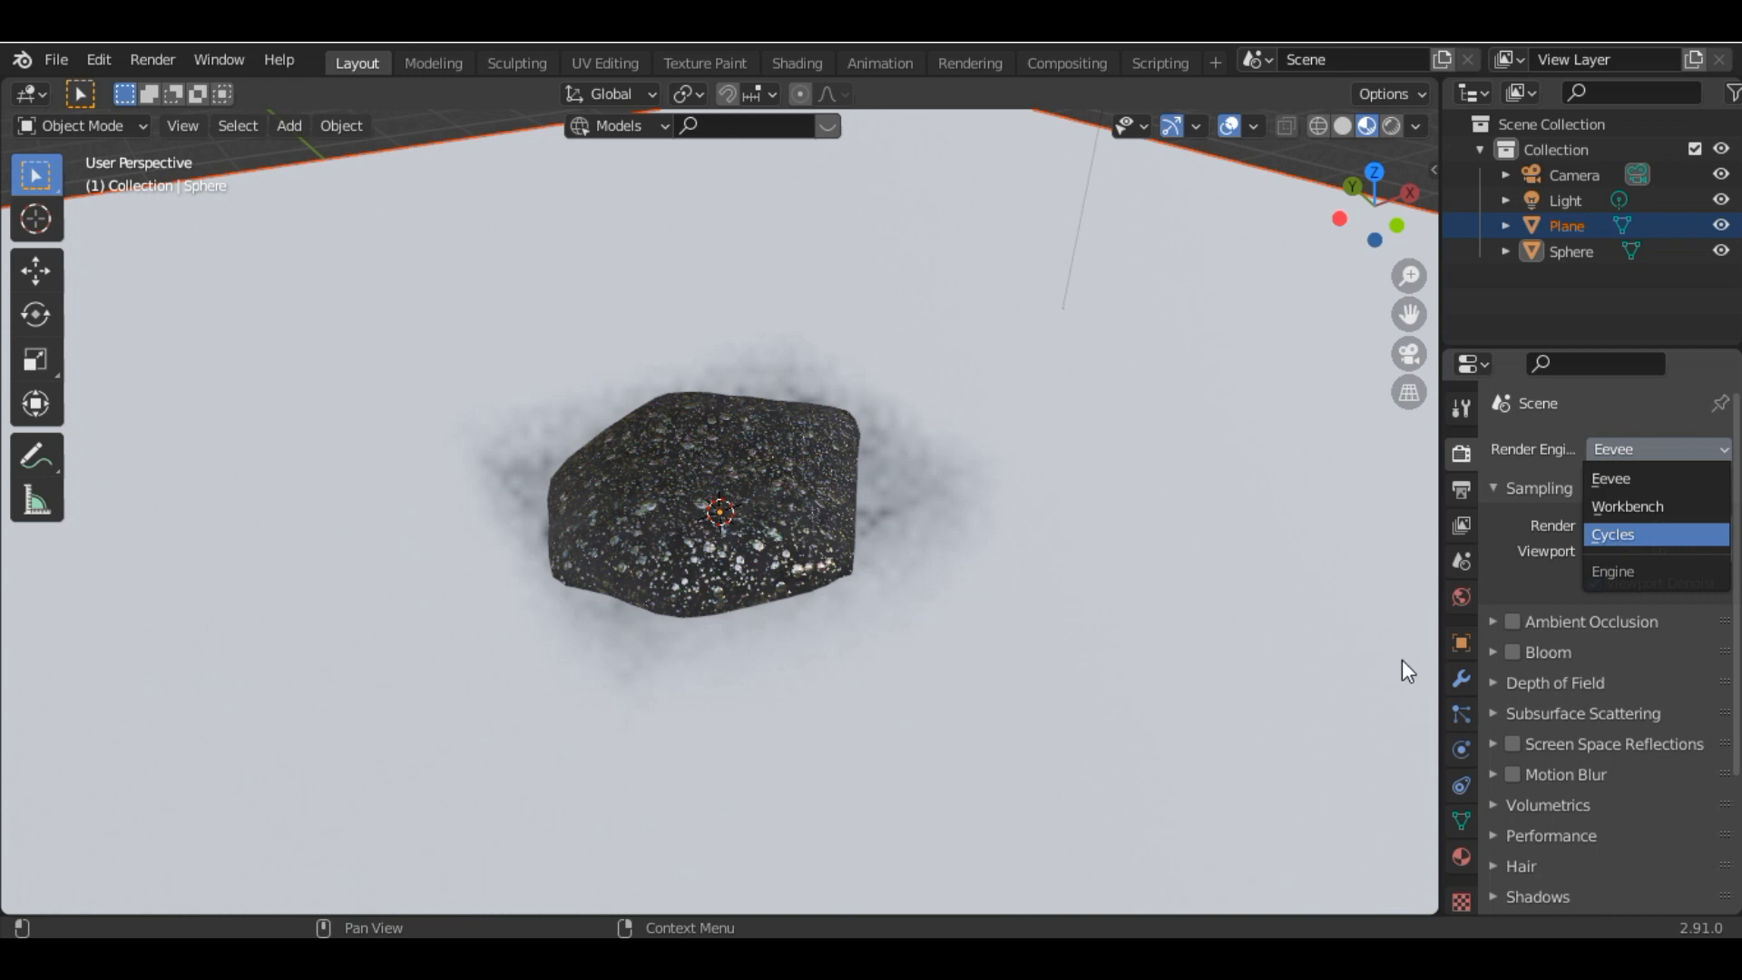
click(1612, 534)
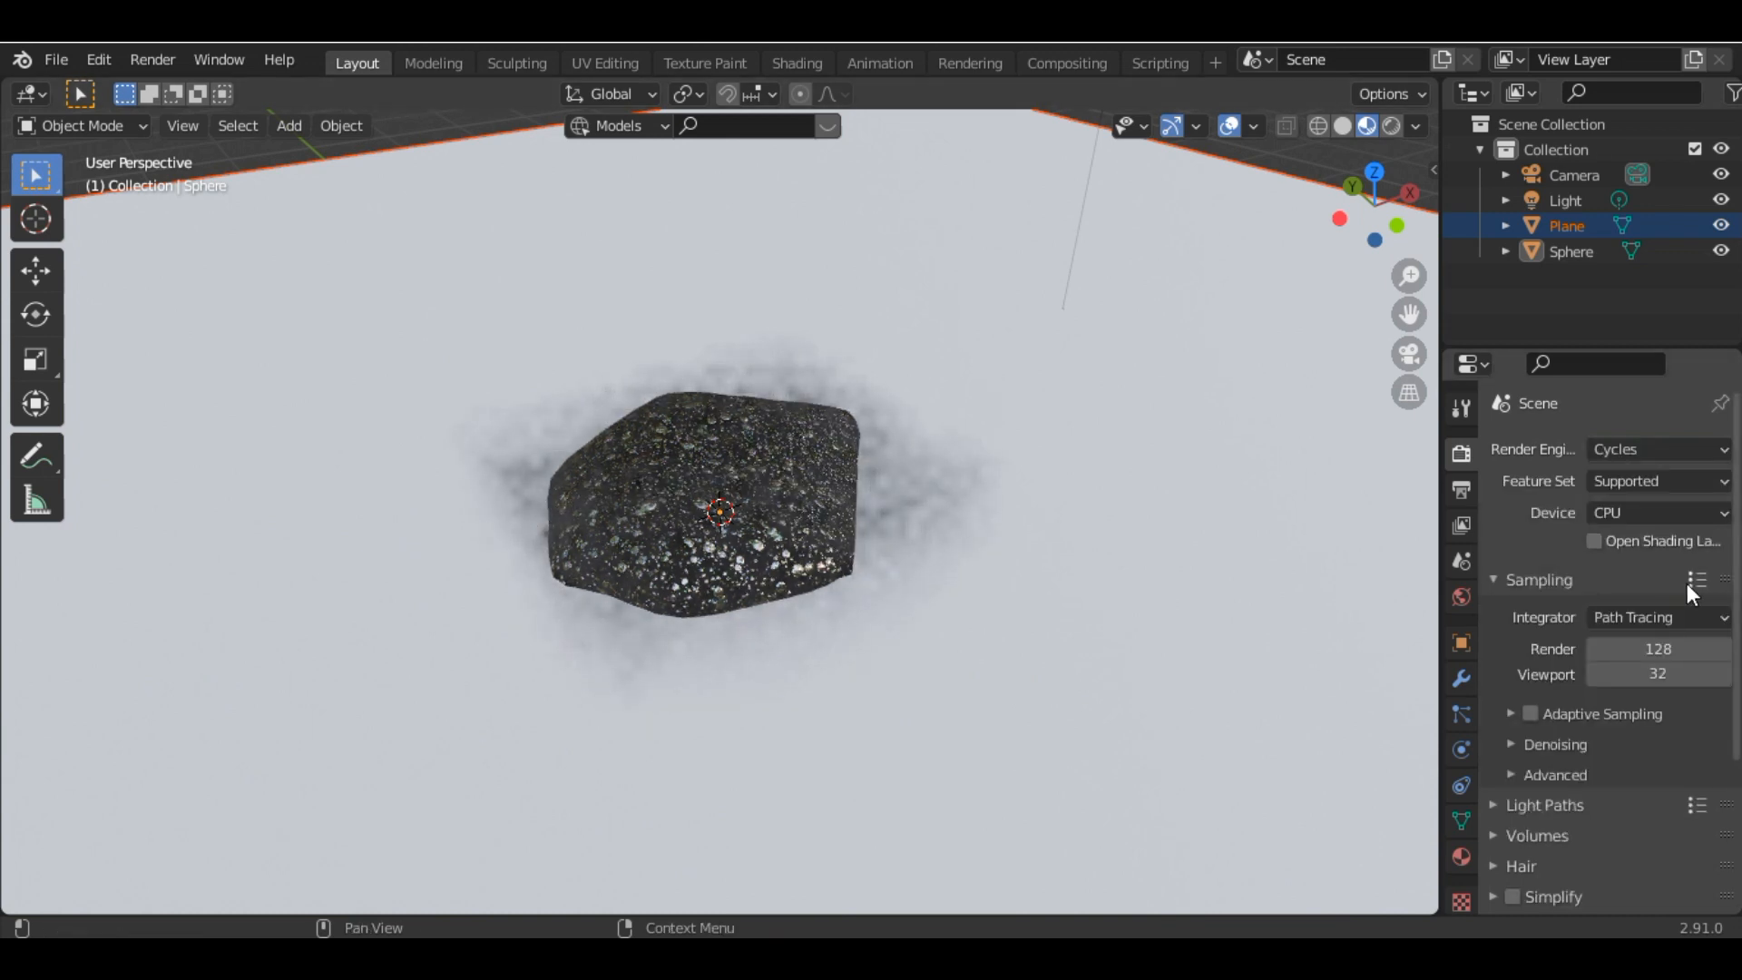
mouse_move(927, 535)
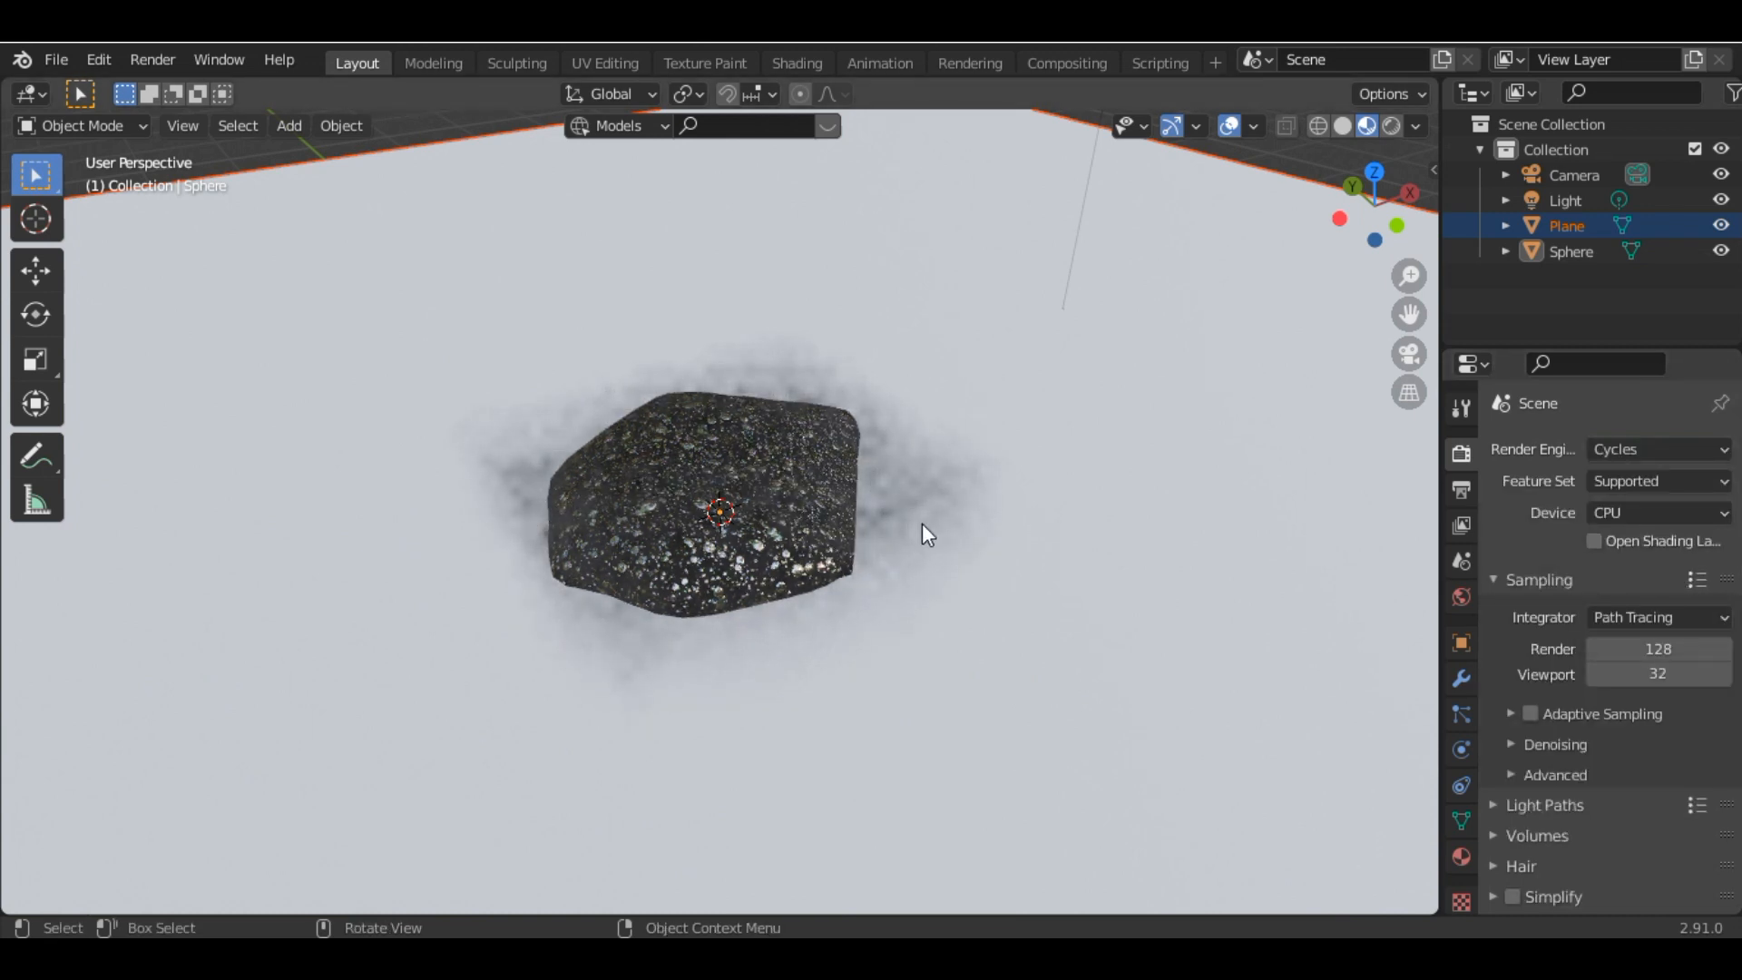
mouse_move(777, 522)
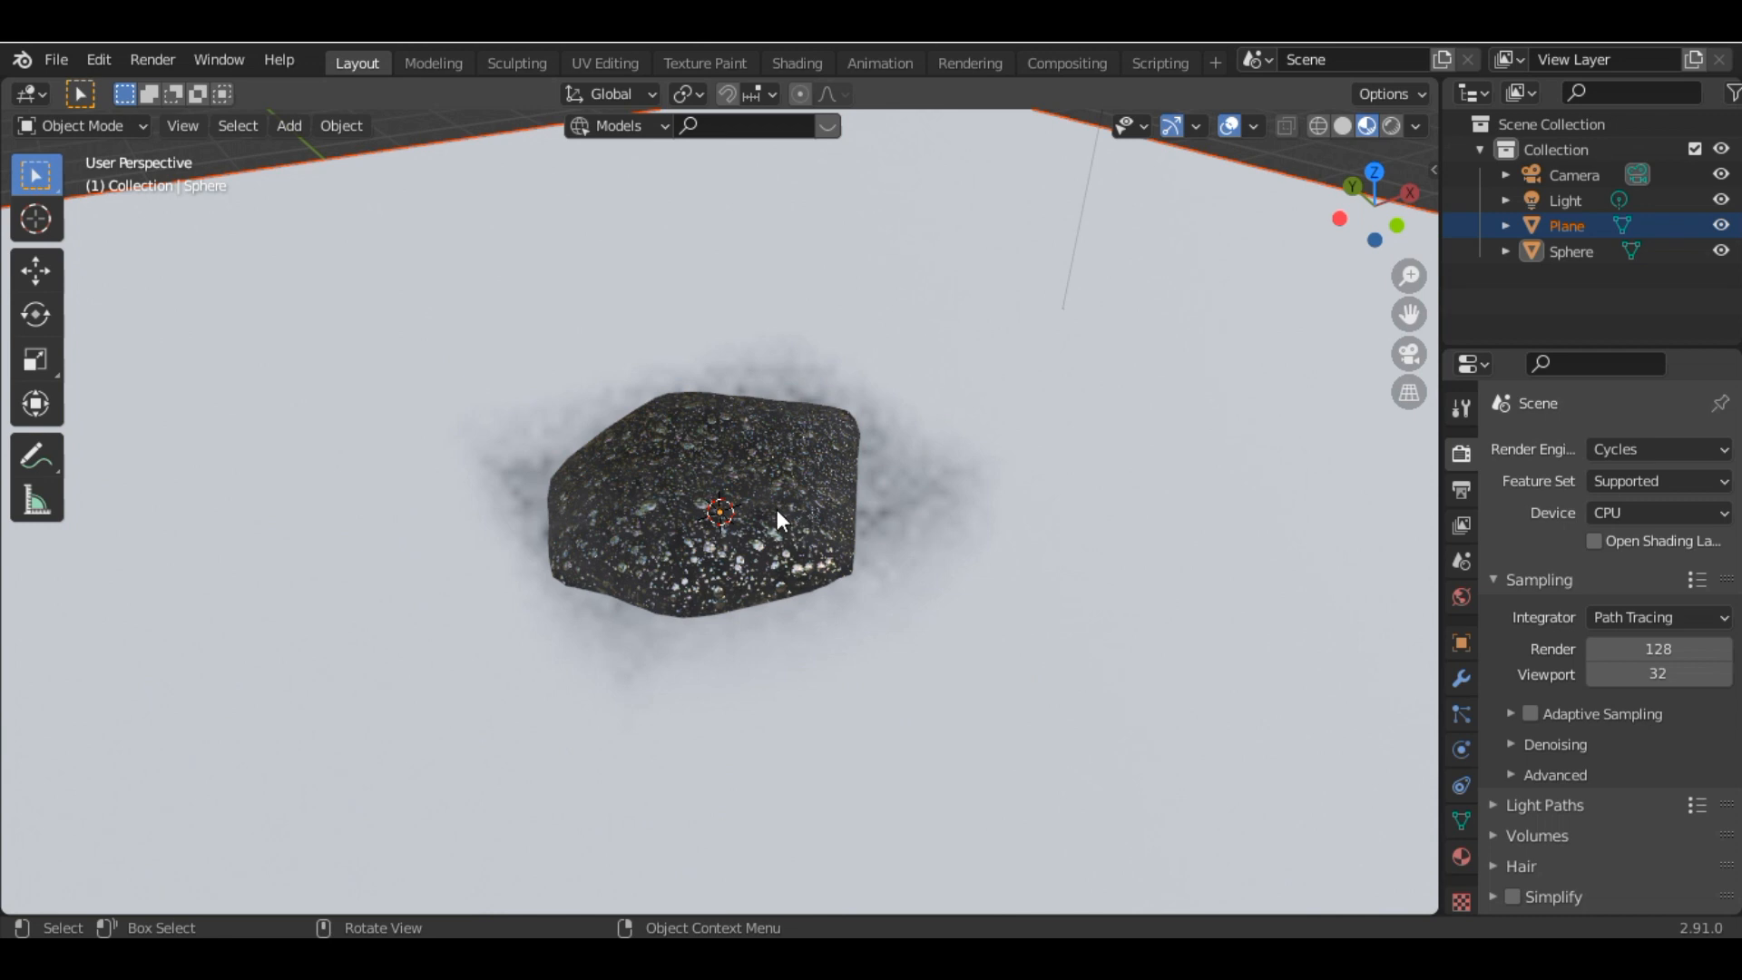
mouse_move(1045, 742)
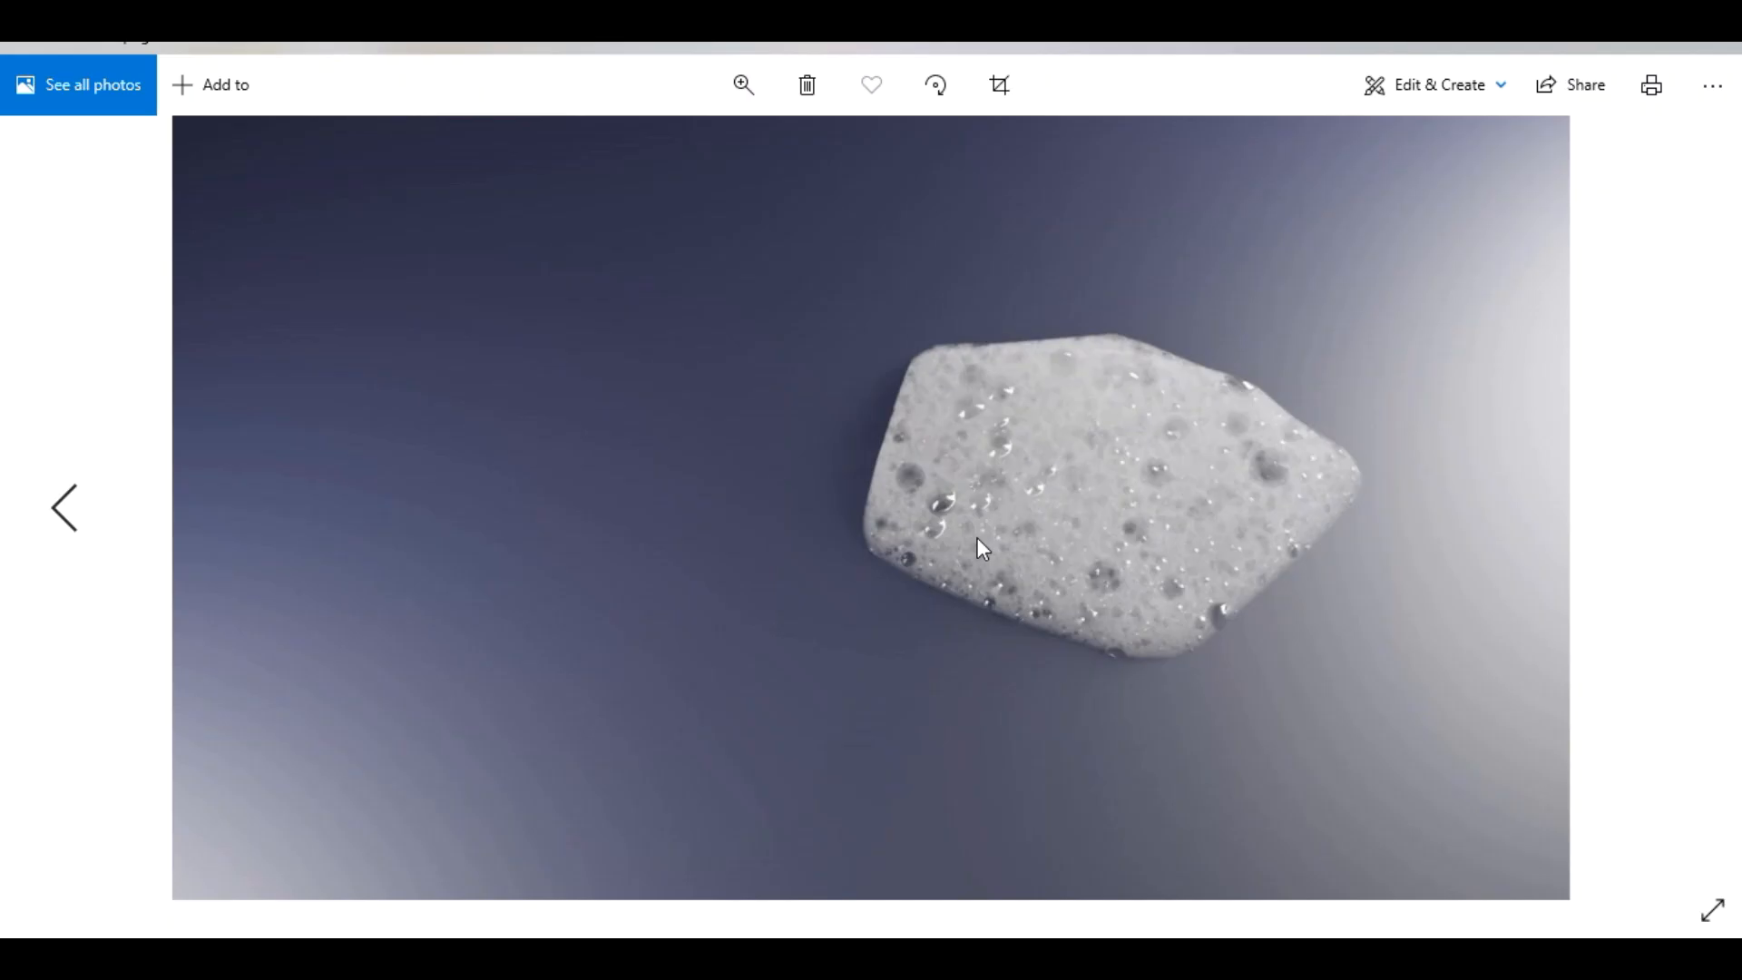
mouse_move(1411, 502)
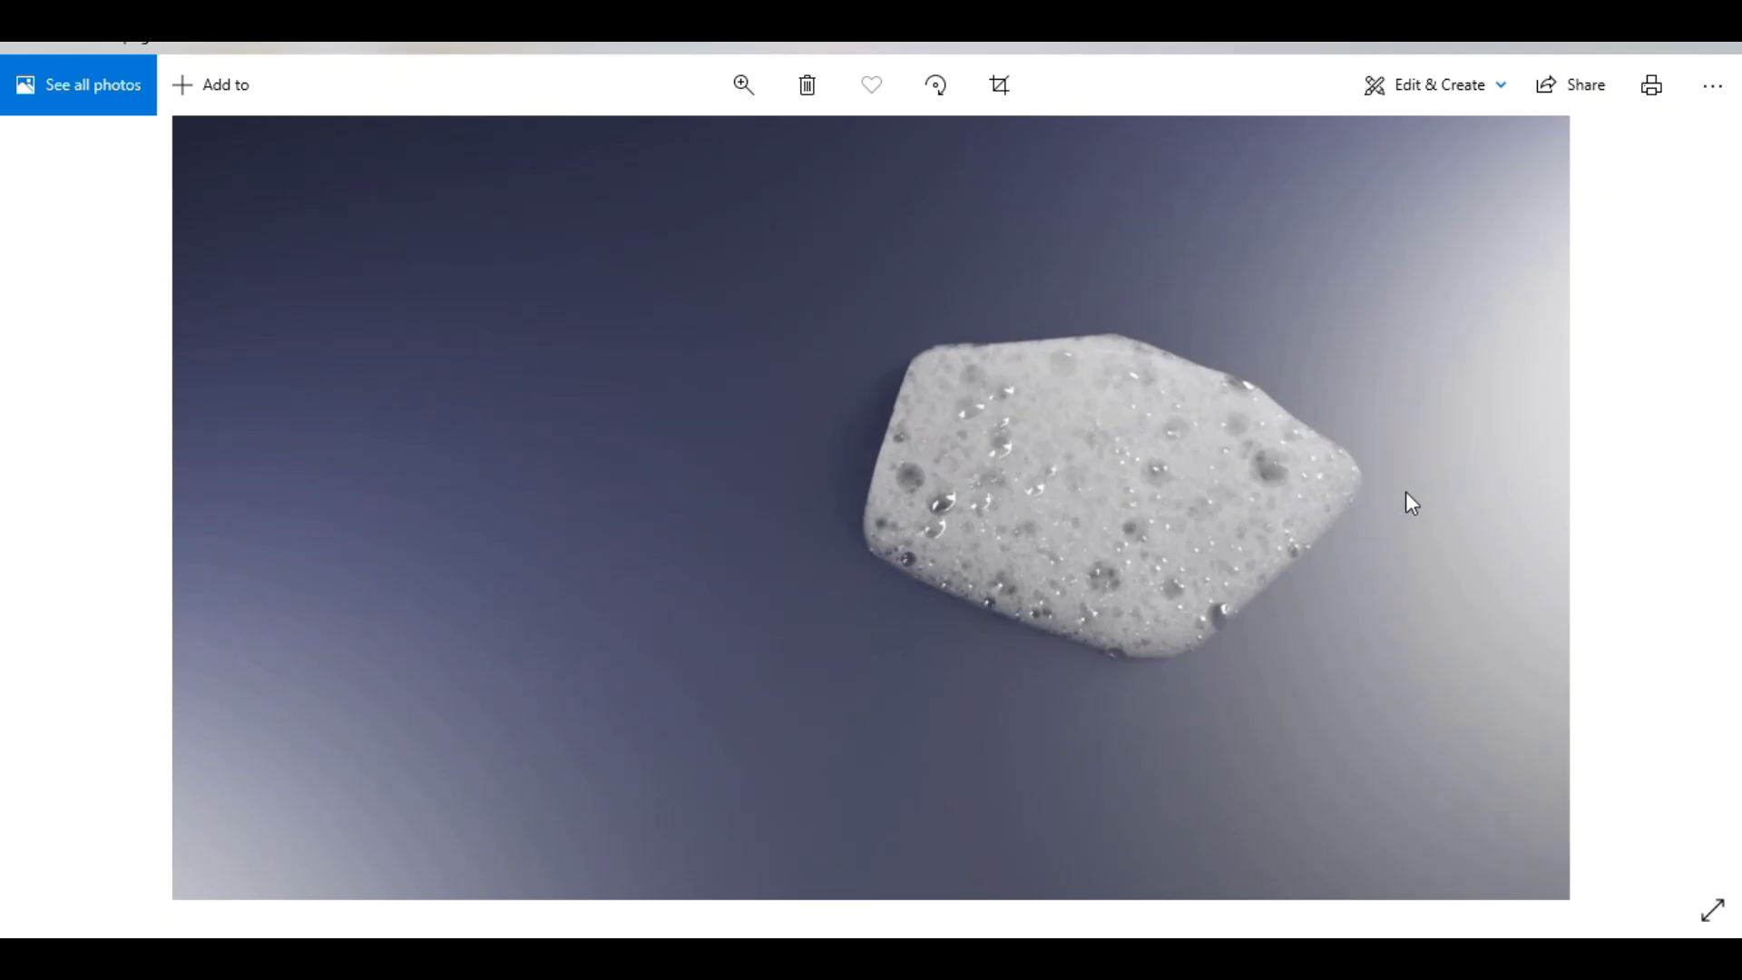
mouse_move(762, 911)
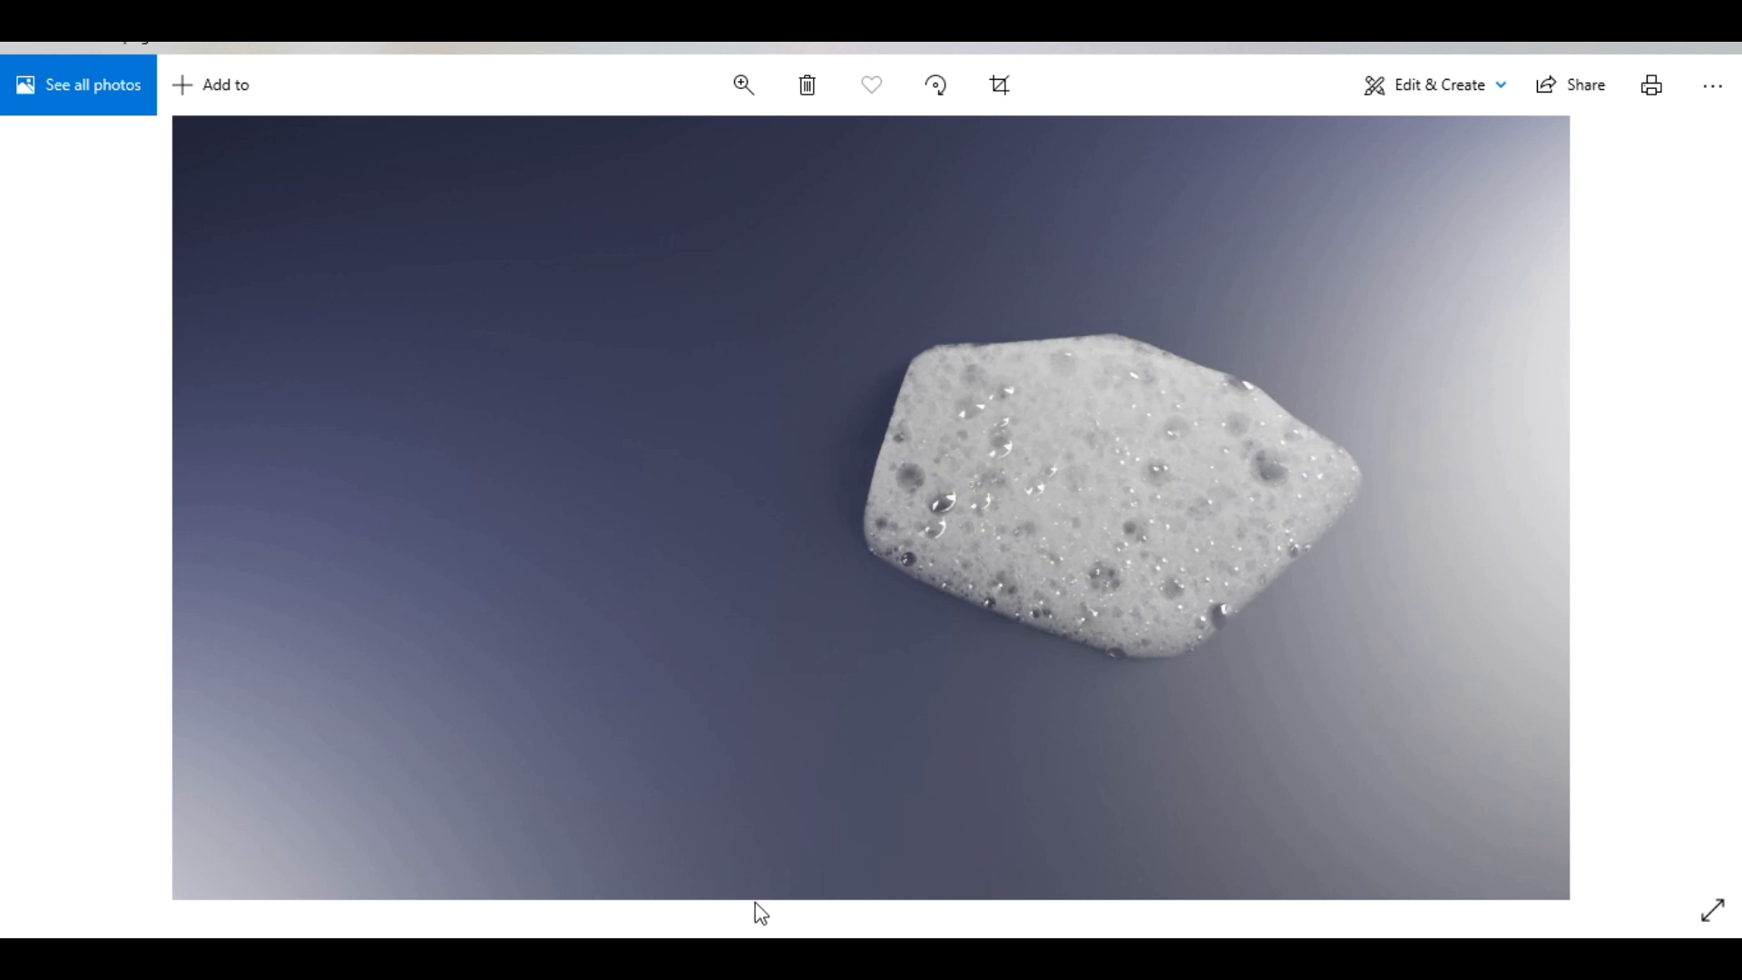